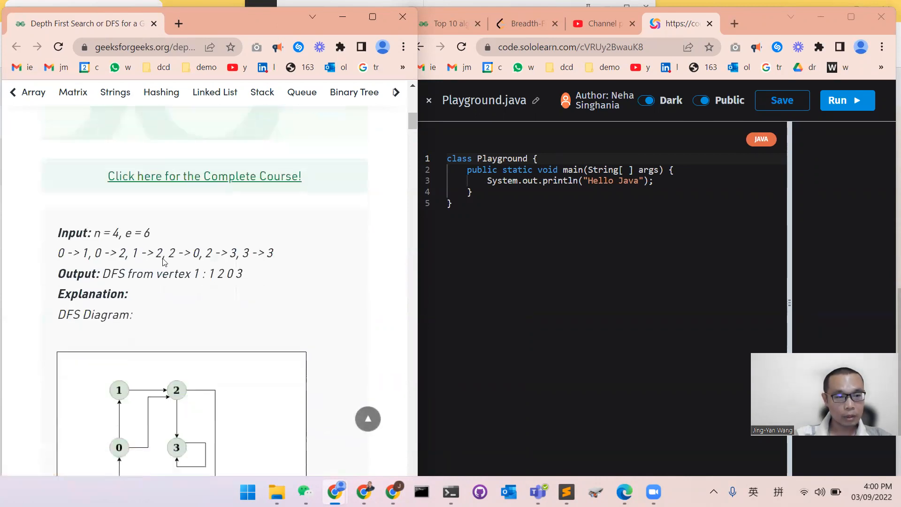
Scroll the GeeksforGeeks DFS article past the diagram and recursive steps toward the Java implementation
{"action": "scroll", "scroll_direction": "down", "scroll_amount": 3}
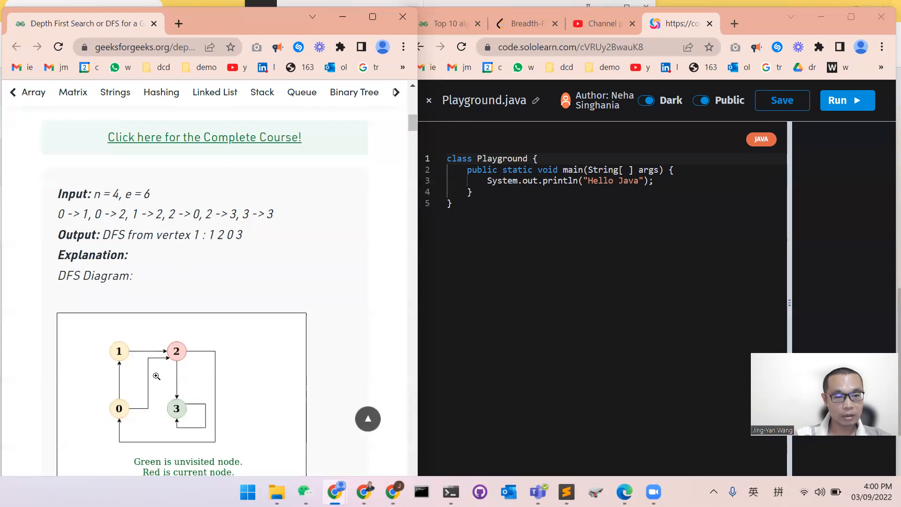
{"action": "scroll", "scroll_direction": "down", "scroll_amount": 3}
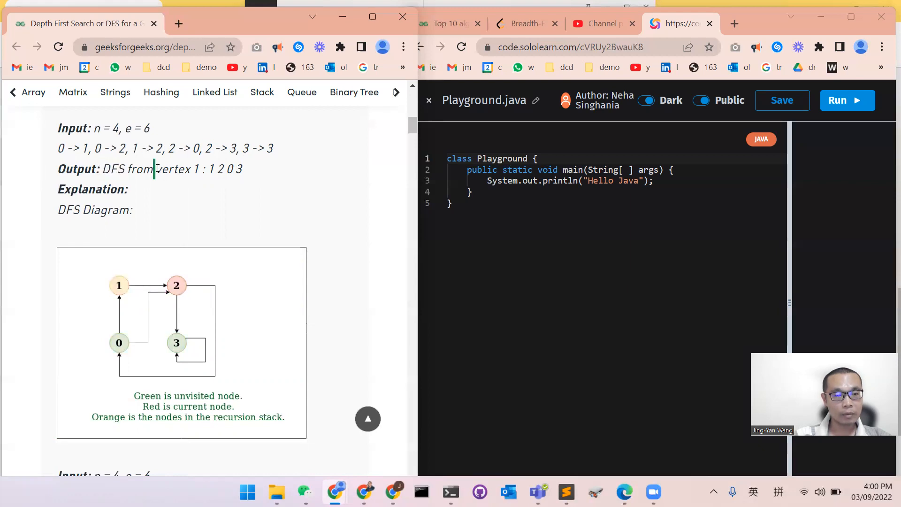
{"action": "double_click", "coordinate": [213, 169]}
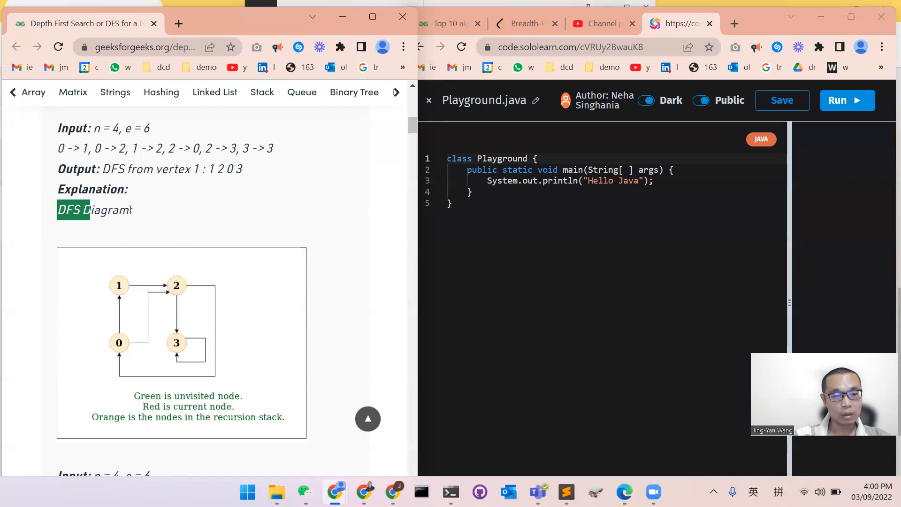
{"action": "scroll", "scroll_direction": "down", "scroll_amount": 3}
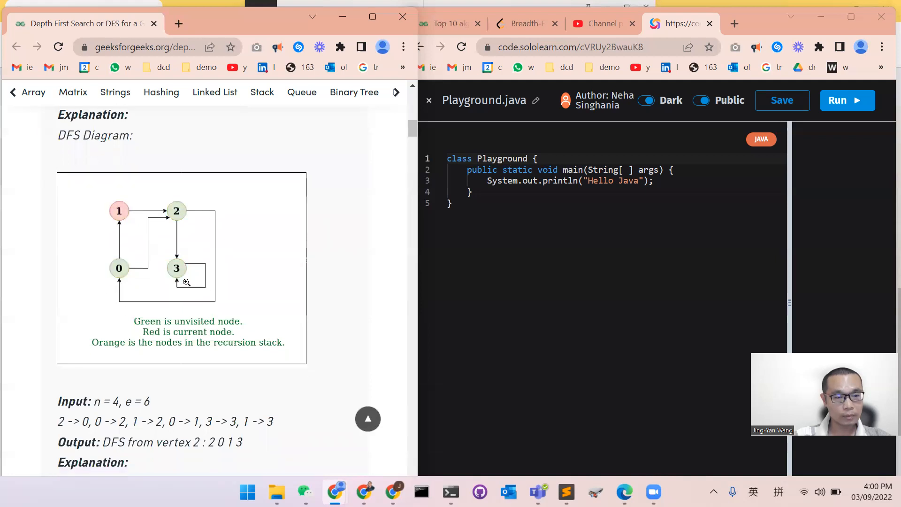
{"action": "scroll", "scroll_direction": "down", "scroll_amount": 3}
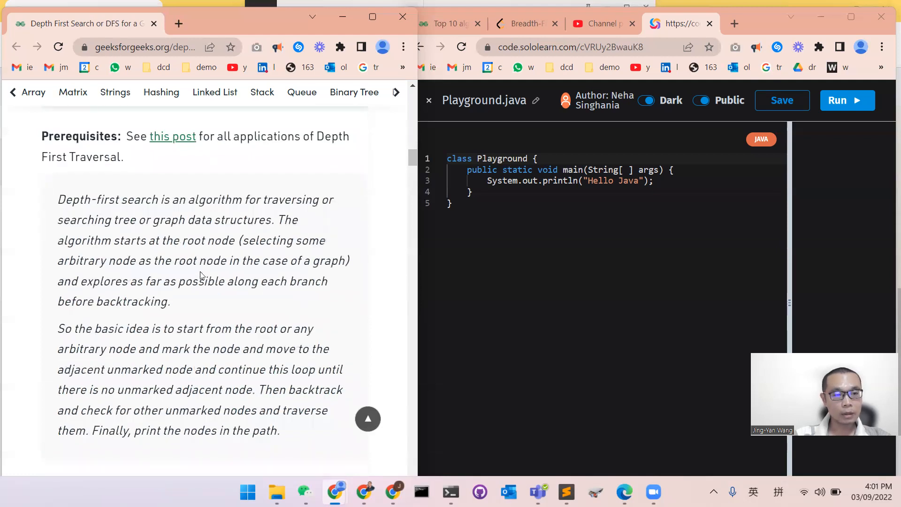
{"action": "mouse_move", "coordinate": [217, 211]}
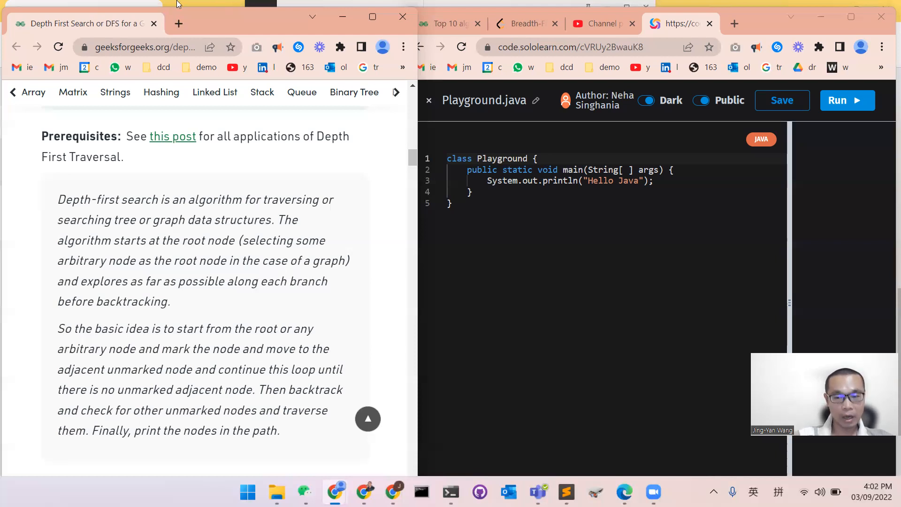
{"action": "scroll", "scroll_direction": "down", "scroll_amount": 3}
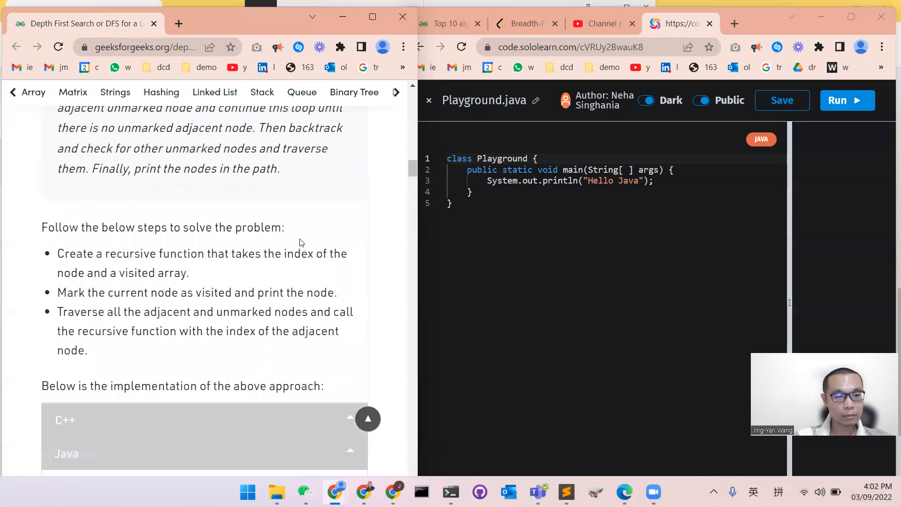
{"action": "mouse_move", "coordinate": [248, 305]}
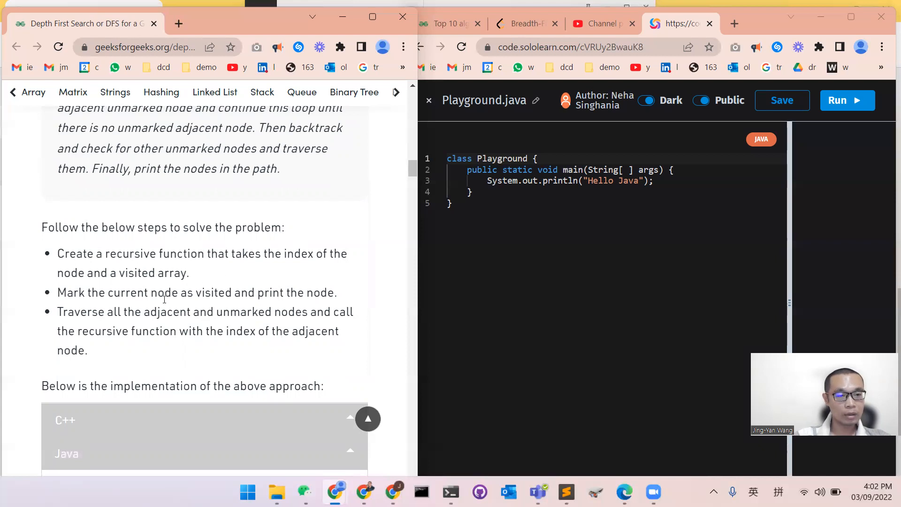
{"action": "mouse_move", "coordinate": [239, 379]}
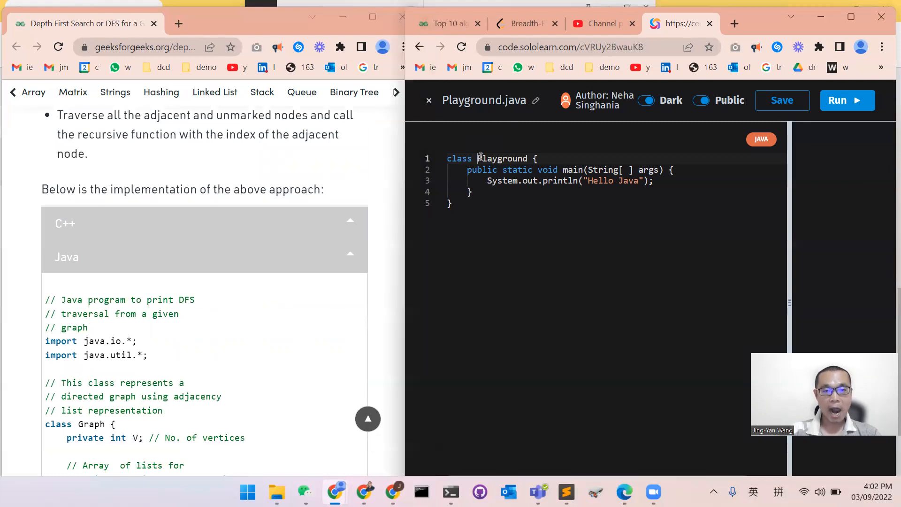
Add 'import java.io.*;' and 'import java.util.*;' at the top of the file
{"action": "double_click", "coordinate": [457, 158]}
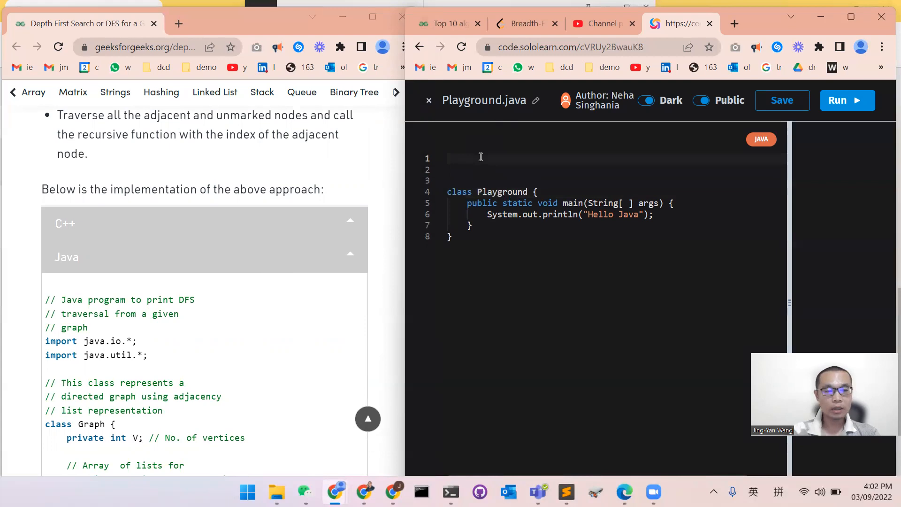
{"action": "type", "text": "import ja"}
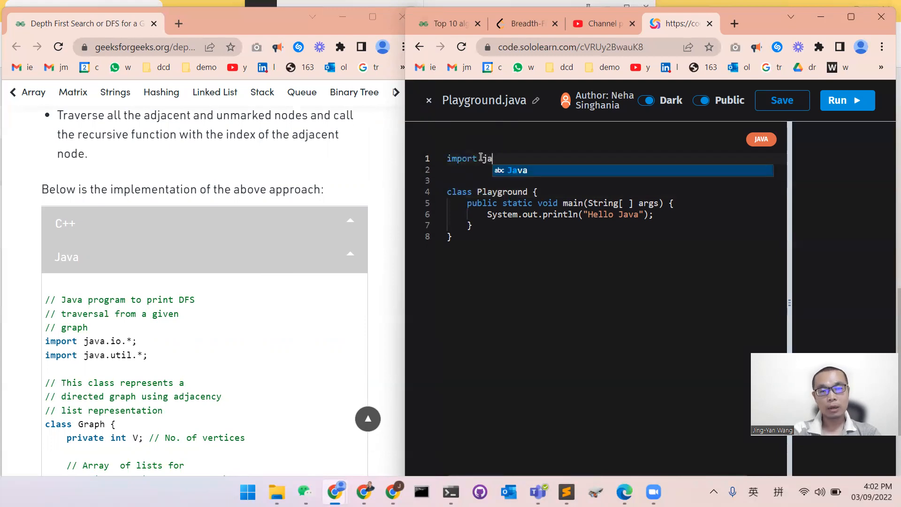
{"action": "type", "text": "va.io."}
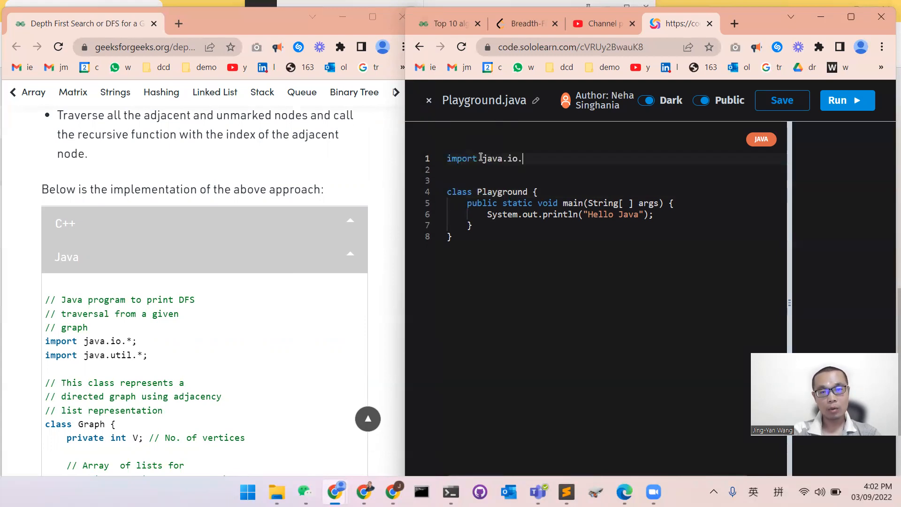
{"action": "type", "text": "*"}
{"action": "left_click", "coordinate": [615, 170]}
{"action": "type", "text": "import"}
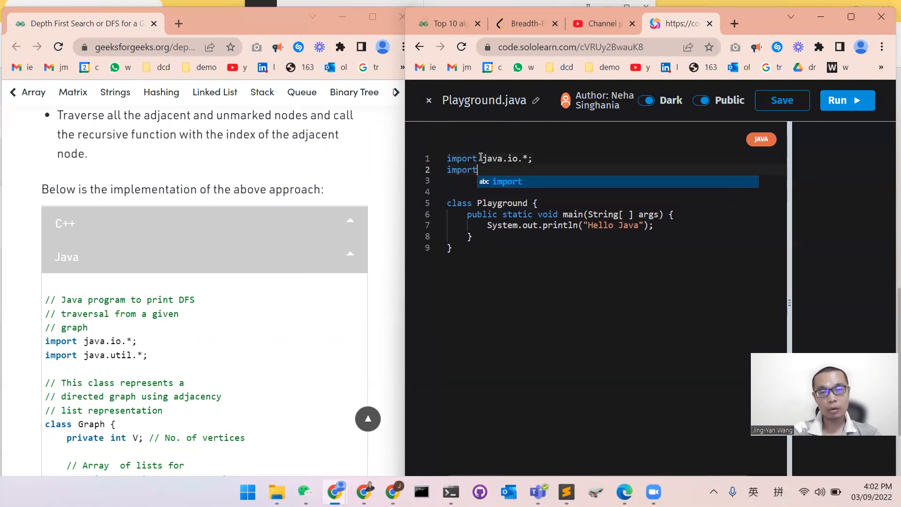
{"action": "type", "text": "java."}
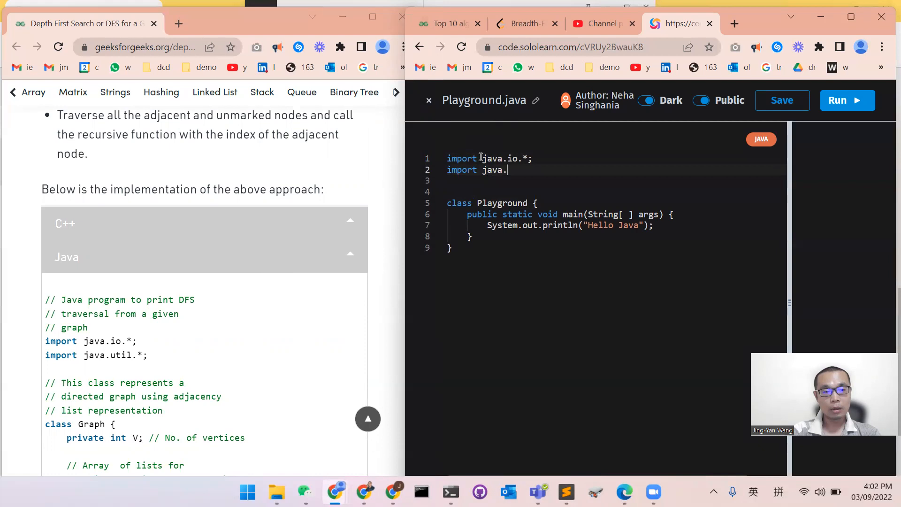
{"action": "type", "text": "util."}
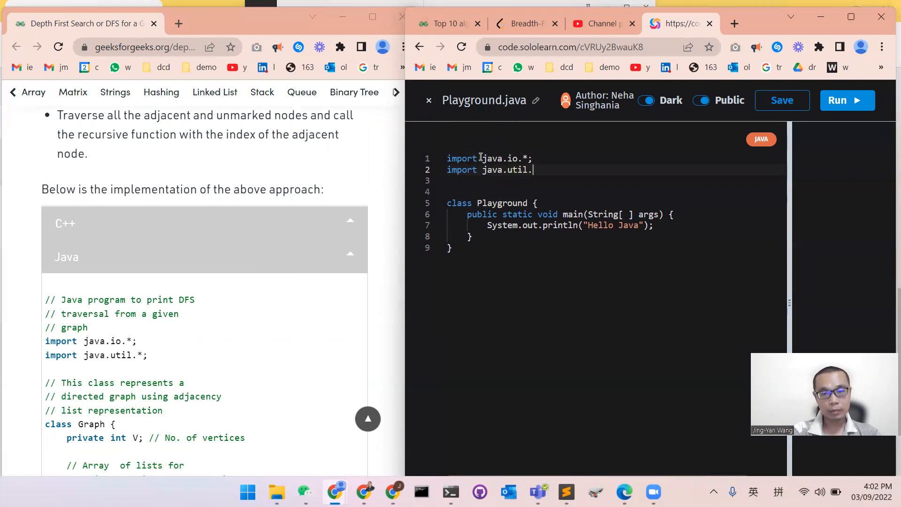
{"action": "type", "text": "*;"}
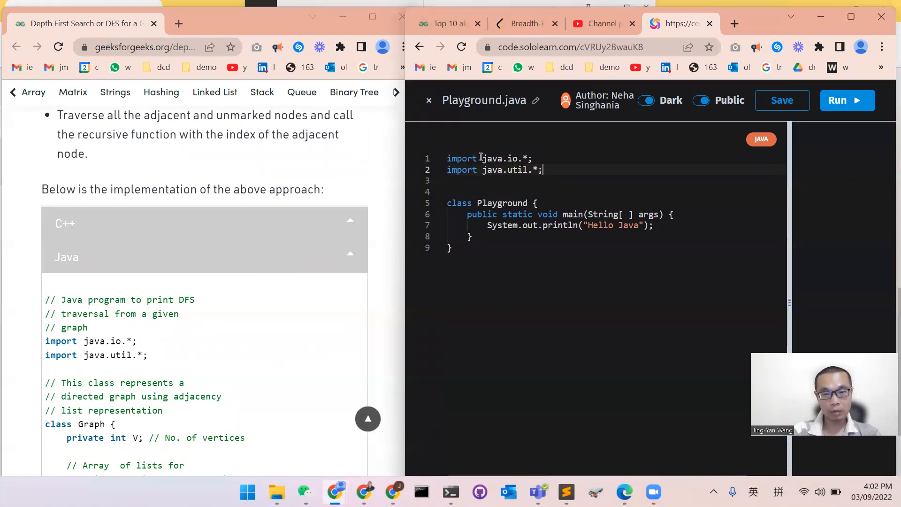
Rename the Playground class to Graph below the imports
{"action": "key", "text": "Enter"}
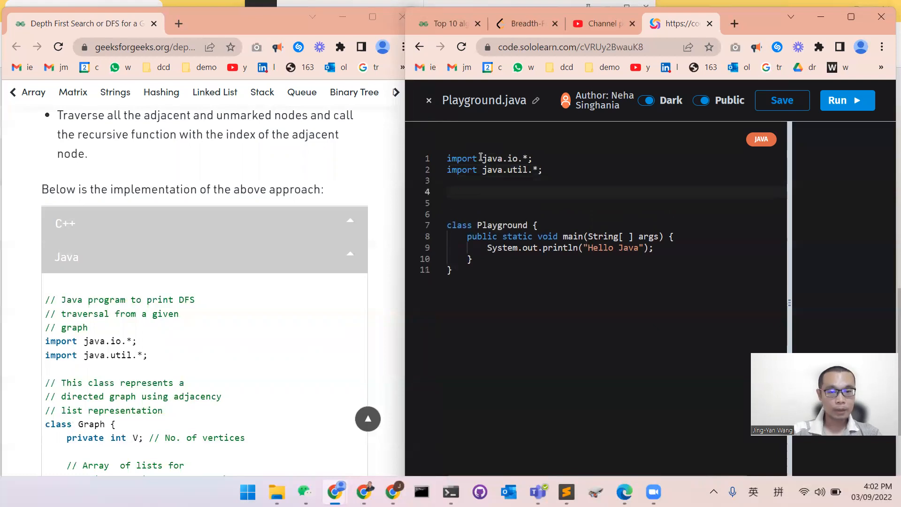
{"action": "type", "text": "G {"}
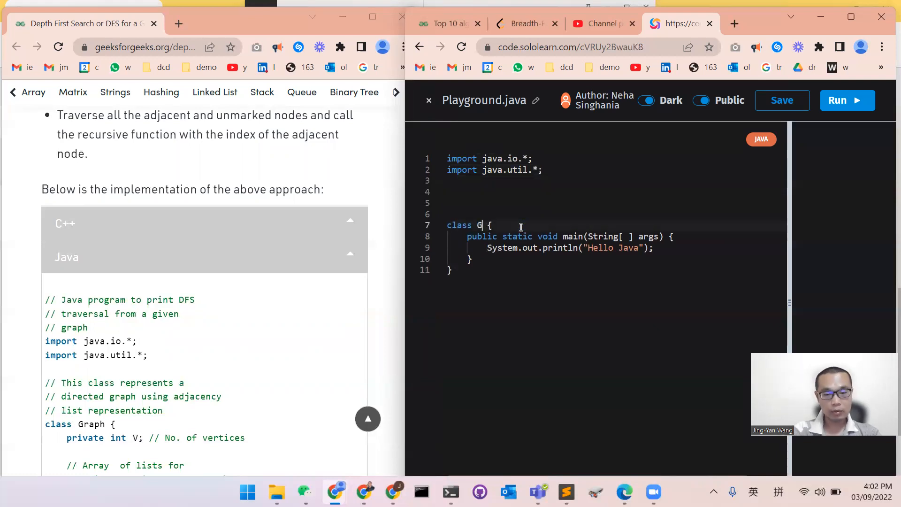
{"action": "type", "text": "raph"}
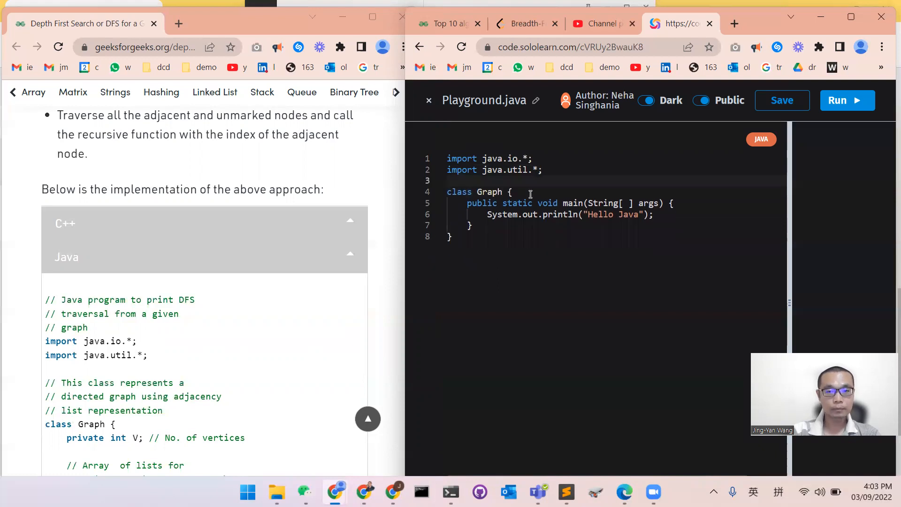
Declare a private int V field inside class Graph
{"action": "key", "text": "Enter"}
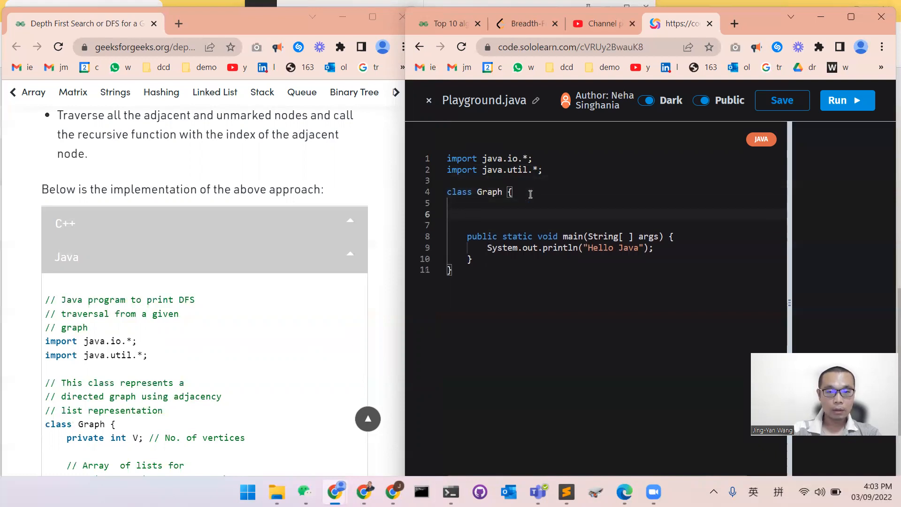
{"action": "type", "text": "p"}
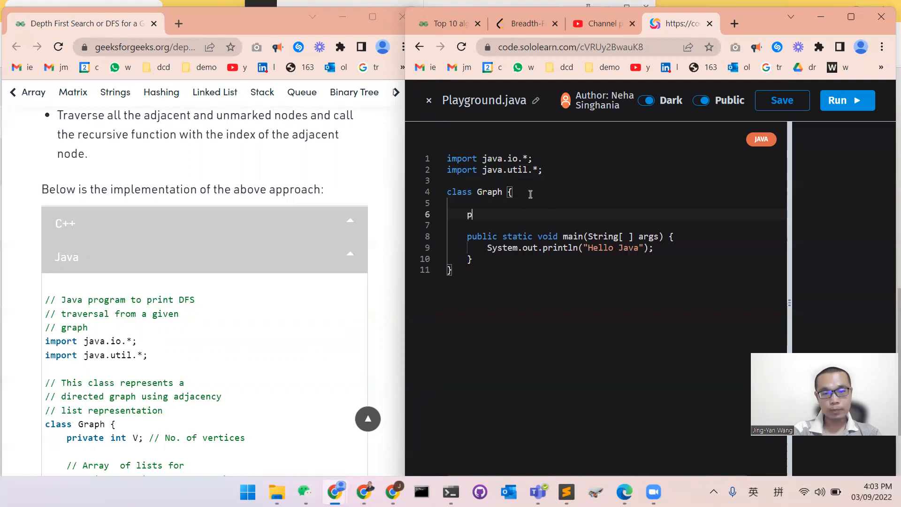
{"action": "type", "text": "rivate"}
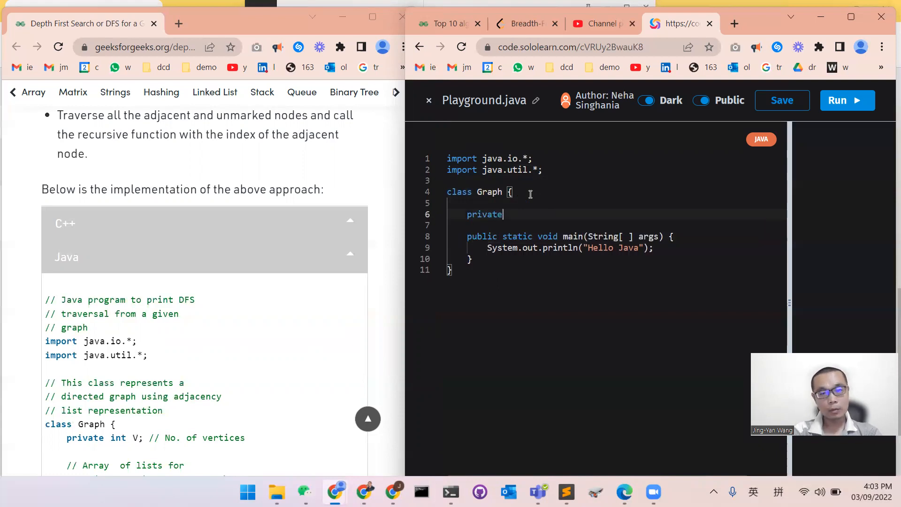
{"action": "type", "text": "int"}
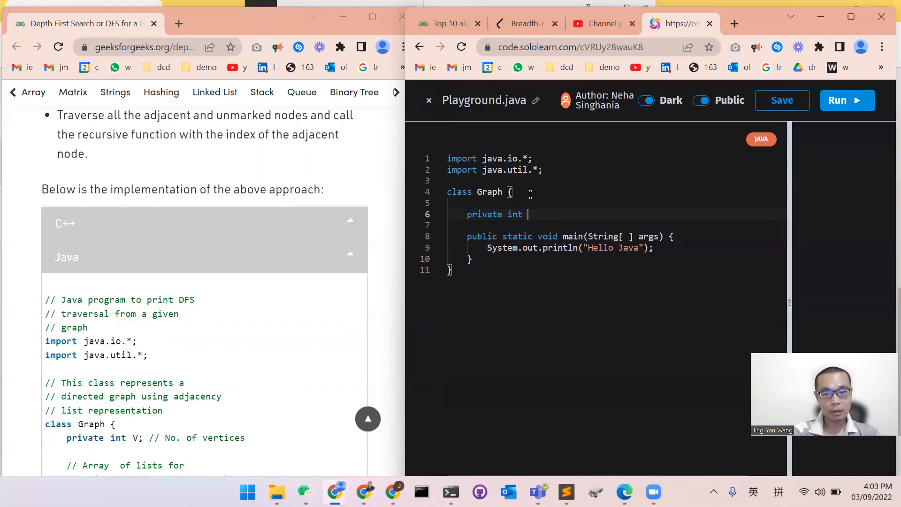
{"action": "type", "text": "V;"}
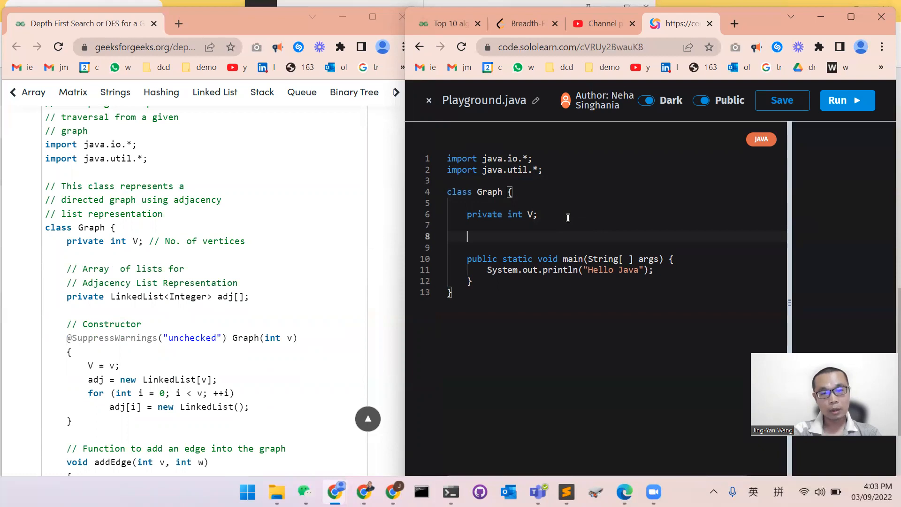
Declare a private LinkedList<Integer> adj[] adjacency array field
{"action": "type", "text": "r"}
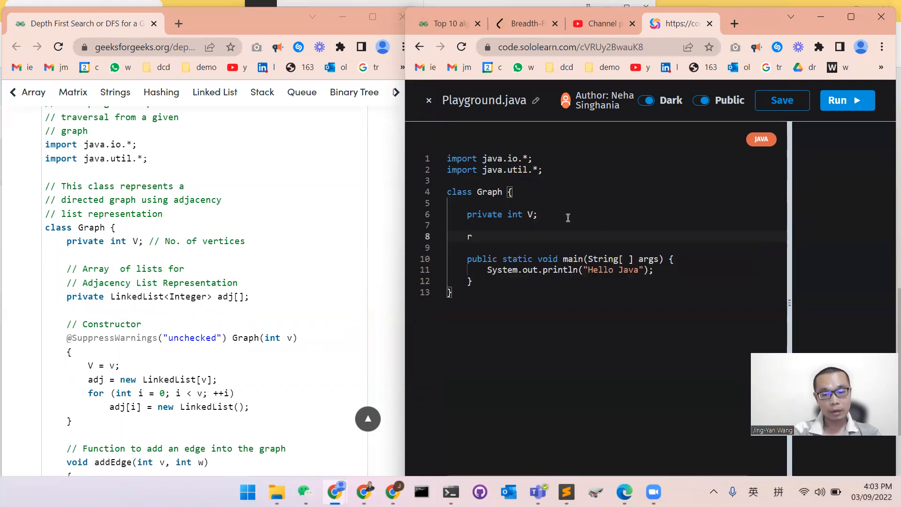
{"action": "type", "text": "rivate"}
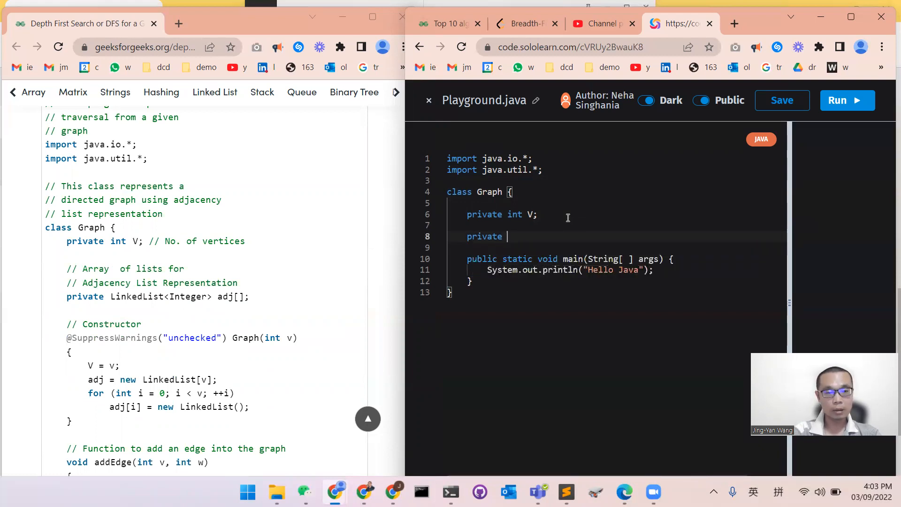
{"action": "type", "text": "Linked"}
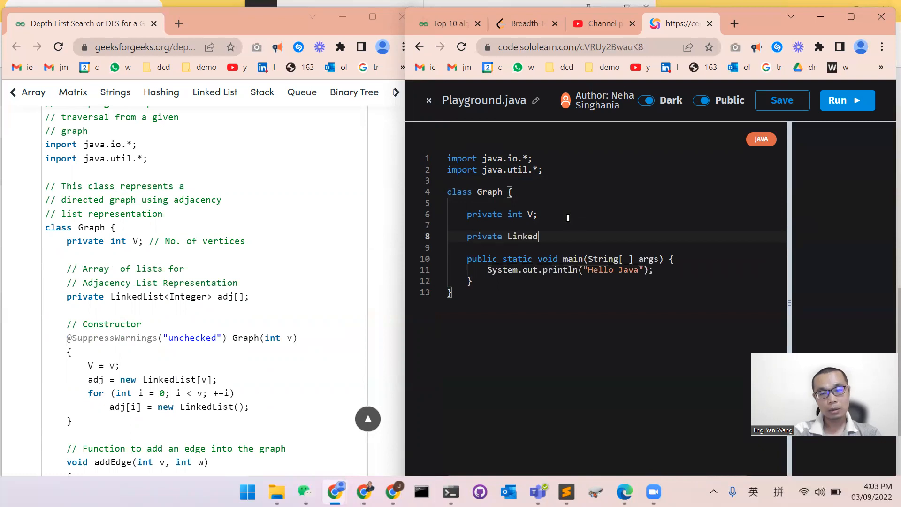
{"action": "type", "text": "List<>"}
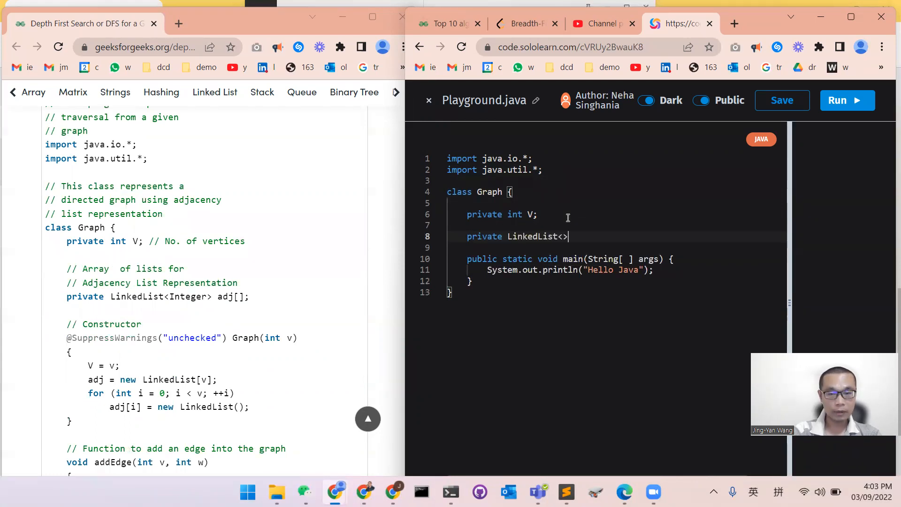
{"action": "type", "text": "It"}
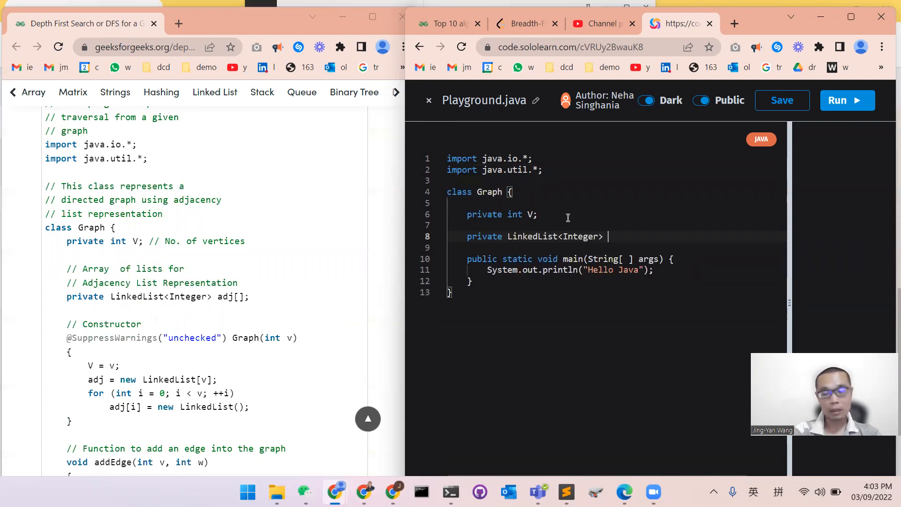
{"action": "type", "text": "adj[];"}
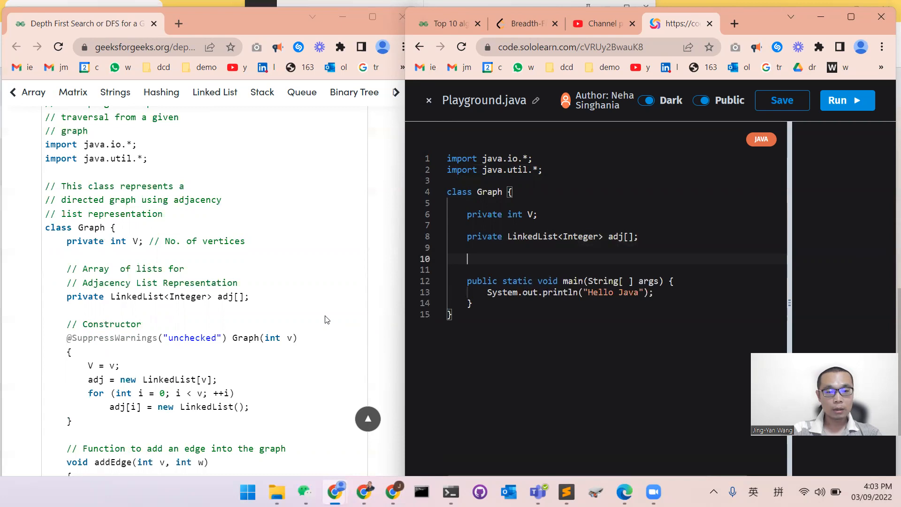
Write a Graph(int v) constructor setting V = v and adj = new LinkedList[v]
{"action": "scroll", "scroll_direction": "down", "scroll_amount": 3}
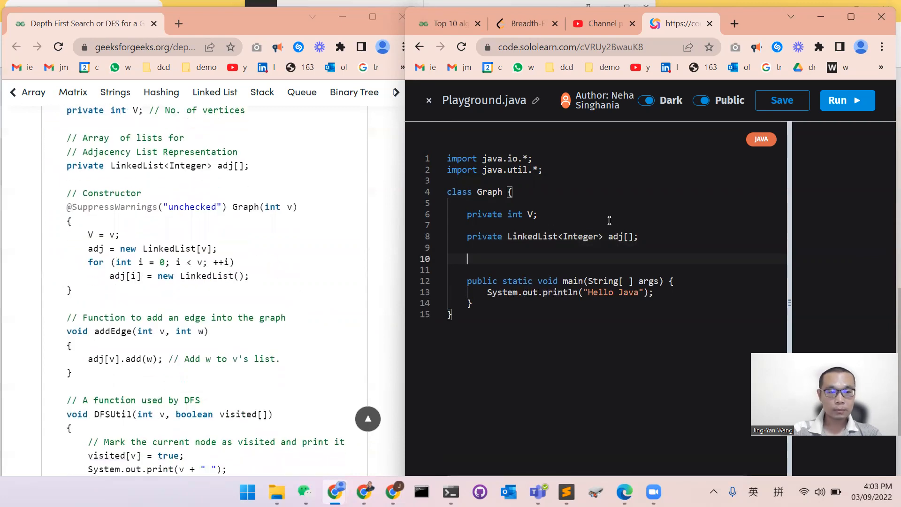
{"action": "type", "text": "Graph"}
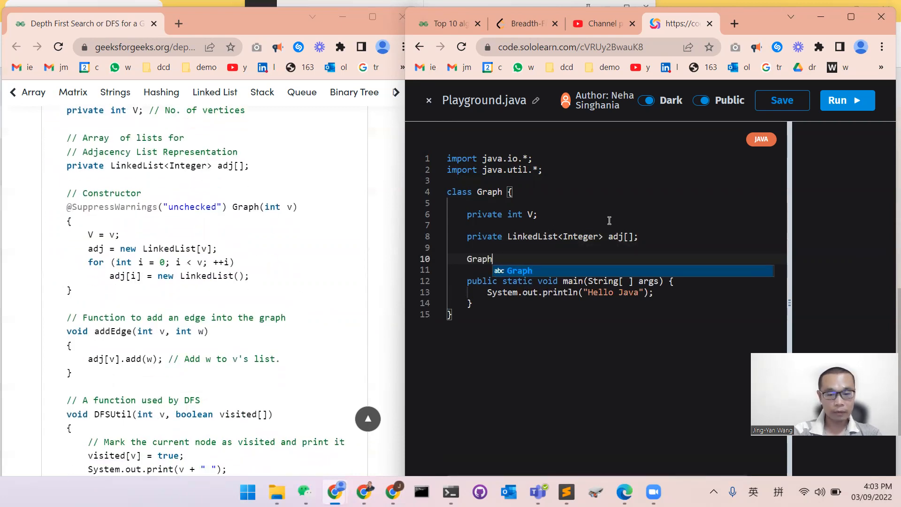
{"action": "type", "text": "(int v):"}
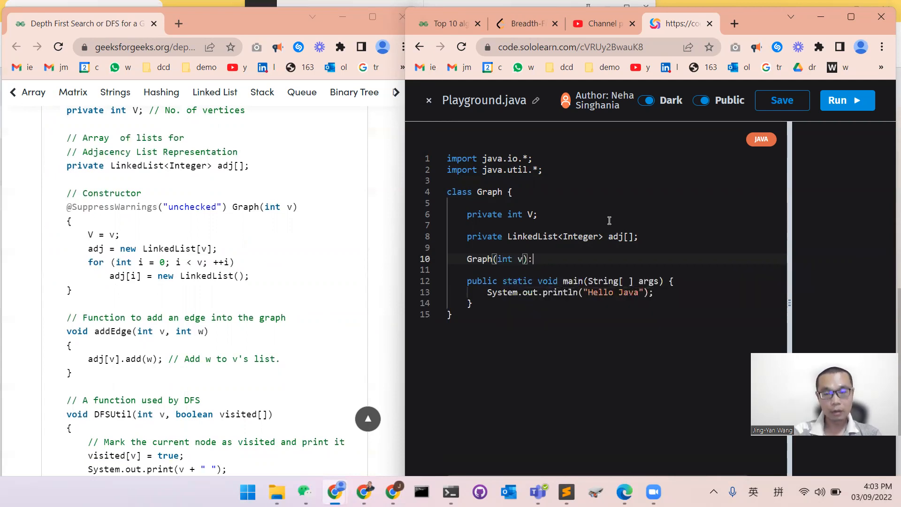
{"action": "type", "text": "{}"}
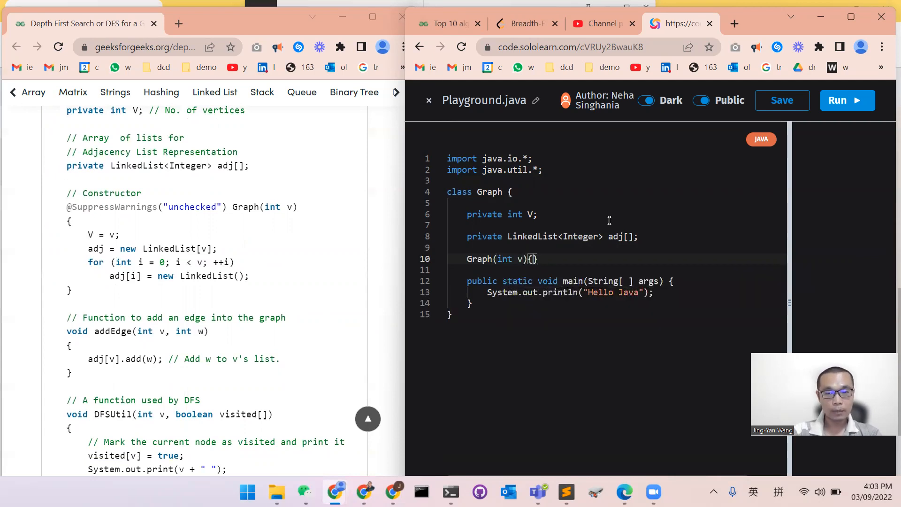
{"action": "type", "text": "V = v;"}
{"action": "type", "text": "adj ="}
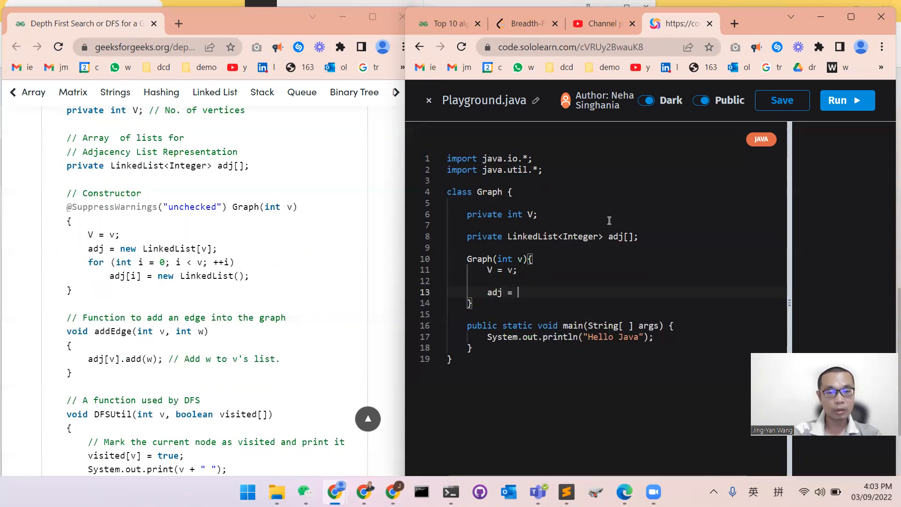
{"action": "type", "text": "new"}
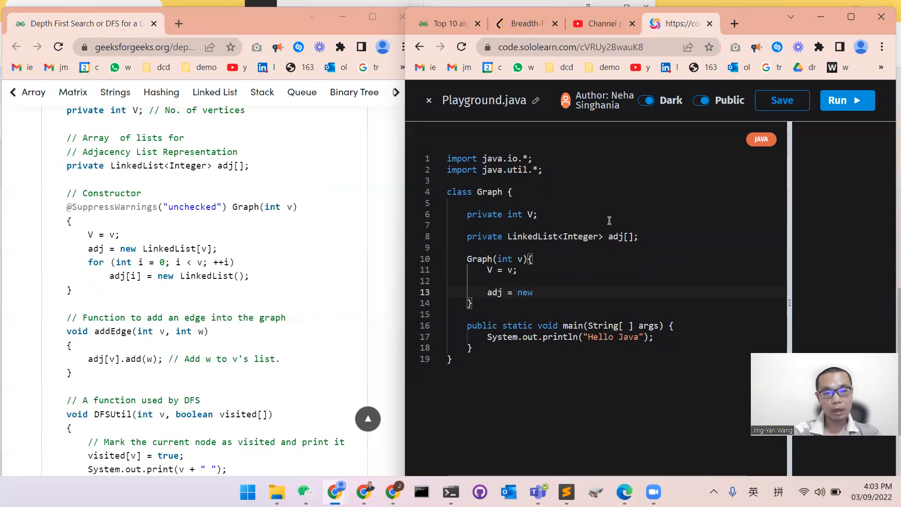
{"action": "type", "text": "LinkedList"}
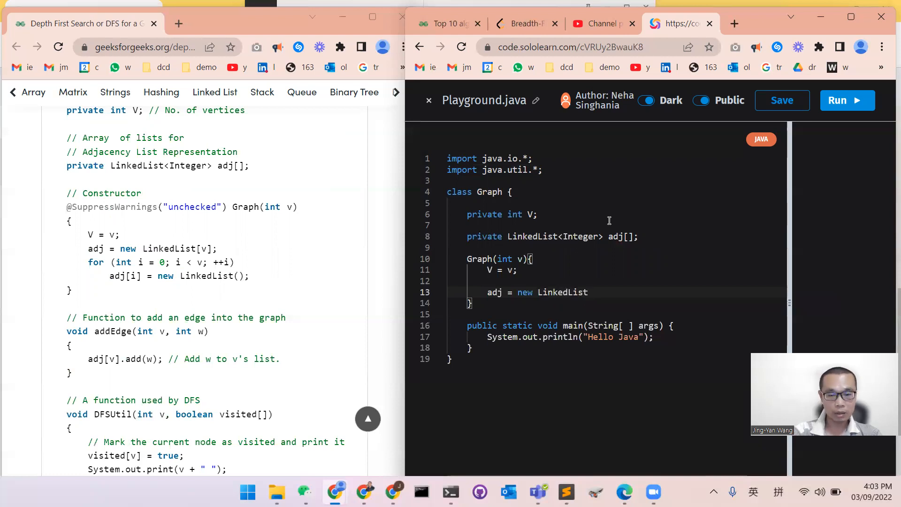
{"action": "type", "text": "[]"}
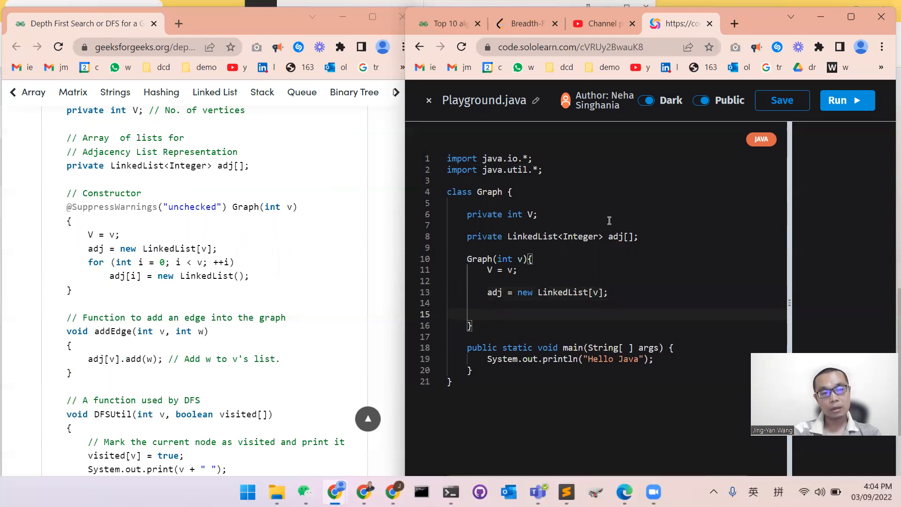
Add a for loop over i < v assigning adj[i] = new LinkedList()
{"action": "type", "text": "for()"}
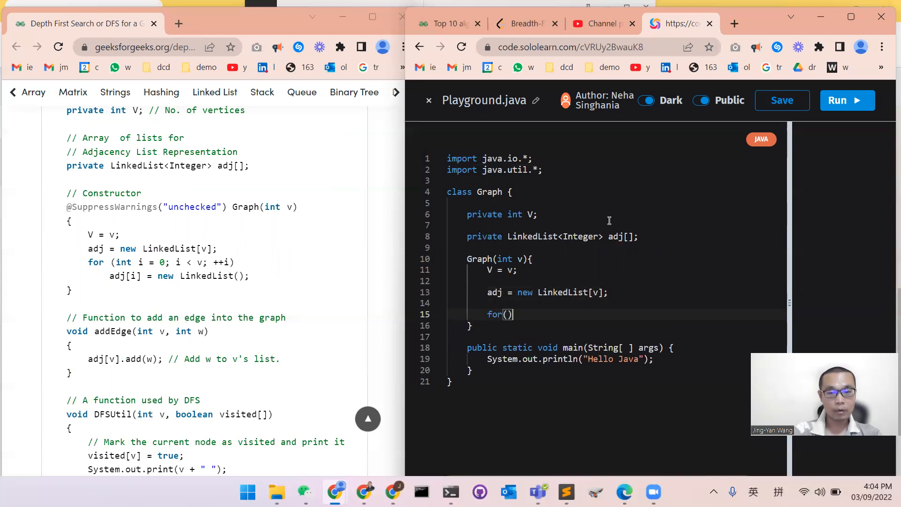
{"action": "type", "text": "int"}
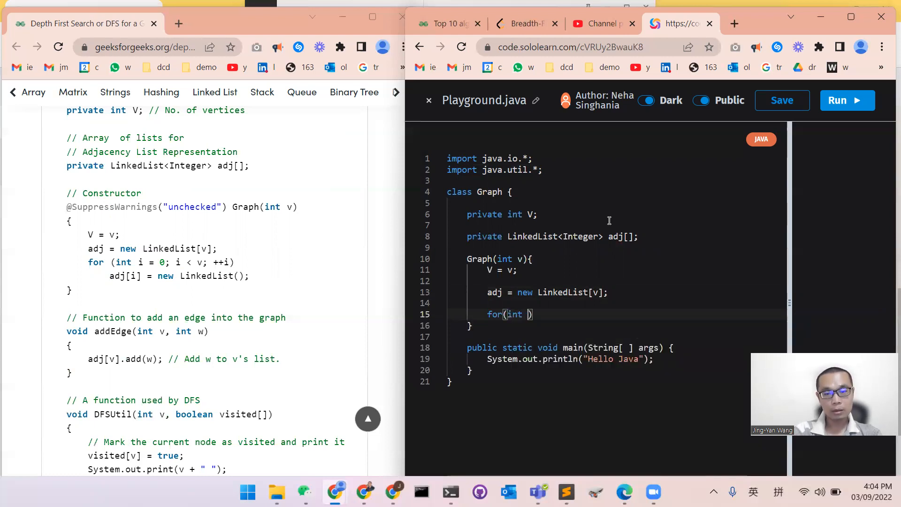
{"action": "type", "text": "i =0"}
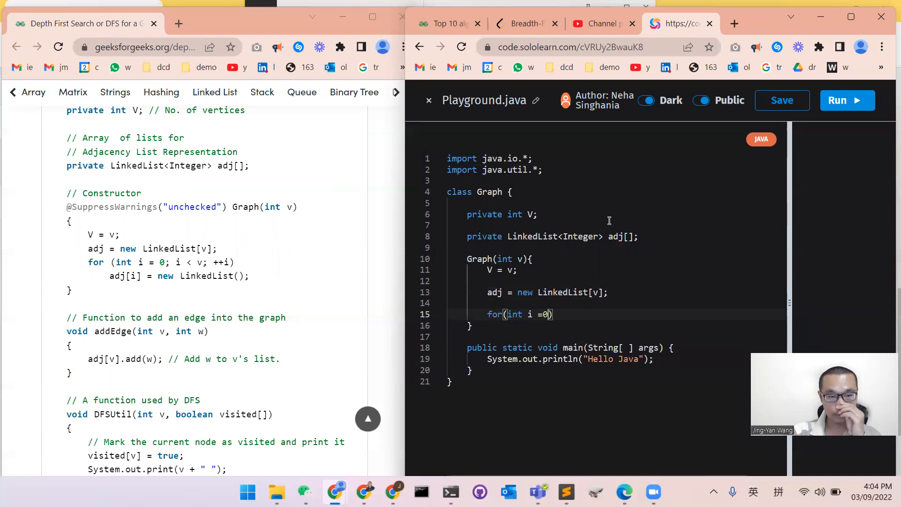
{"action": "type", "text": ";"}
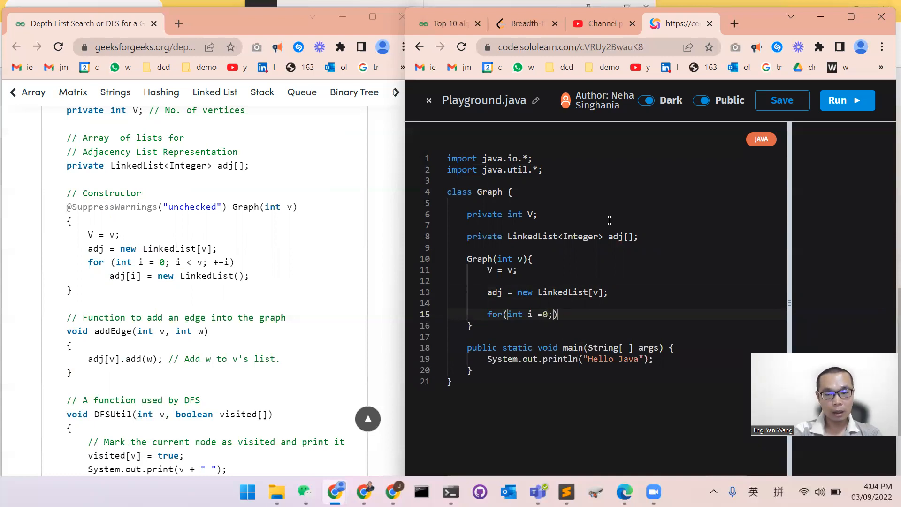
{"action": "type", "text": "i<v;"}
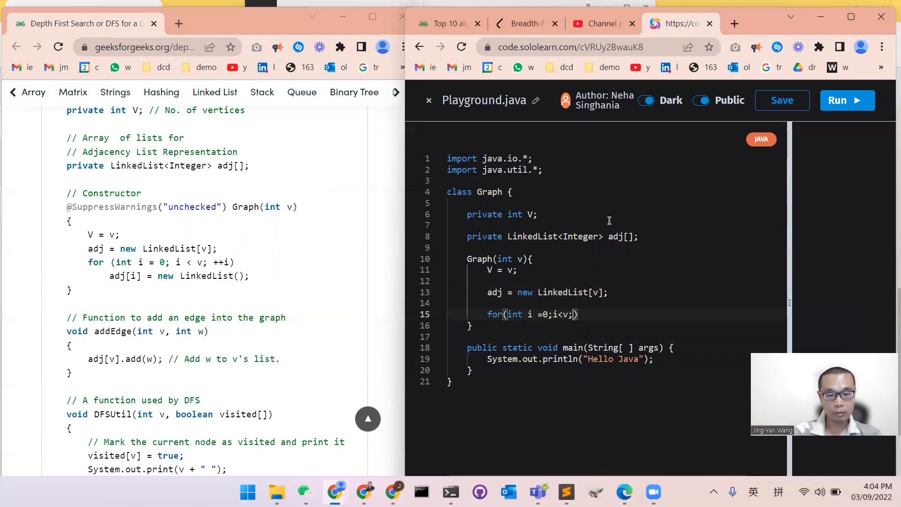
{"action": "type", "text": "++i"}
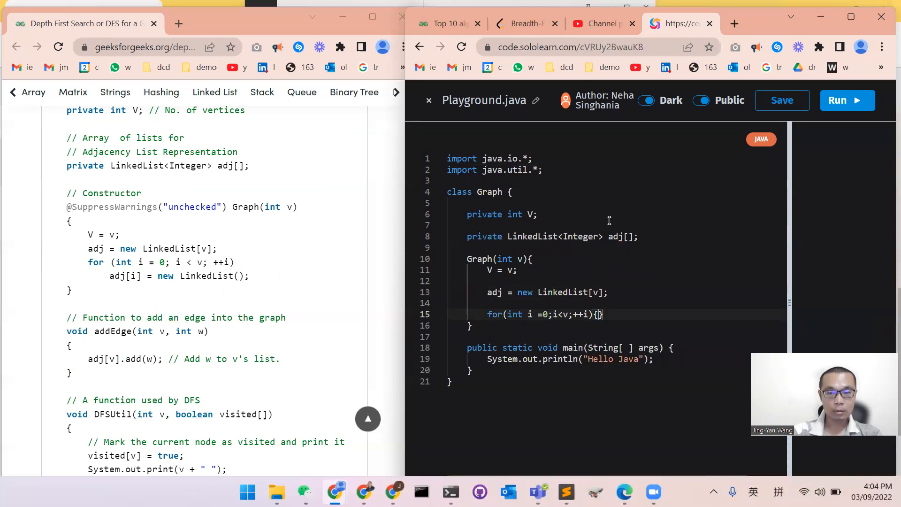
{"action": "key", "text": "Enter"}
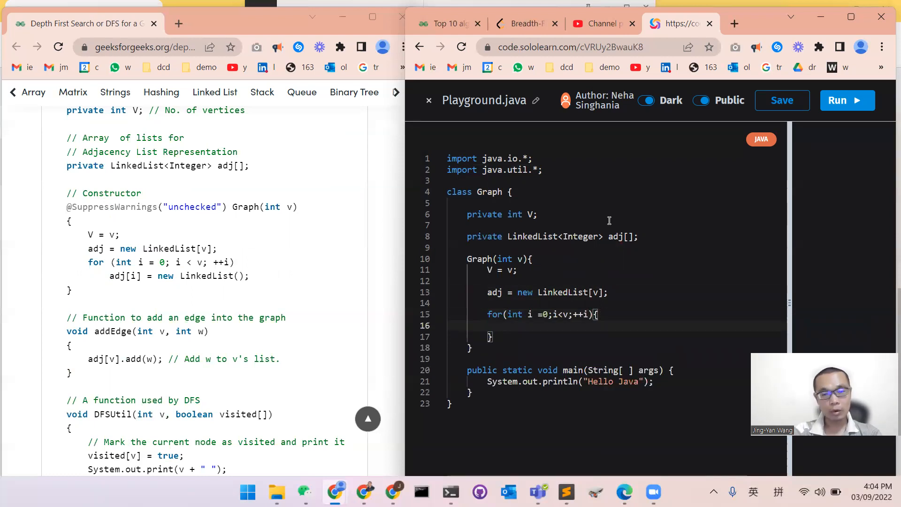
{"action": "type", "text": "adj[i"}
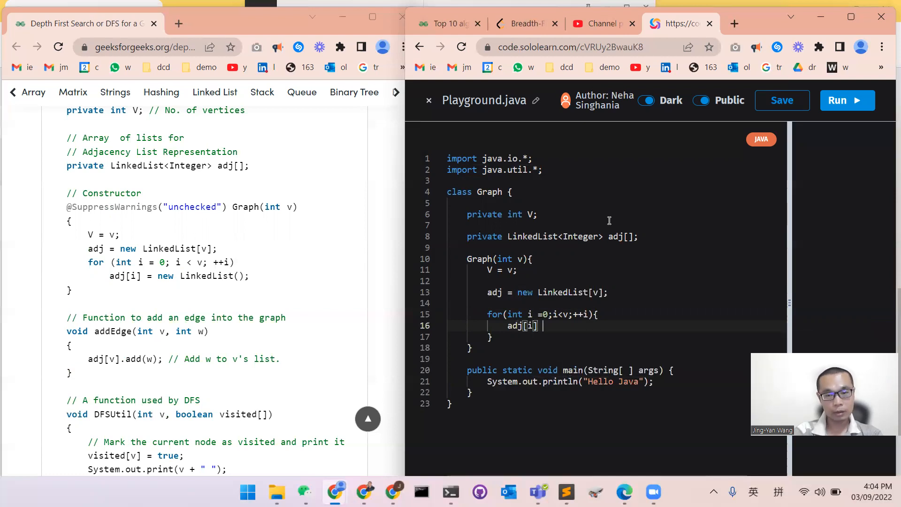
{"action": "type", "text": "new Lin"}
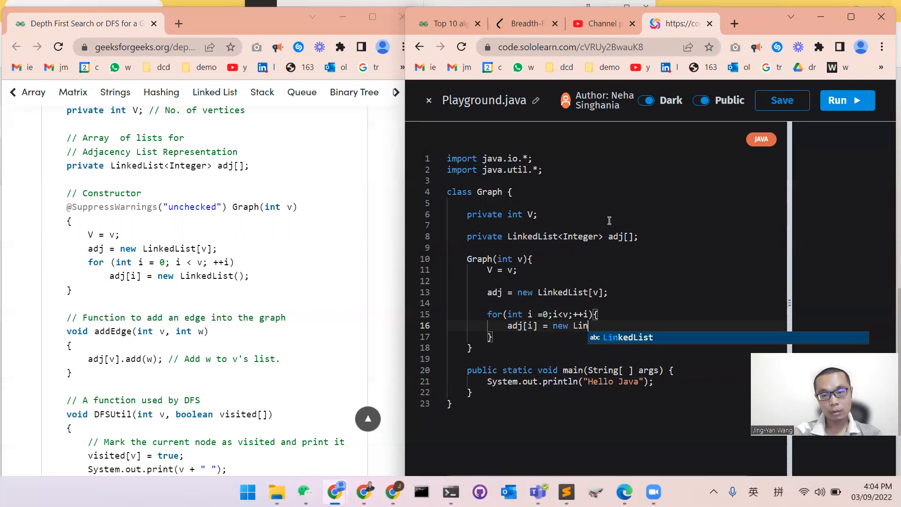
{"action": "key", "text": "Tab"}
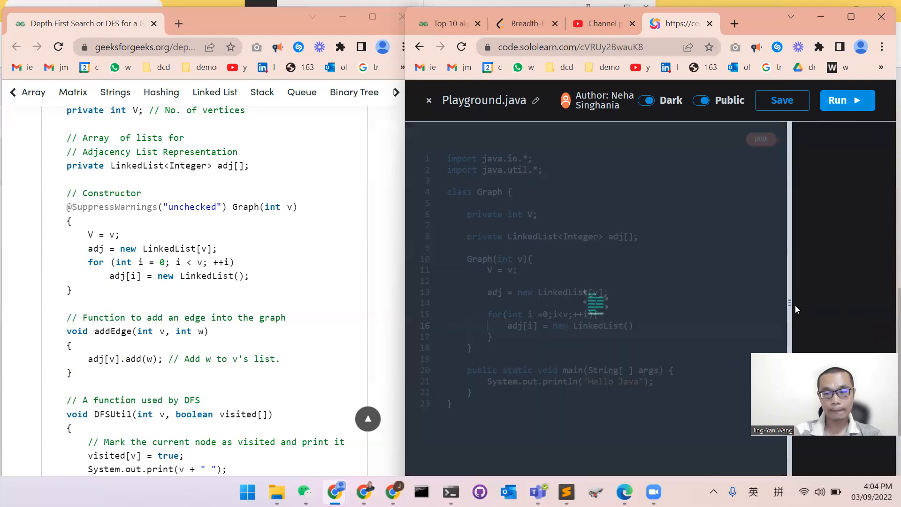
Run the code, add the missing semicolon on line 16, and rerun to print Hello Java
{"action": "left_click", "coordinate": [844, 100]}
{"action": "type", "text": ";"}
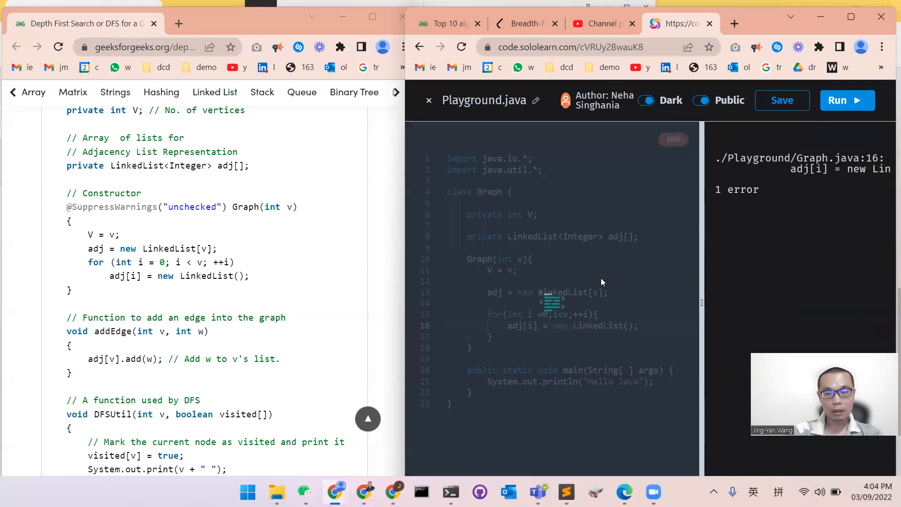
{"action": "left_click", "coordinate": [846, 100]}
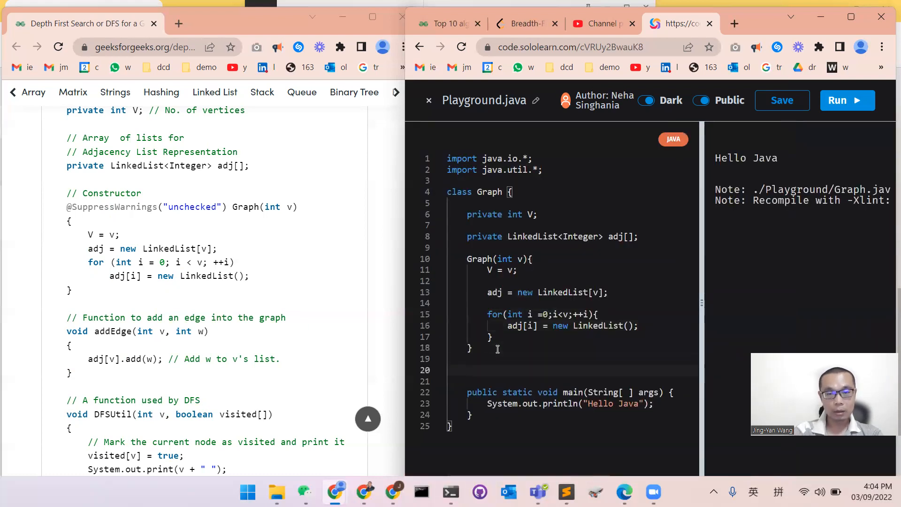
Add a void addEdge(int v, int w) method whose body is adj[v].add(w);
{"action": "type", "text": "v"}
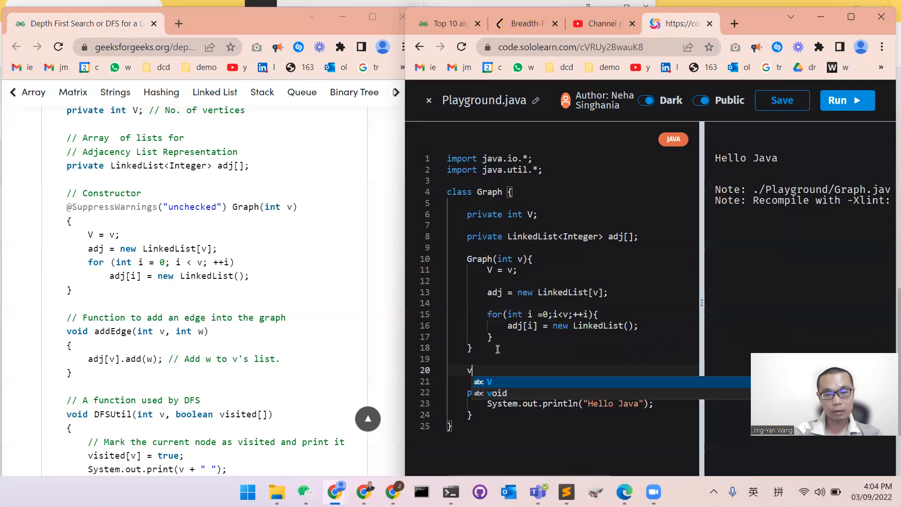
{"action": "type", "text": "oid a"}
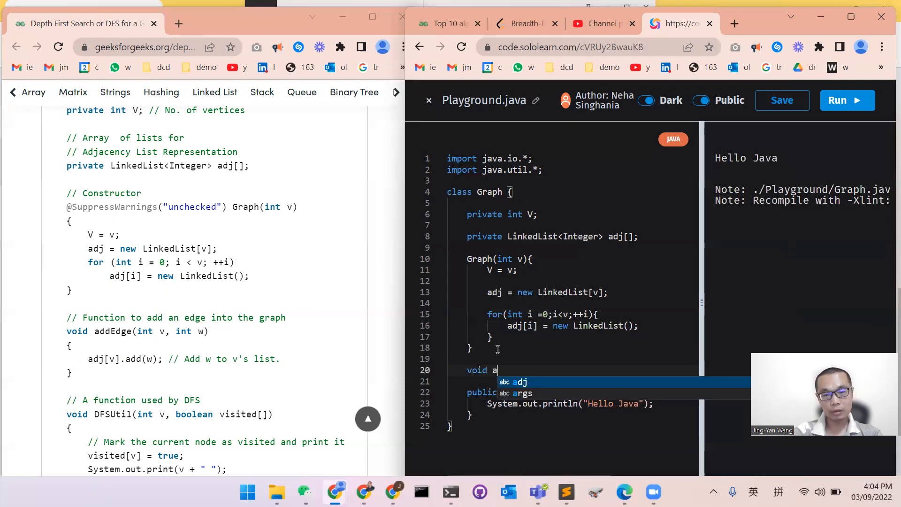
{"action": "type", "text": "ddEdge"}
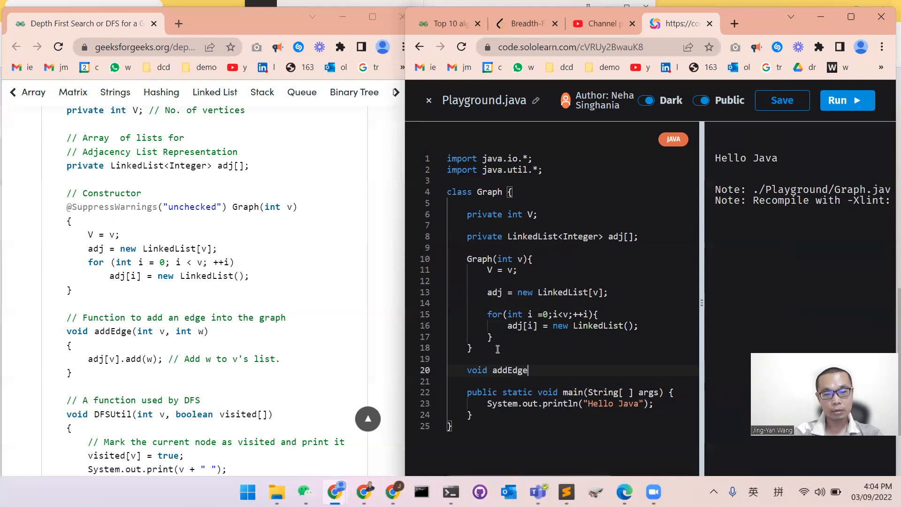
{"action": "type", "text": "()"}
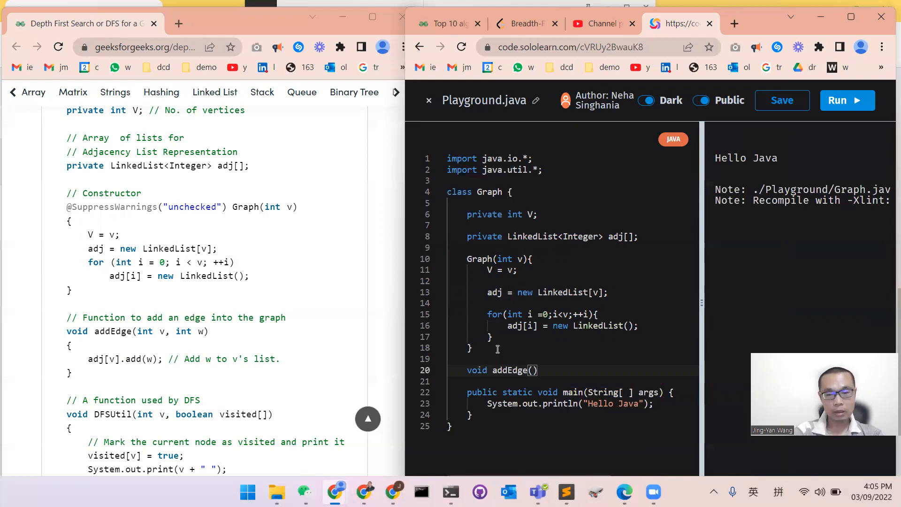
{"action": "type", "text": "int v, int"}
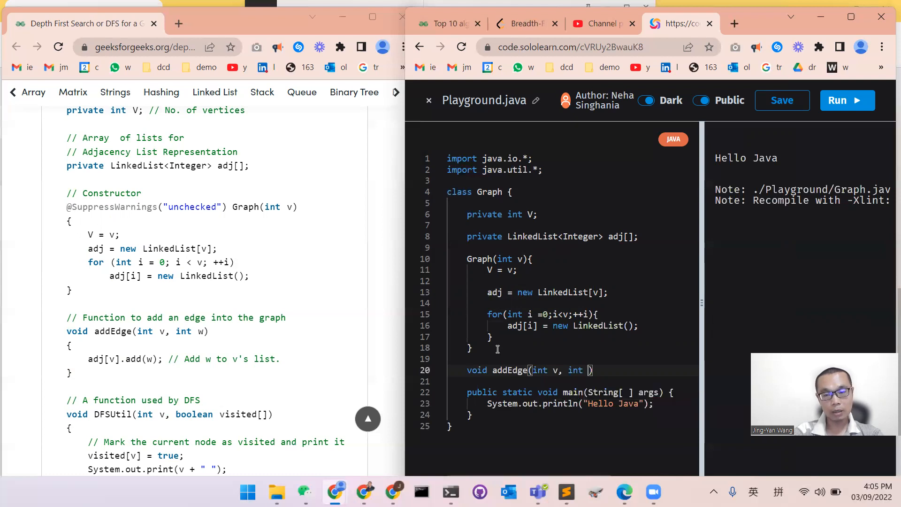
{"action": "type", "text": "w"}
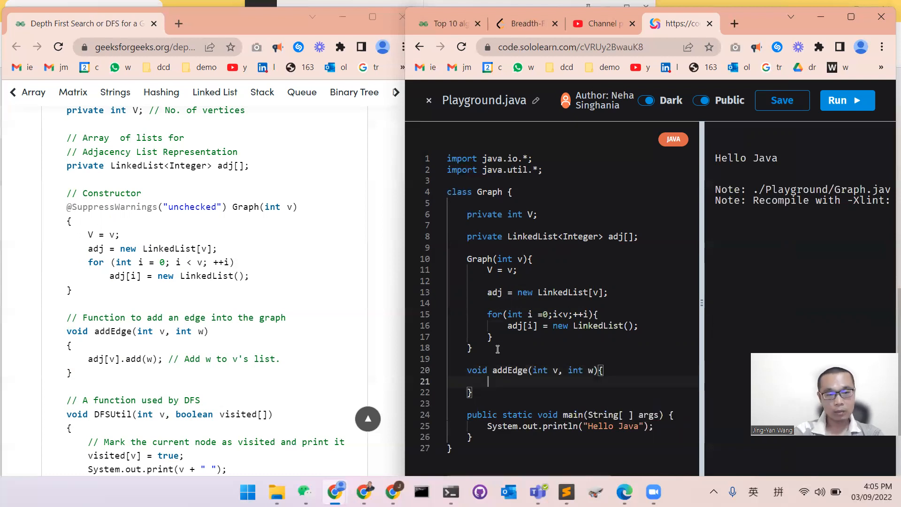
{"action": "type", "text": "a"}
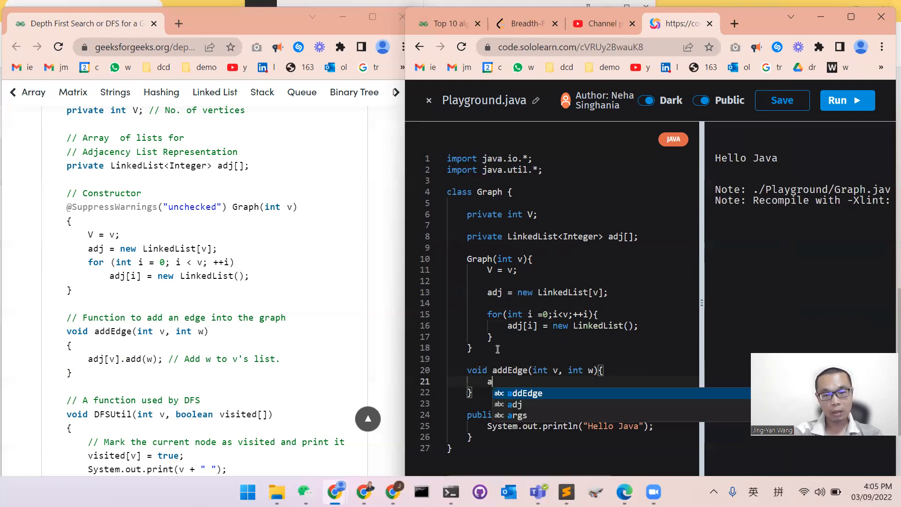
{"action": "type", "text": "dj[]"}
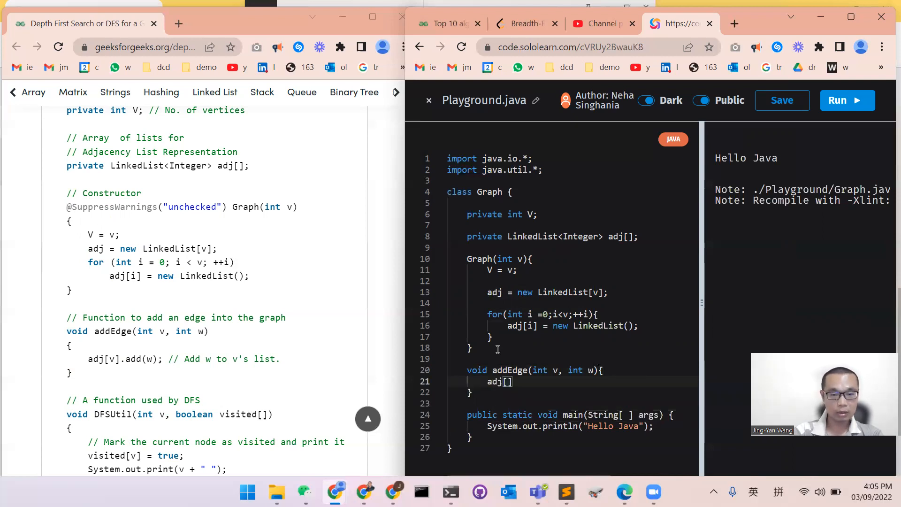
{"action": "type", "text": "v"}
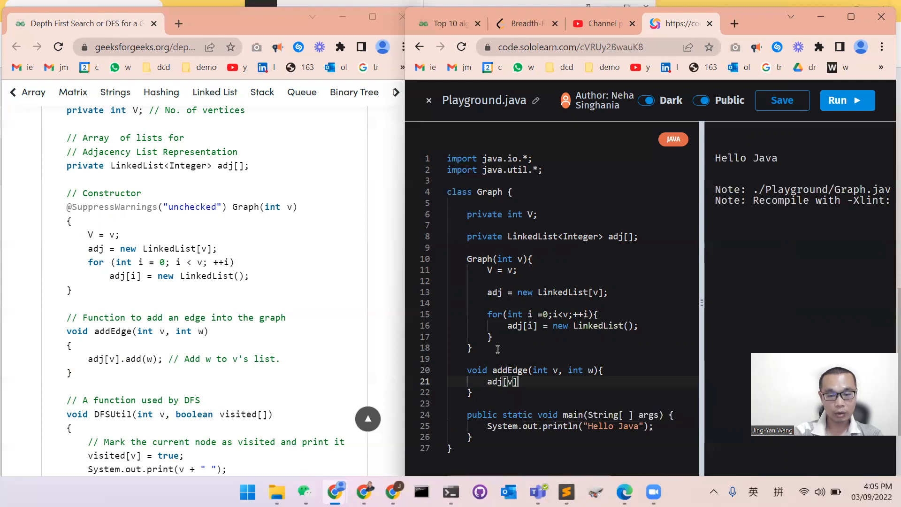
{"action": "type", "text": ".add"}
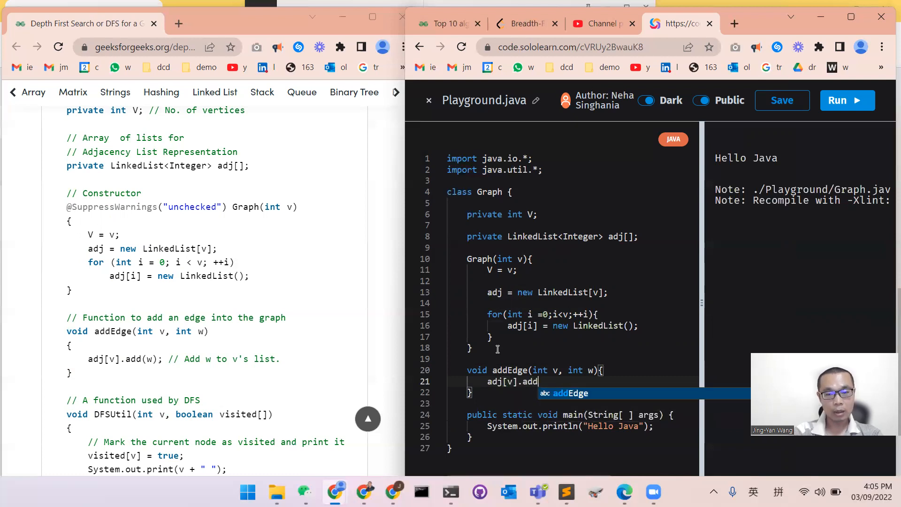
{"action": "type", "text": "(w);"}
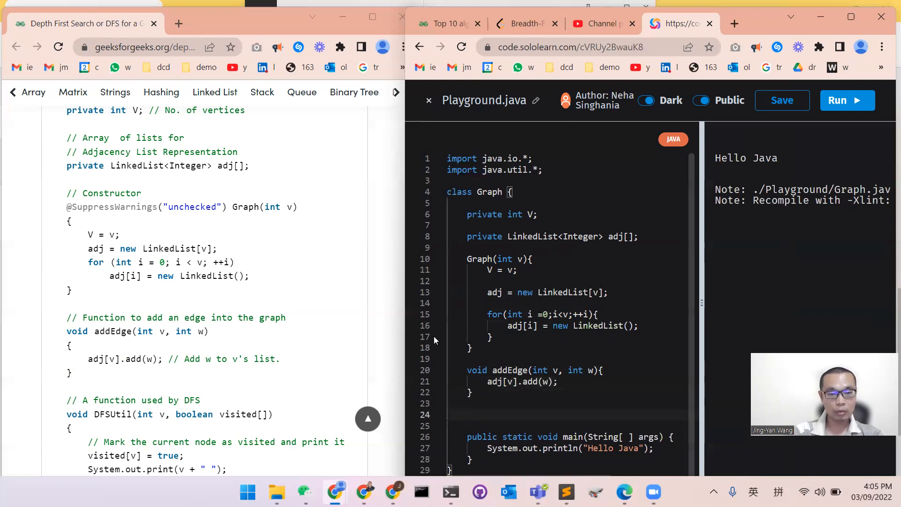
Run the Graph code with addEdge to check it still compiles
{"action": "scroll", "scroll_direction": "down", "scroll_amount": 3}
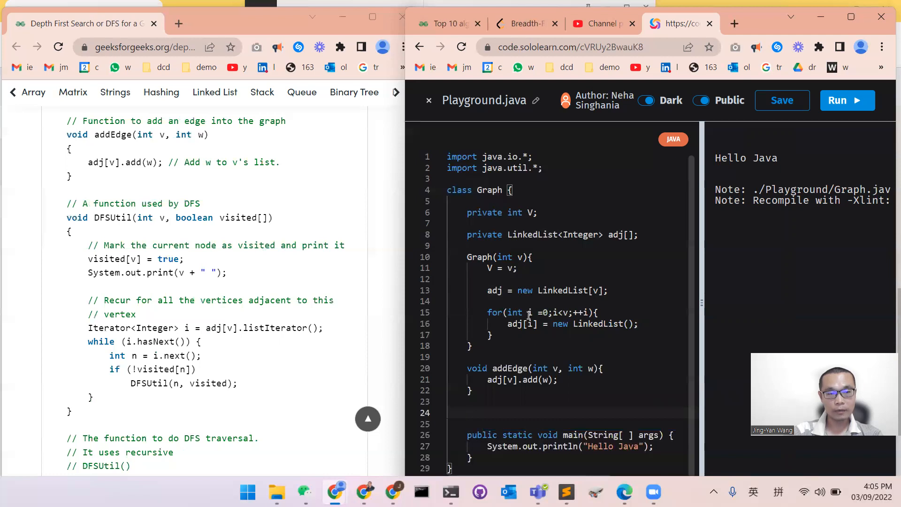
{"action": "left_click", "coordinate": [846, 100]}
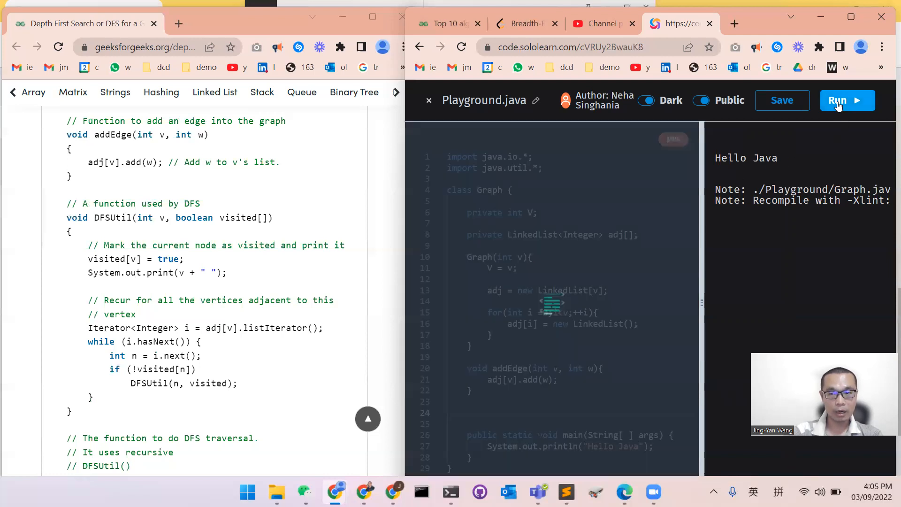
{"action": "mouse_move", "coordinate": [594, 292]}
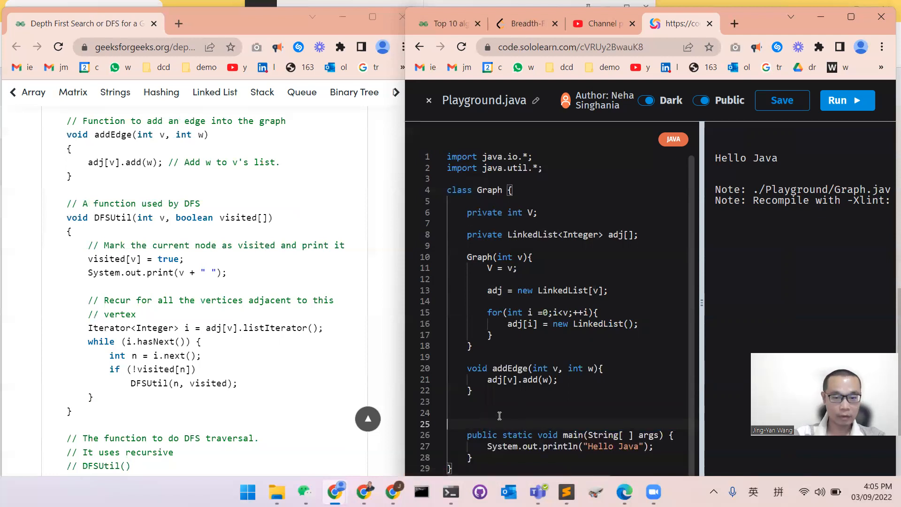
Add a method header void DFSUtil(int v, boolean visited[]) with empty braces
{"action": "type", "text": "void"}
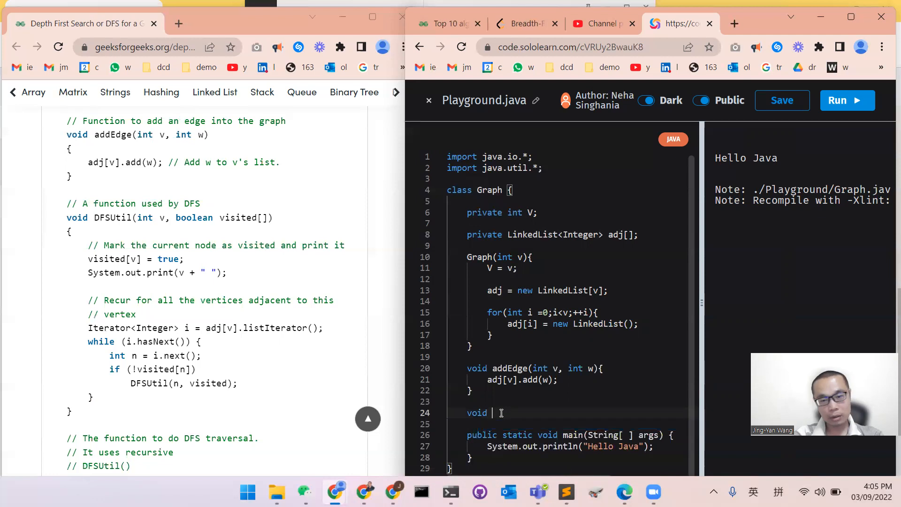
{"action": "type", "text": "DFS"}
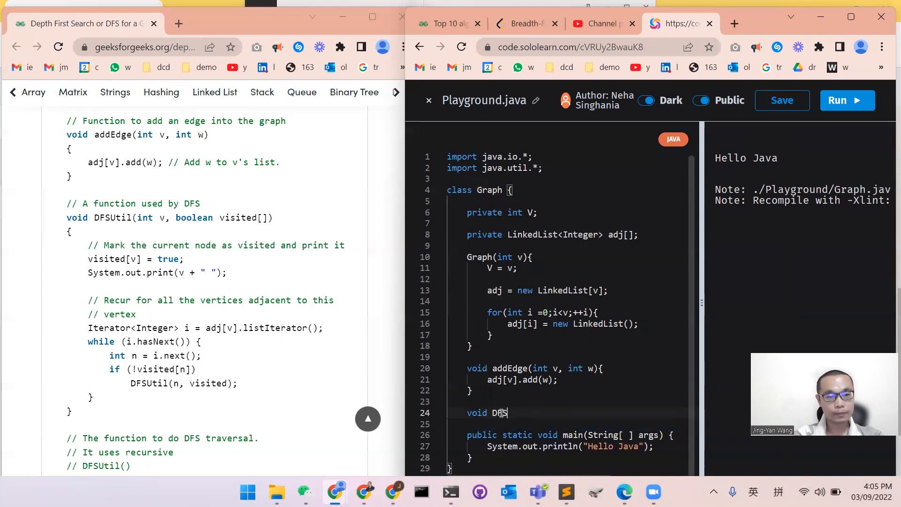
{"action": "type", "text": "Util()"}
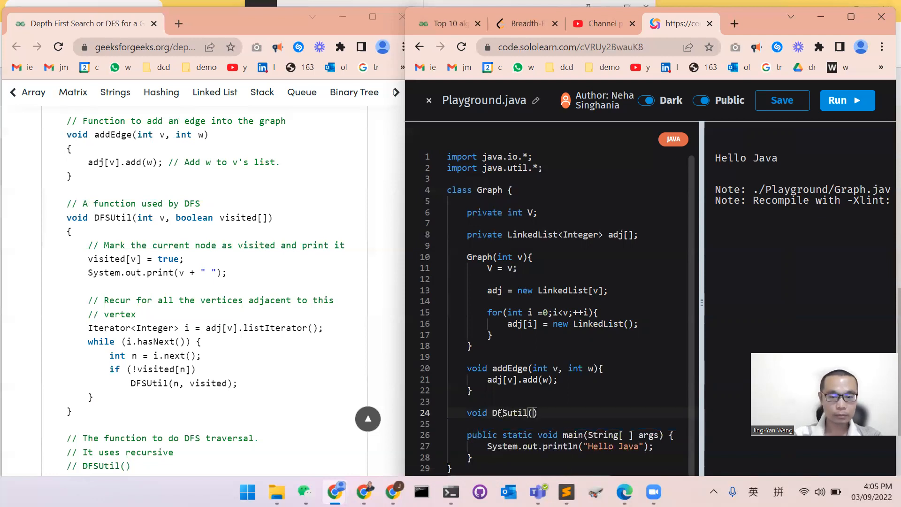
{"action": "type", "text": "int v,"}
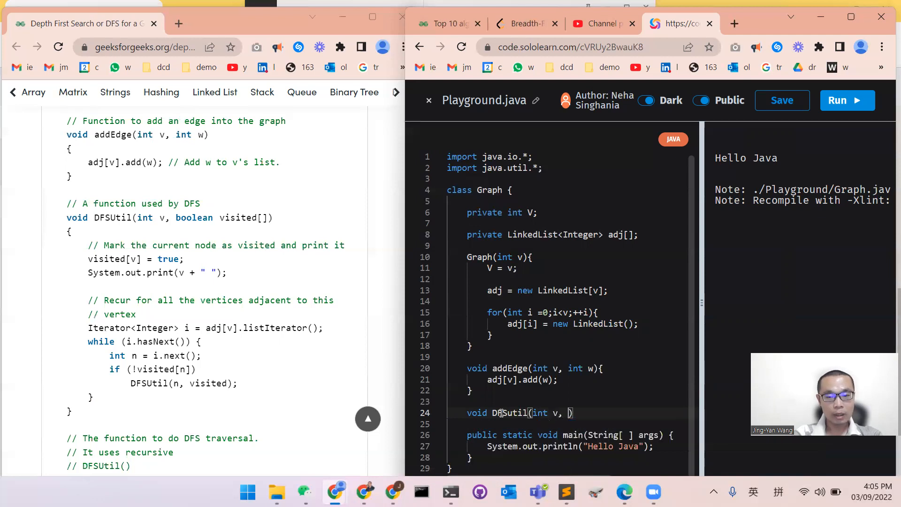
{"action": "type", "text": "bloo"}
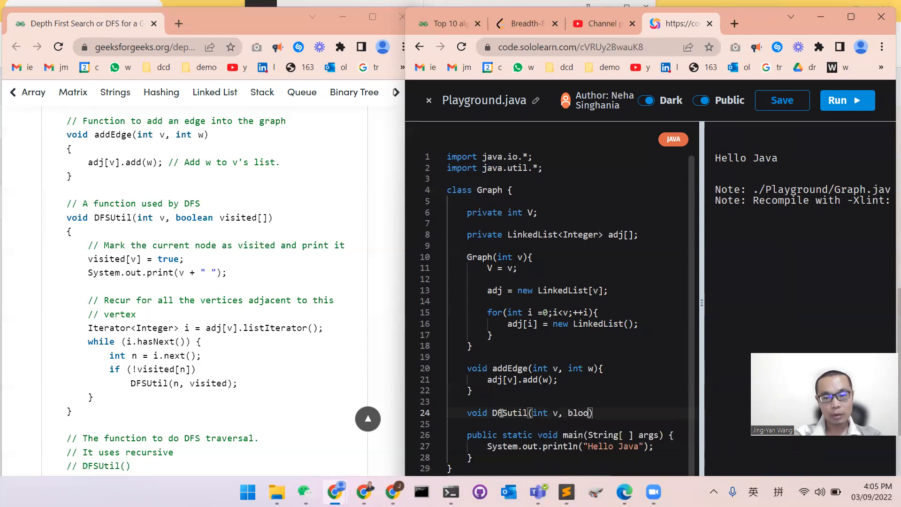
{"action": "type", "text": "boolean"}
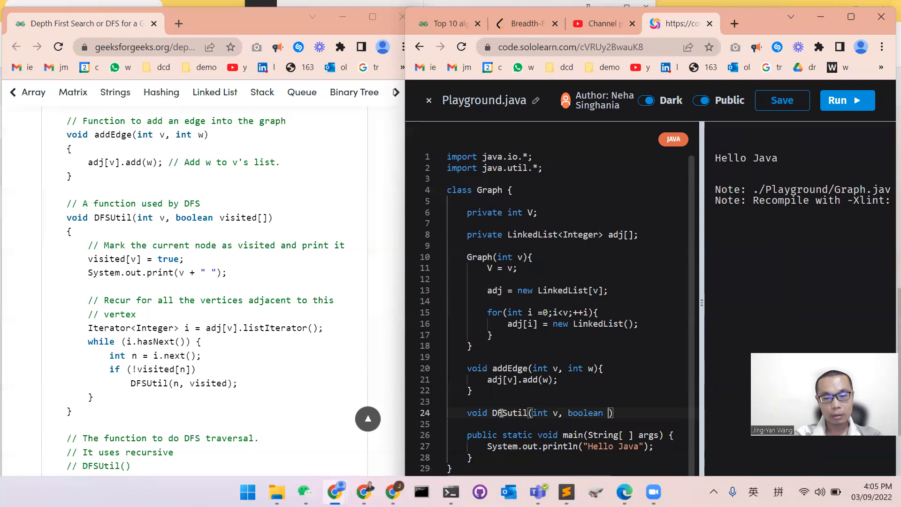
{"action": "type", "text": "visited"}
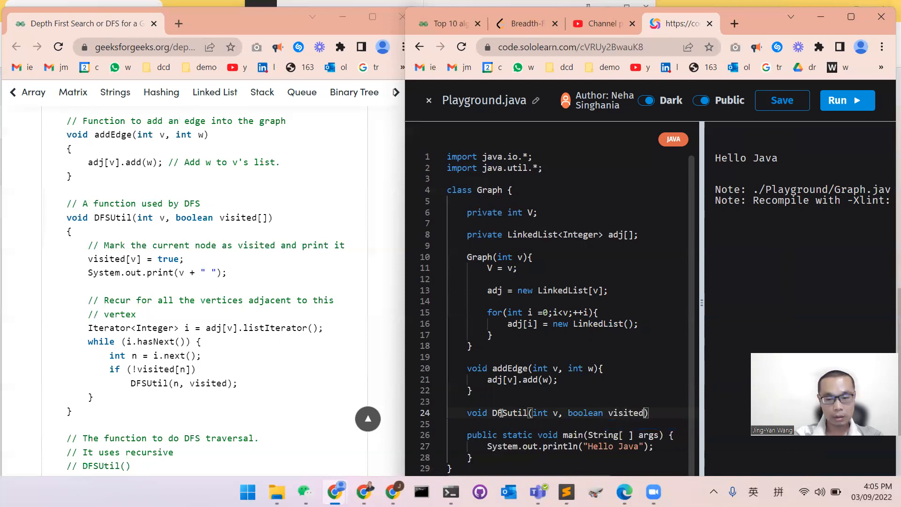
{"action": "type", "text": "{}"}
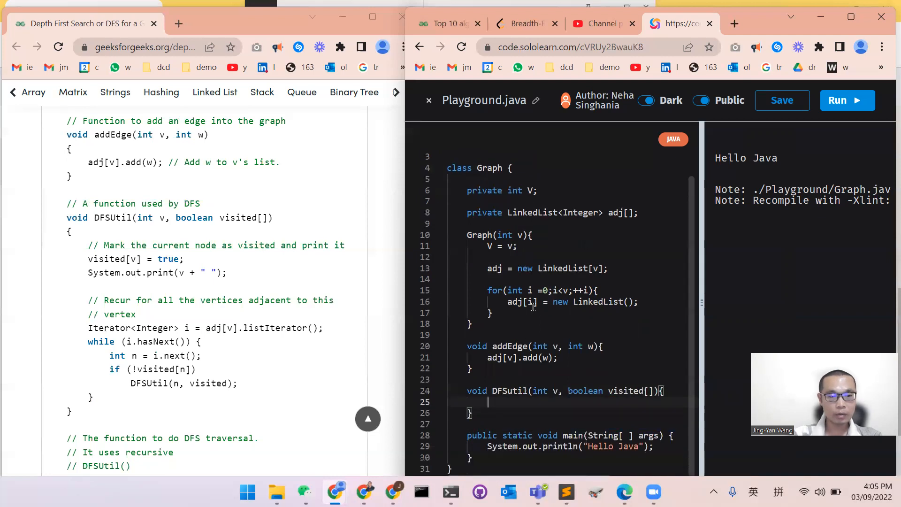
Fill DFSUtil with visited[v] = true; and System.out.print(v+" ");
{"action": "type", "text": "vis"}
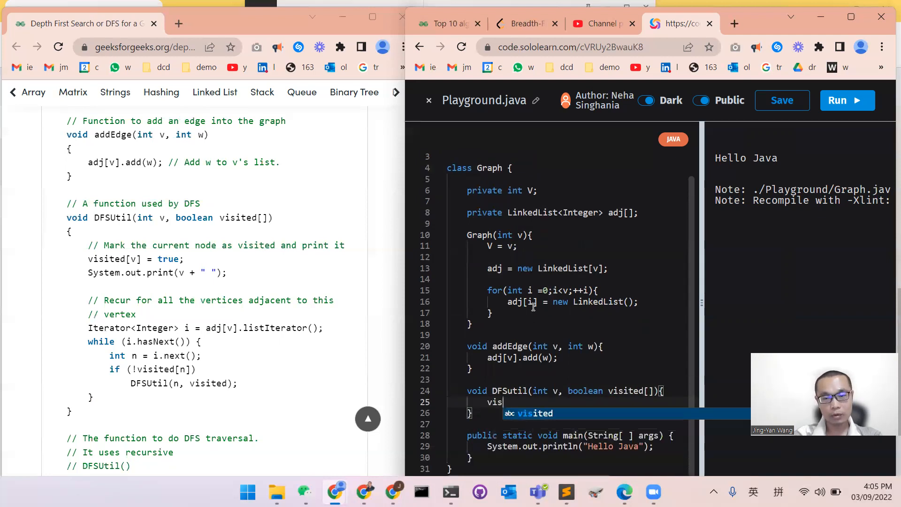
{"action": "type", "text": "ited[]"}
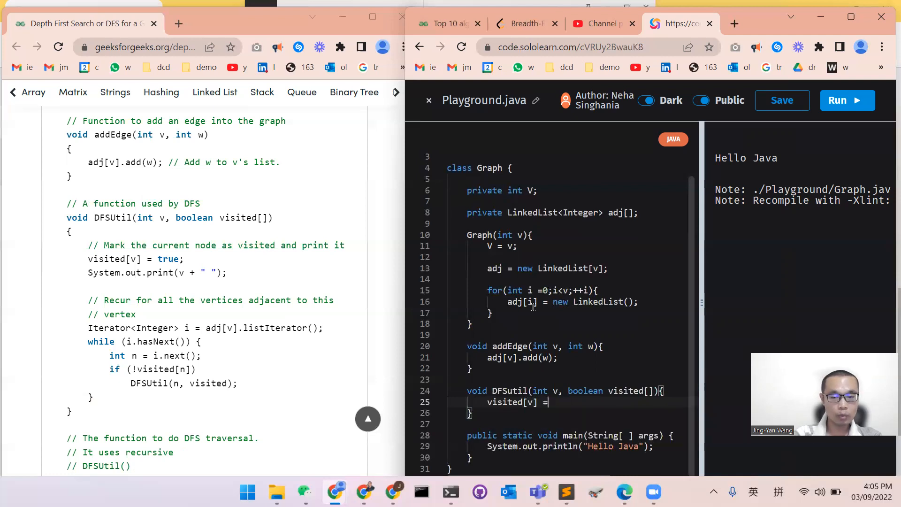
{"action": "type", "text": "true;"}
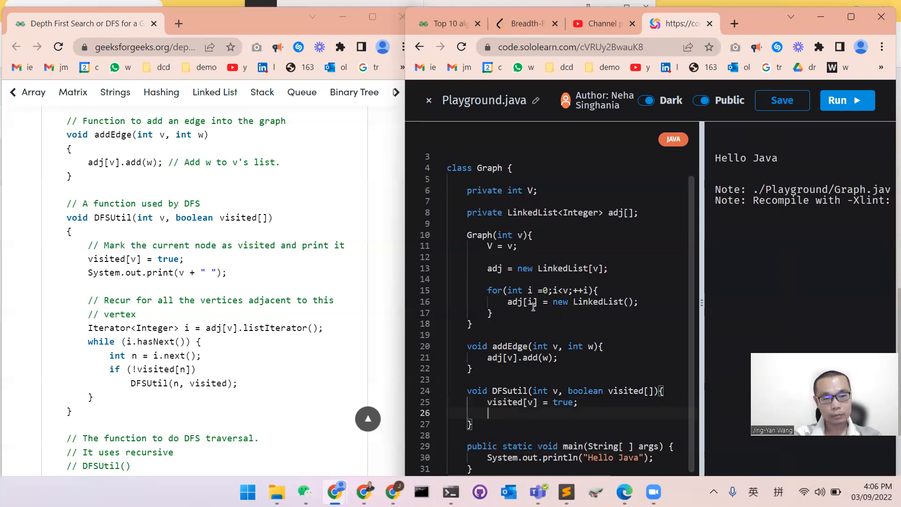
{"action": "type", "text": "System"}
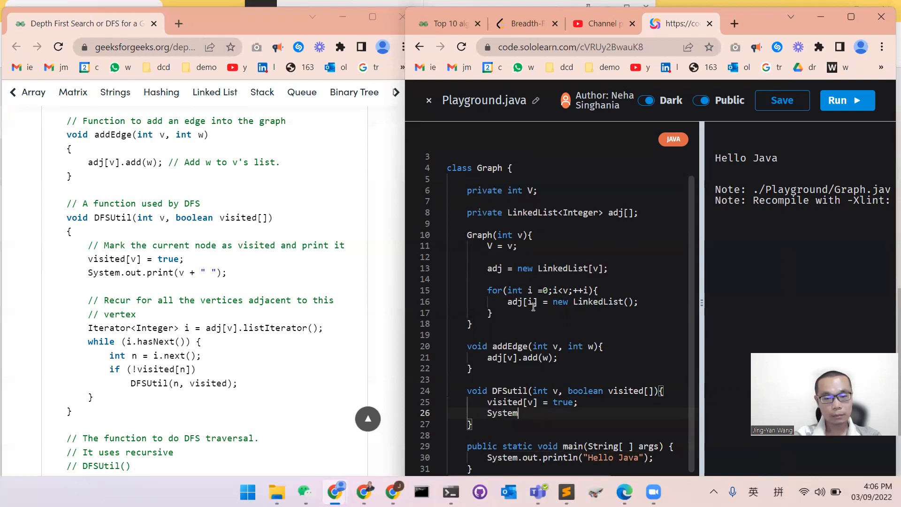
{"action": "type", "text": ".out.println"}
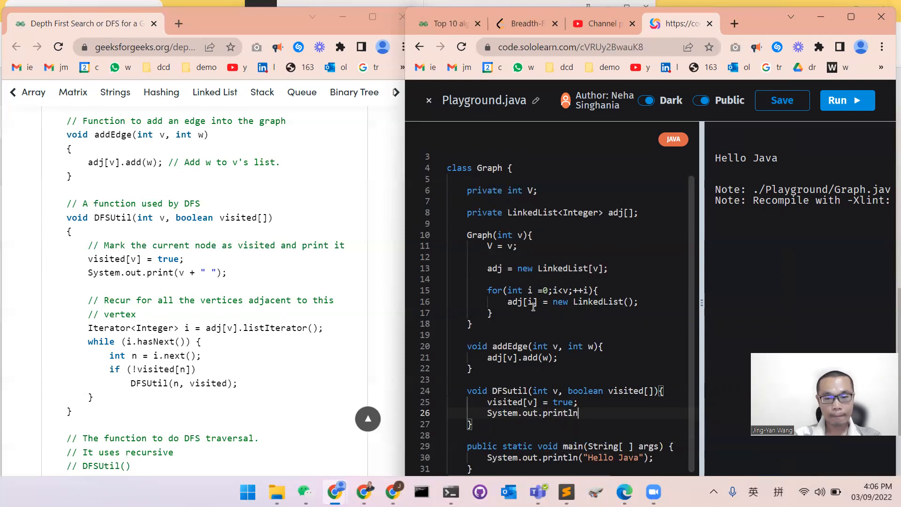
{"action": "key", "text": "Backspace"}
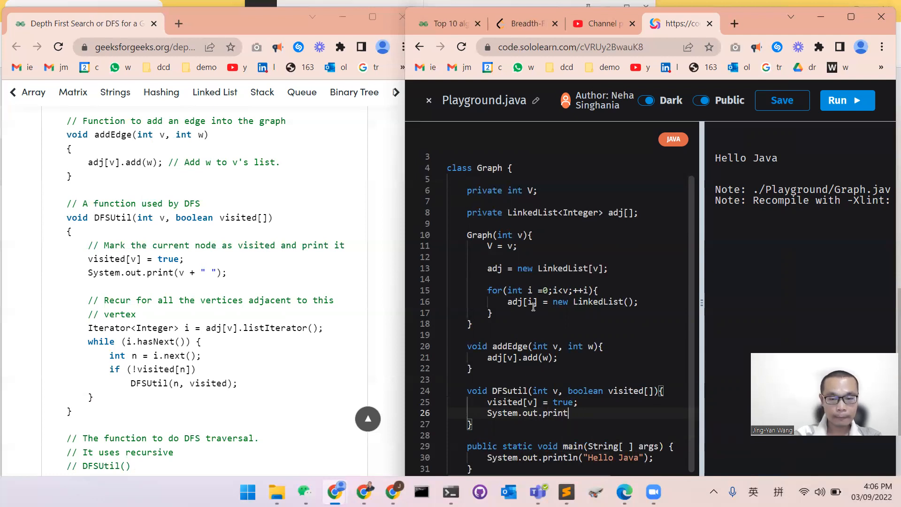
{"action": "type", "text": "(\"\")"}
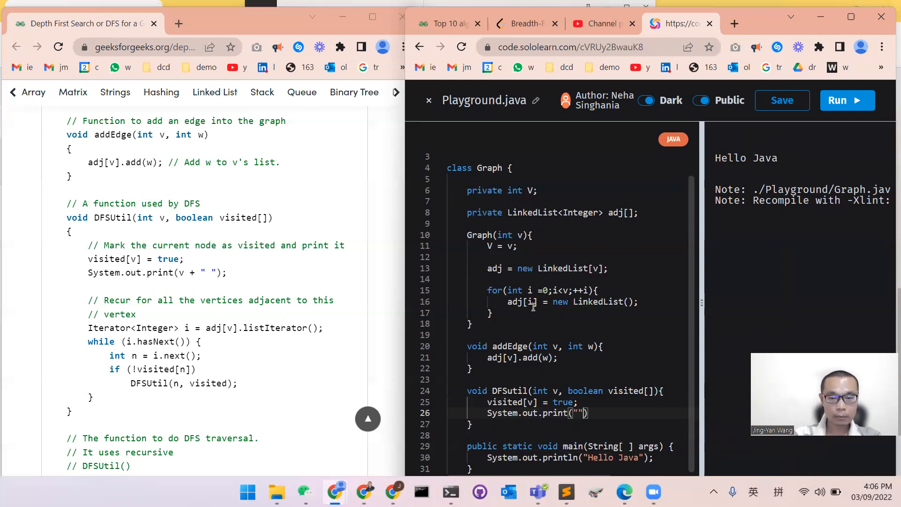
{"action": "type", "text": "v"}
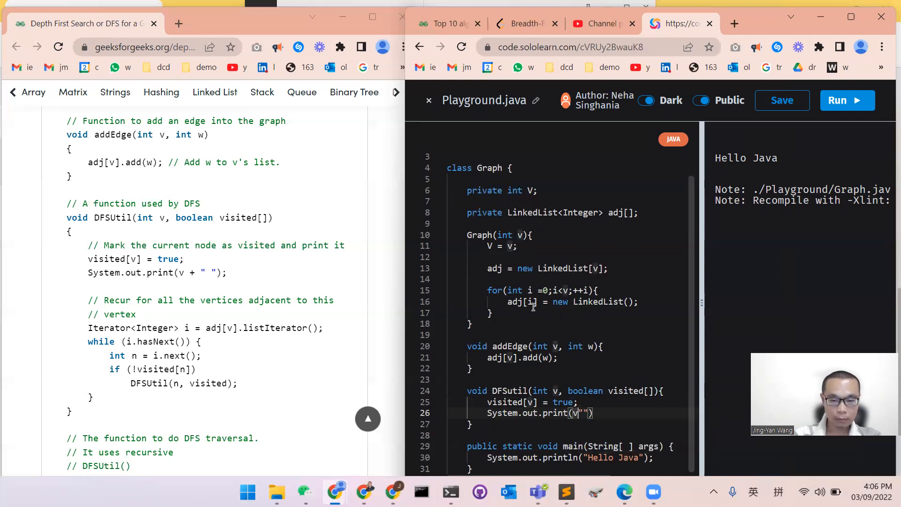
{"action": "type", "text": "+"}
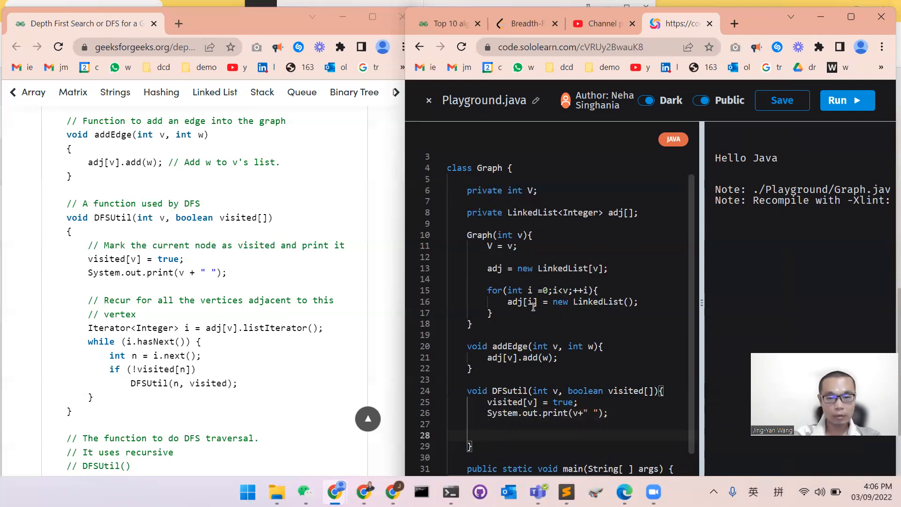
Declare Iterator<Integer> i = adj[v].listIterator() in DFSUtil and begin a while loop
{"action": "type", "text": "In"}
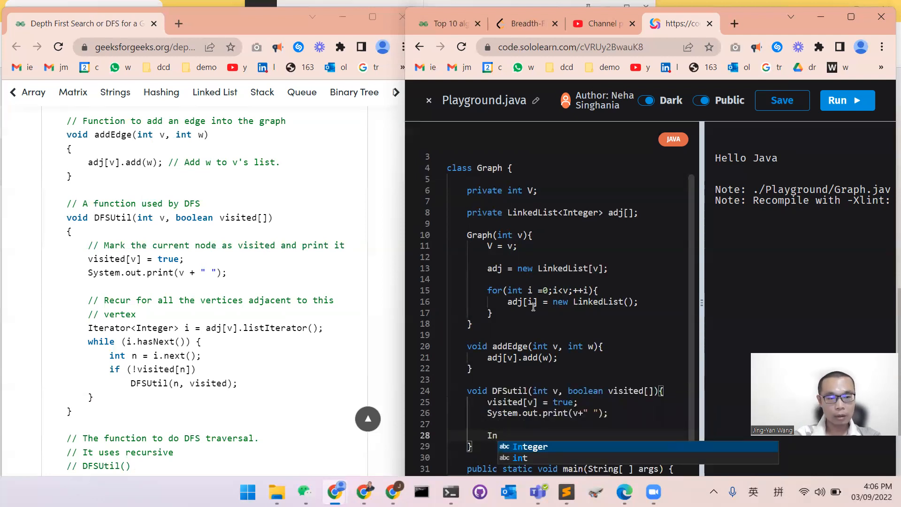
{"action": "type", "text": "terator<>"}
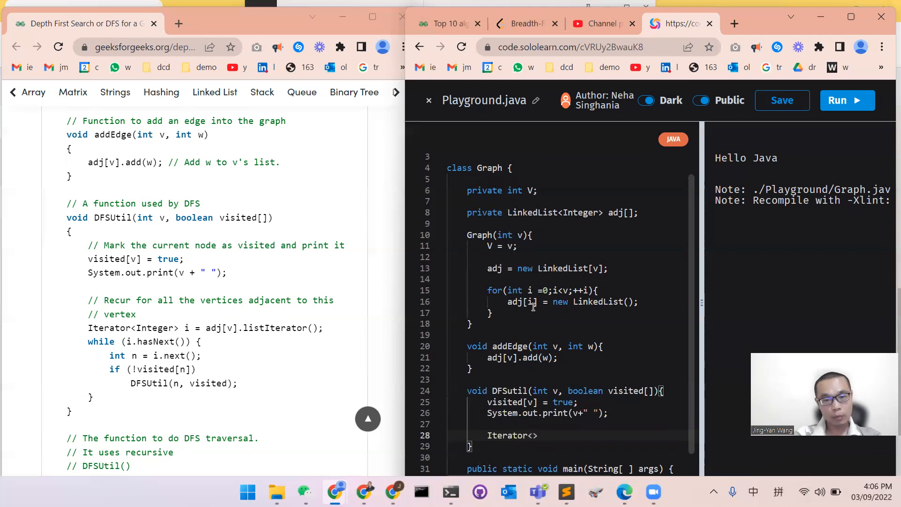
{"action": "type", "text": "Integer"}
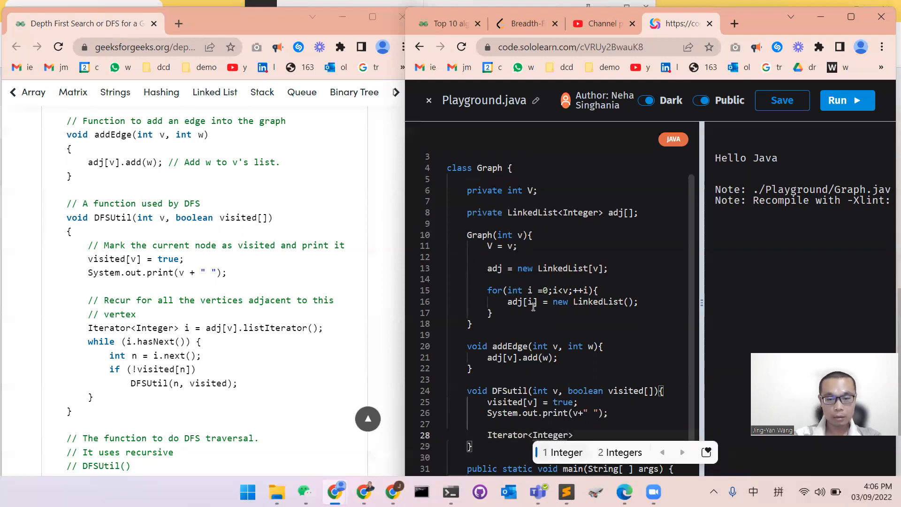
{"action": "type", "text": "i"}
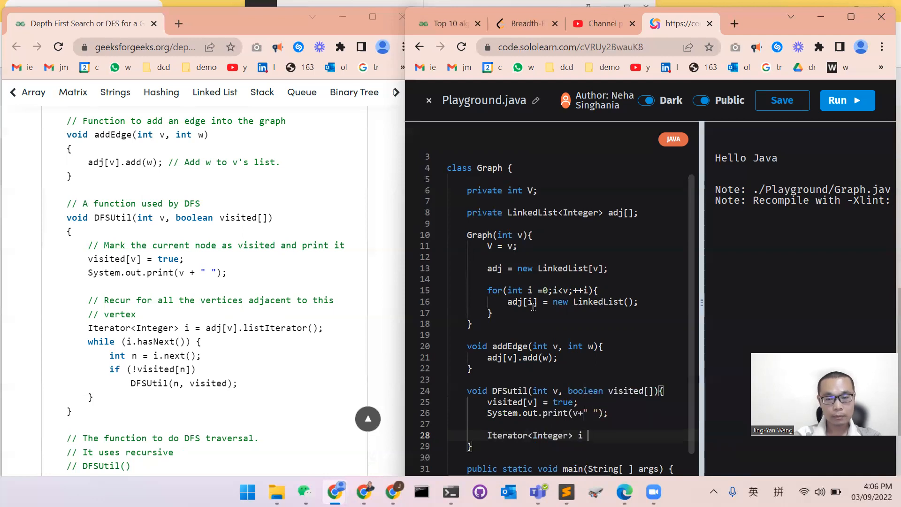
{"action": "type", "text": "="}
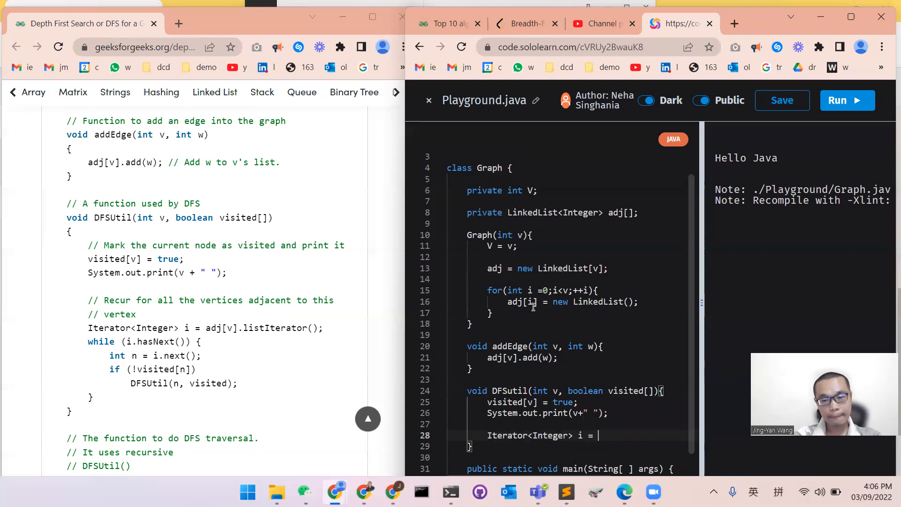
{"action": "type", "text": "adj[]"}
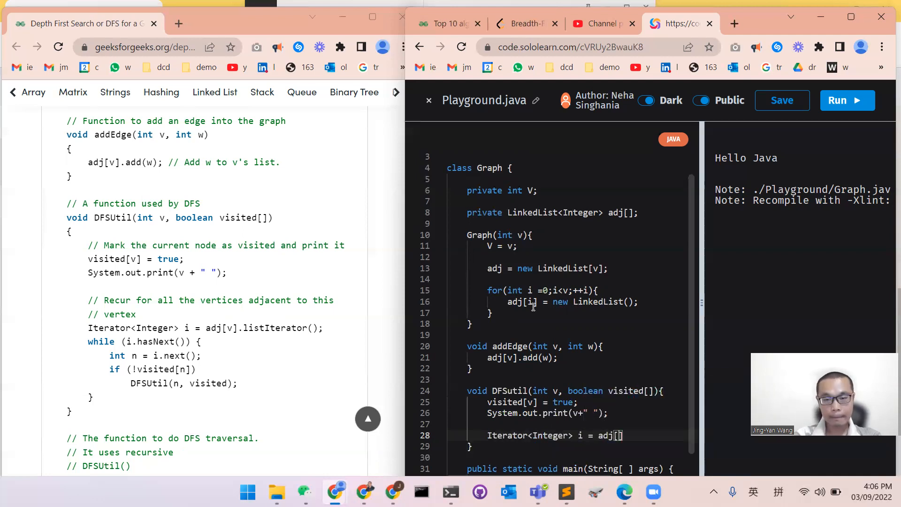
{"action": "type", "text": "v"}
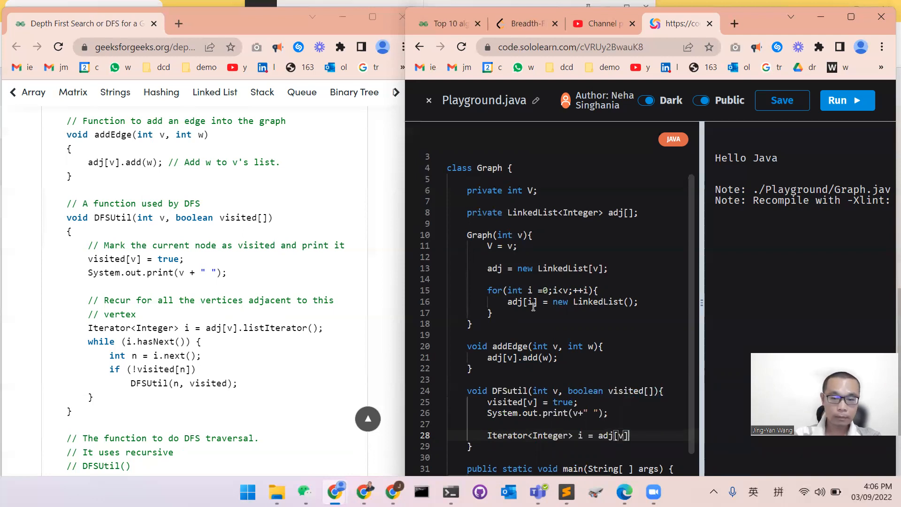
{"action": "type", "text": "."}
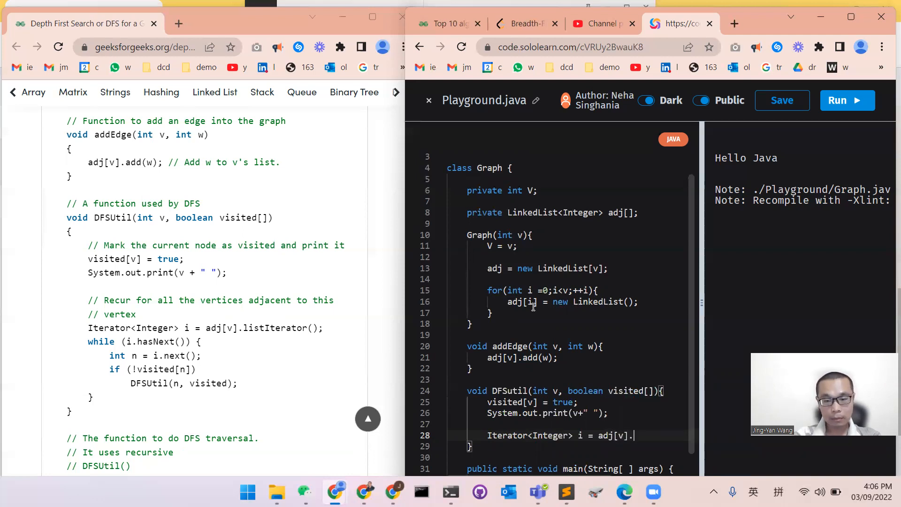
{"action": "type", "text": "listIterator();"}
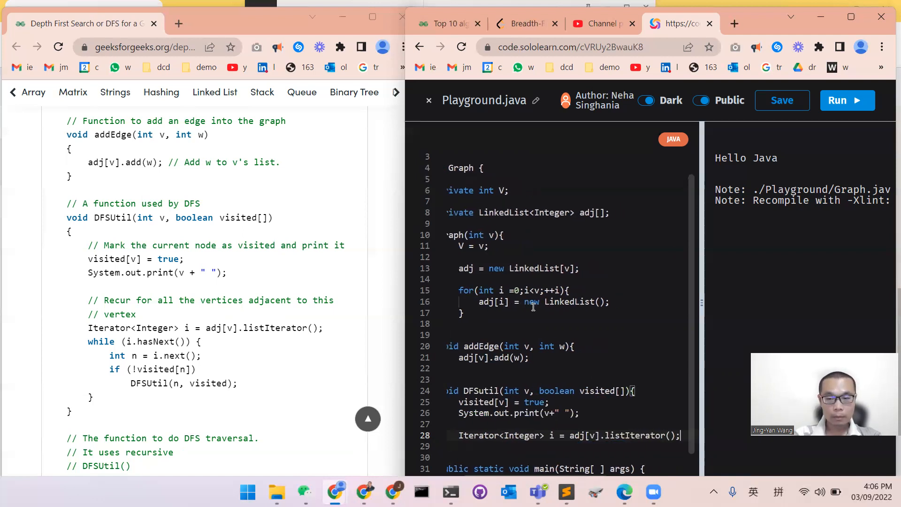
{"action": "type", "text": "while("}
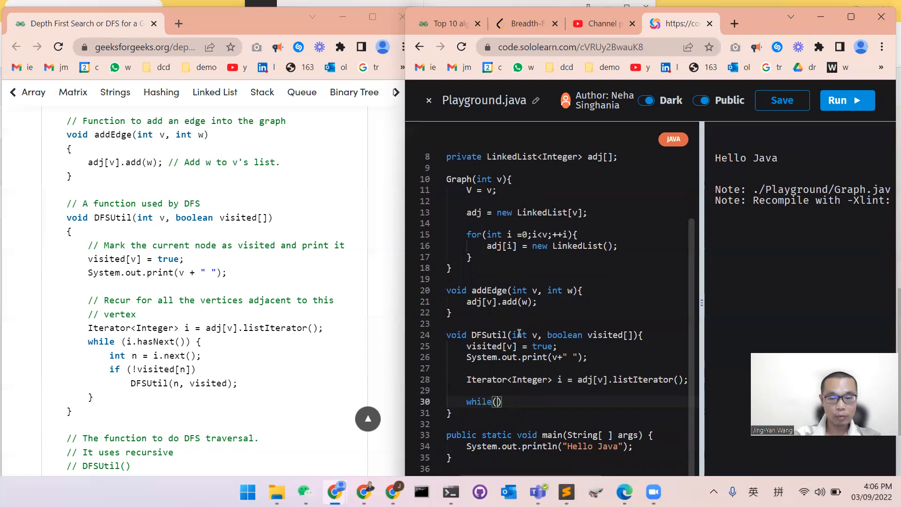
Make the loop while(i.hasNext()) and read each neighbour with int n = i.next();
{"action": "type", "text": "i.has"}
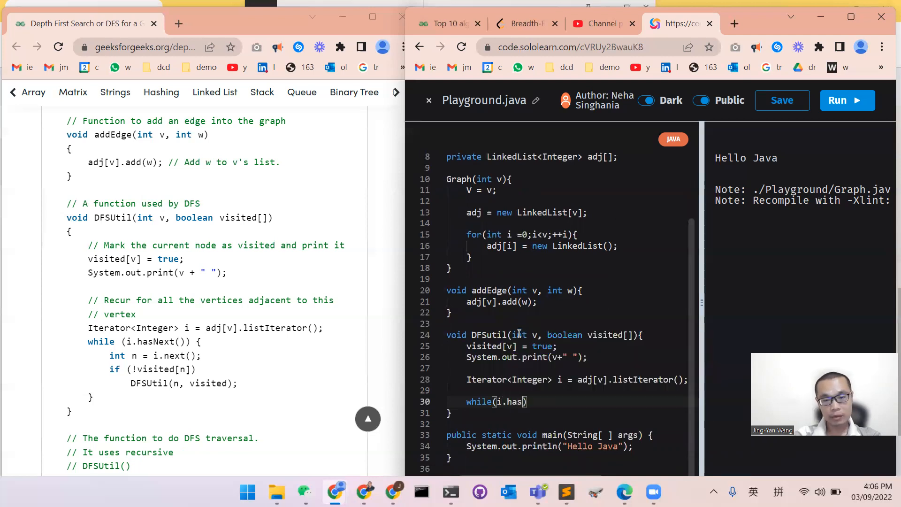
{"action": "type", "text": "Next("}
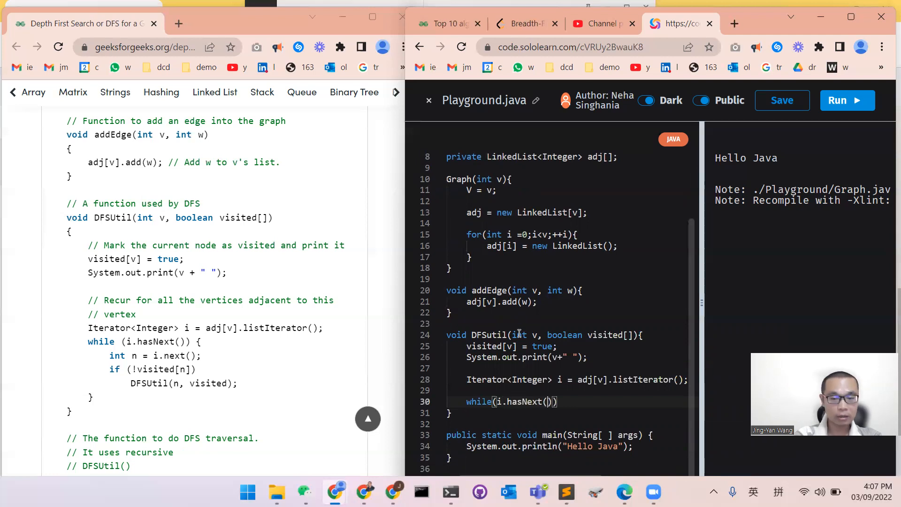
{"action": "type", "text": "{"}
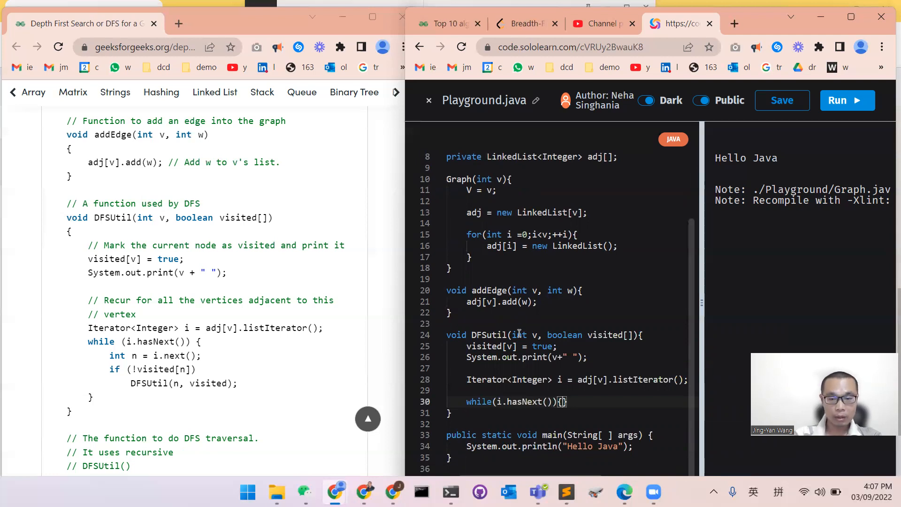
{"action": "type", "text": "int n ="}
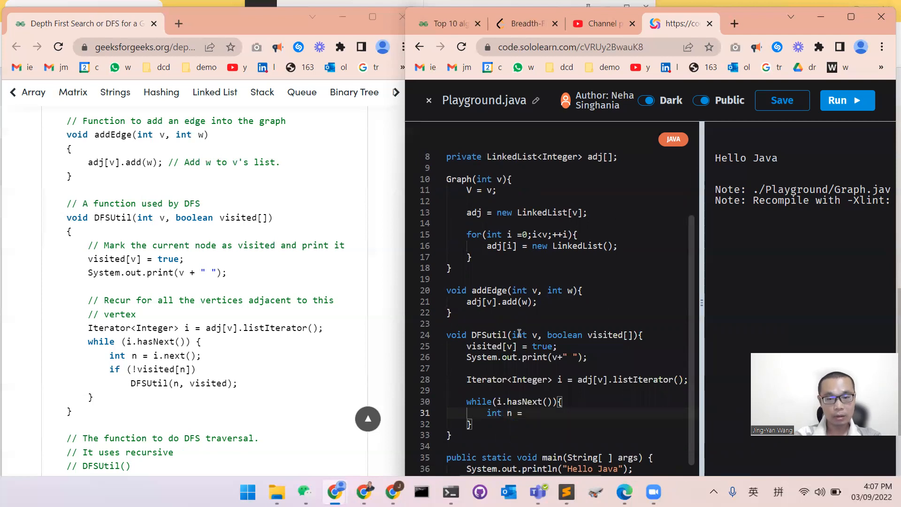
{"action": "type", "text": "i.nea"}
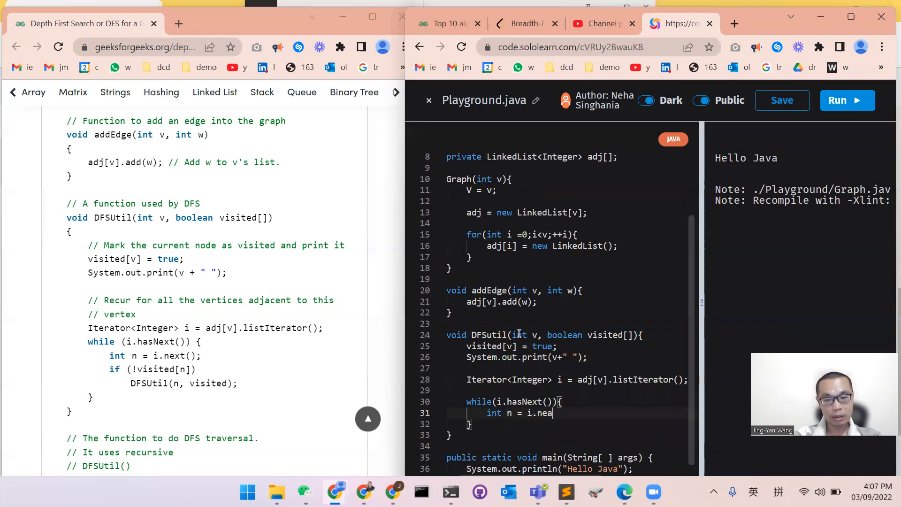
{"action": "type", "text": "xt();"}
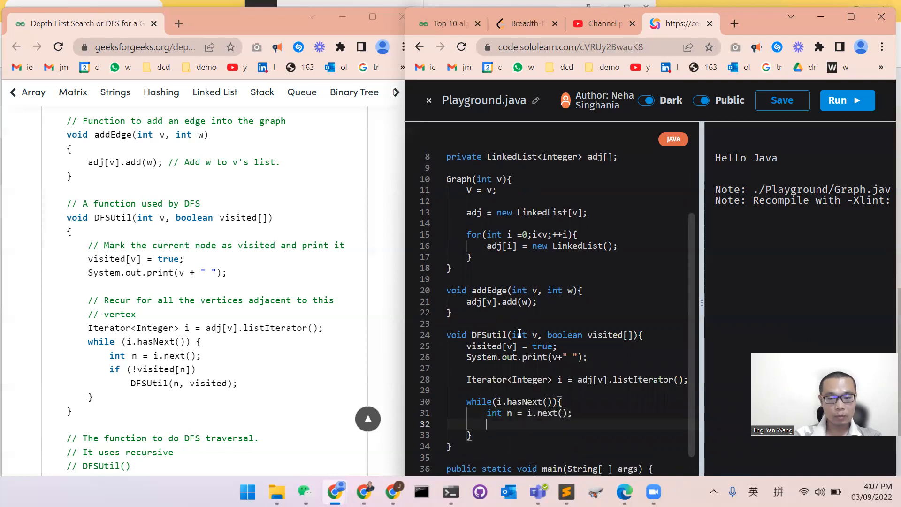
Add if(!visited[n]) DFSutil(n, visited); to recurse into unvisited neighbours
{"action": "type", "text": "fi"}
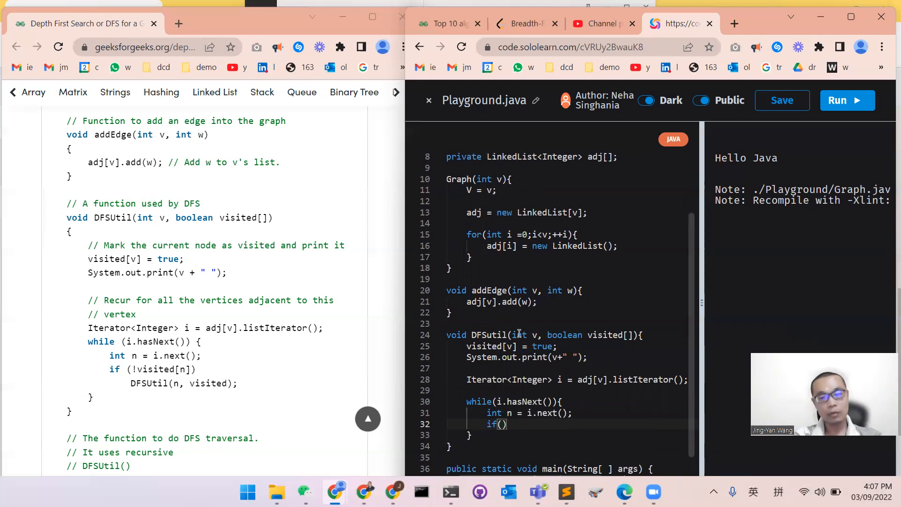
{"action": "type", "text": "visited"}
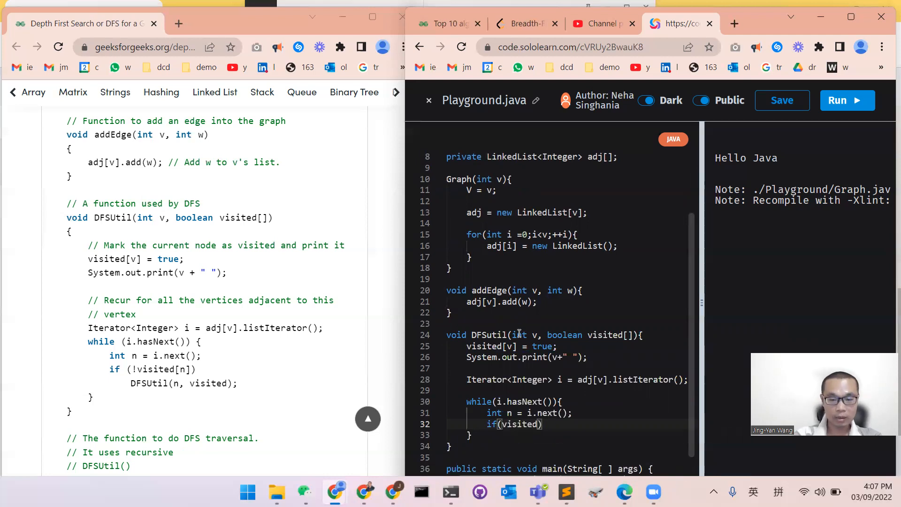
{"action": "type", "text": "[n]"}
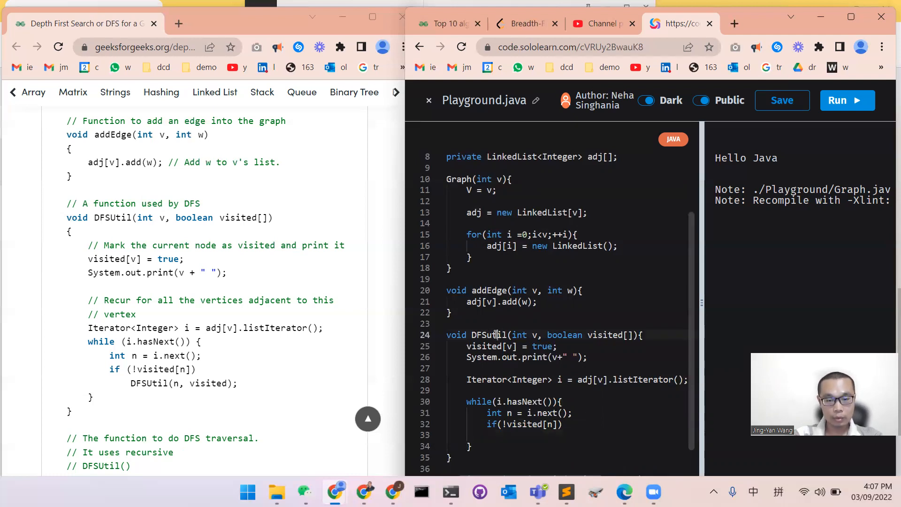
{"action": "type", "text": "DFSutil"}
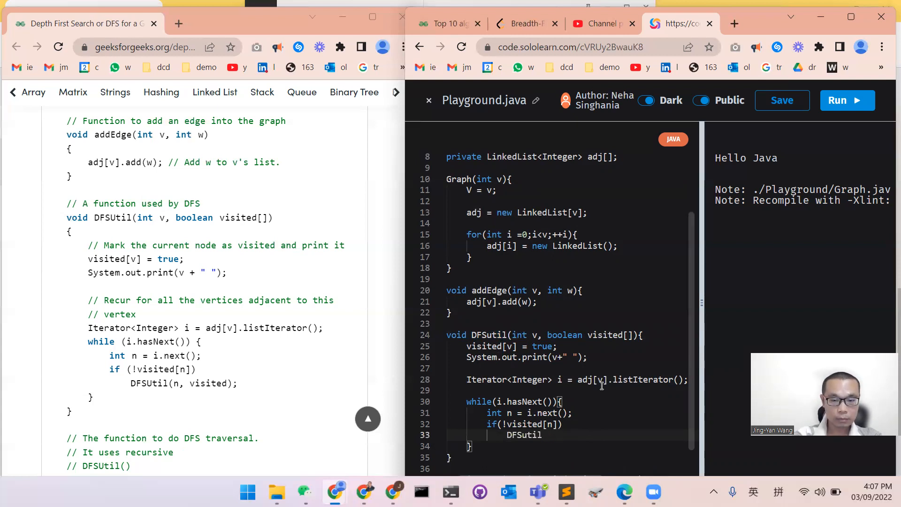
{"action": "type", "text": "()"}
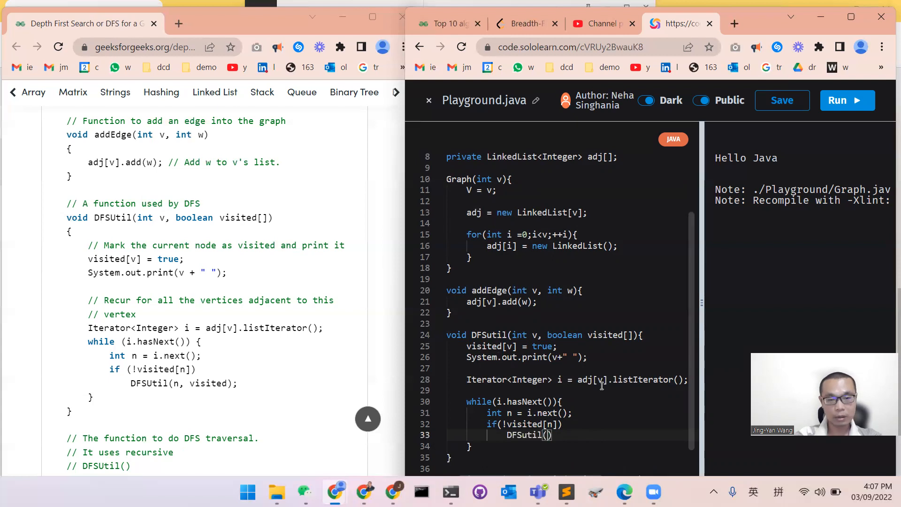
{"action": "type", "text": "n,"}
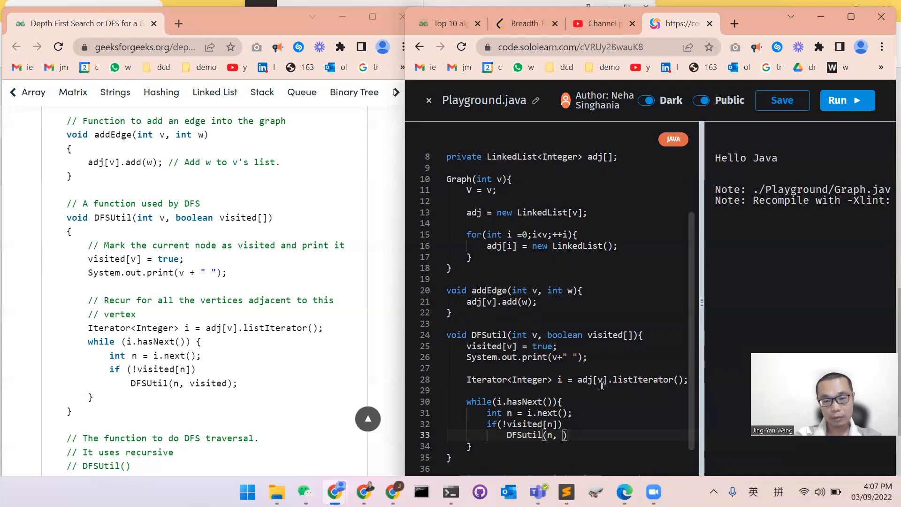
{"action": "type", "text": "visited"}
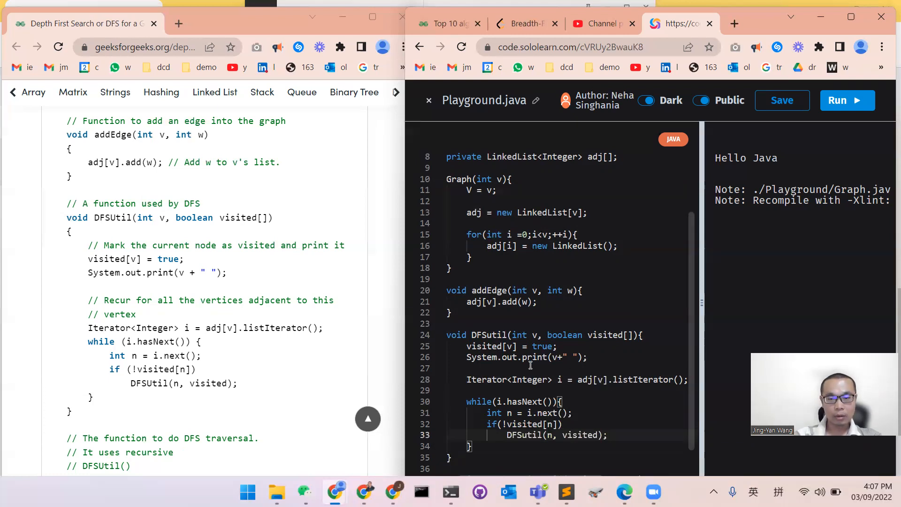
{"action": "scroll", "scroll_direction": "down", "scroll_amount": 3}
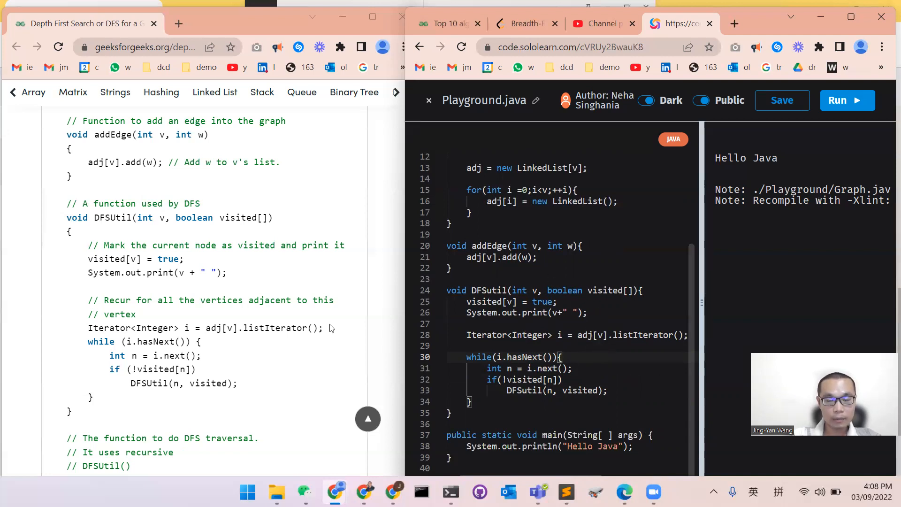
In main, create a 4-vertex graph with Graph g = new Graph(4)
{"action": "scroll", "scroll_direction": "down", "scroll_amount": 3}
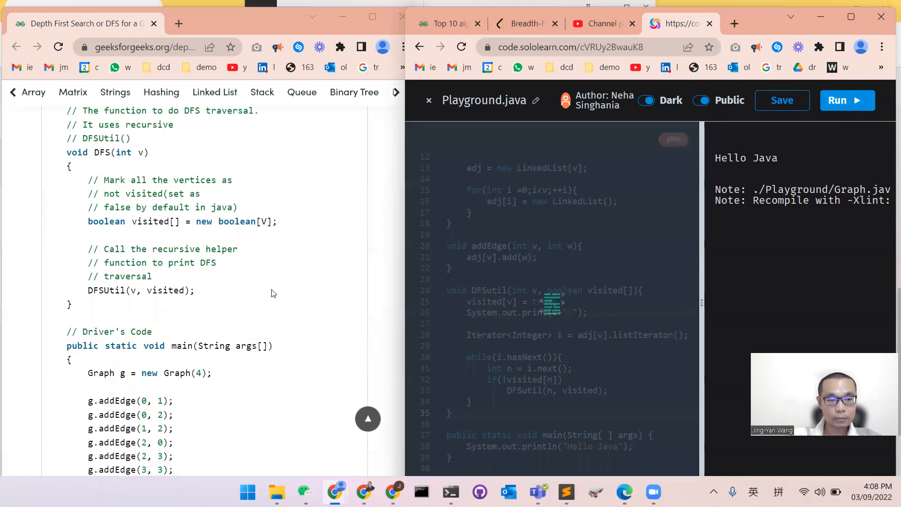
{"action": "scroll", "scroll_direction": "down", "scroll_amount": 3}
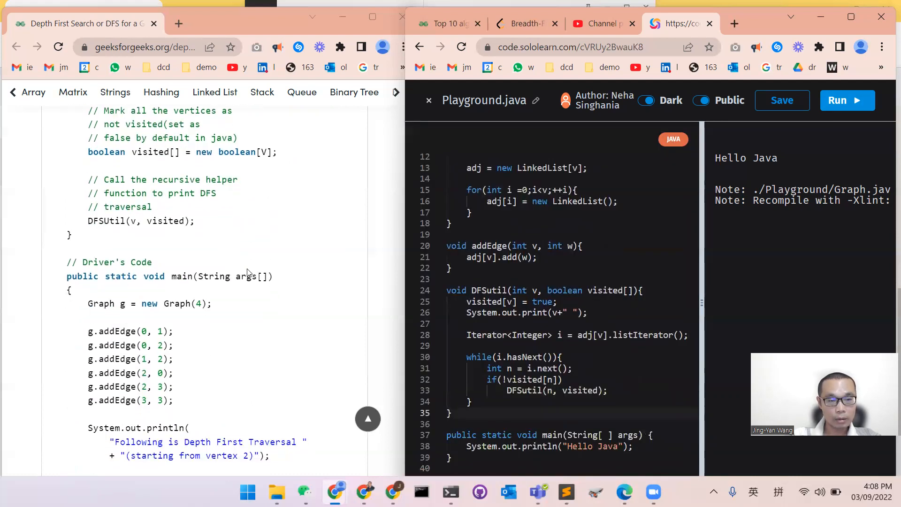
{"action": "scroll", "scroll_direction": "down", "scroll_amount": 3}
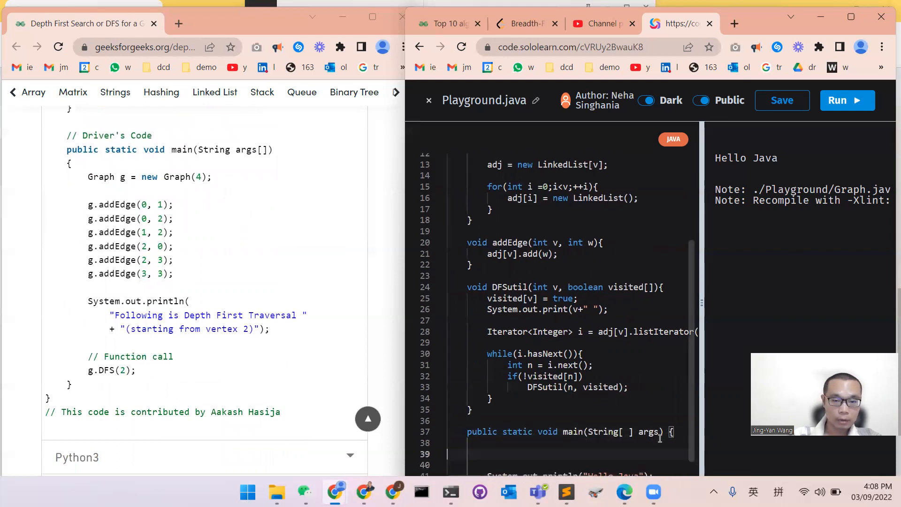
{"action": "scroll", "scroll_direction": "down", "scroll_amount": 3}
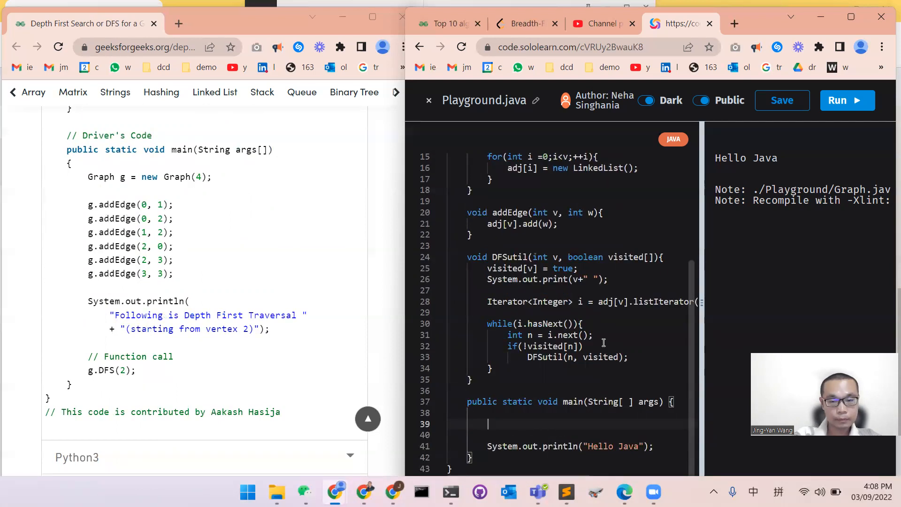
{"action": "type", "text": "Graph"}
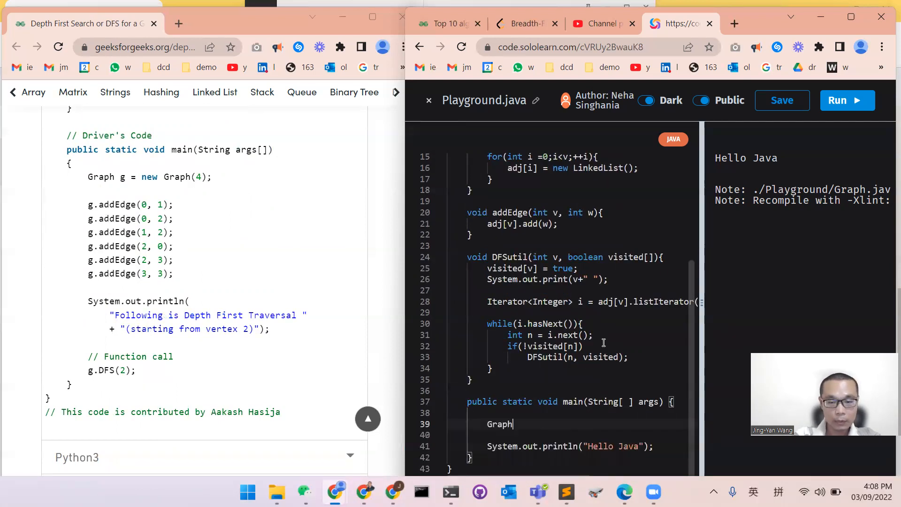
{"action": "type", "text": "g = new"}
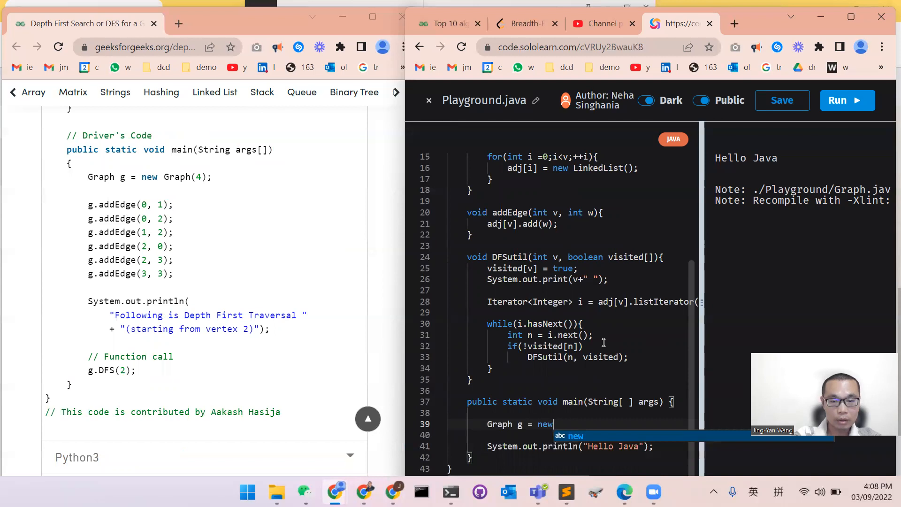
{"action": "type", "text": "Graph"}
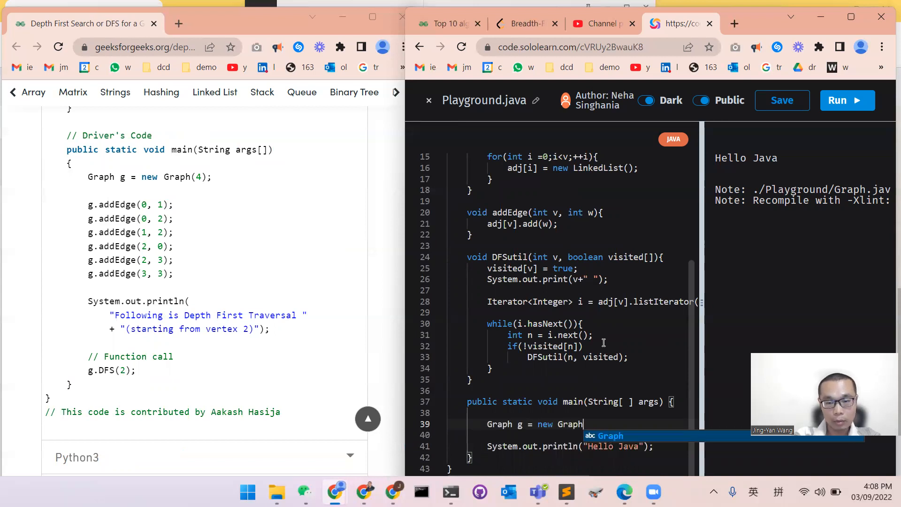
{"action": "type", "text": "(4);"}
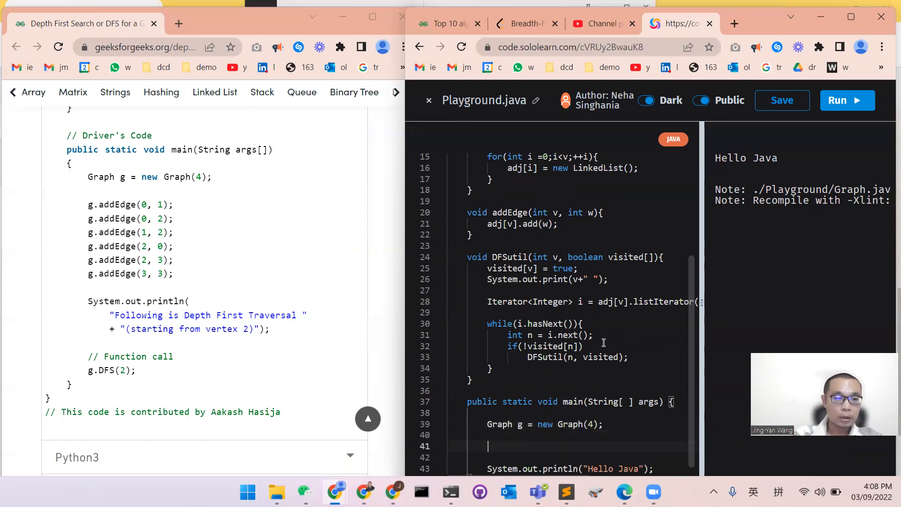
Add the edges 0-1, 0-2, 1-2, 2-0, 2-3 and 3-3 to g
{"action": "type", "text": "g.ad"}
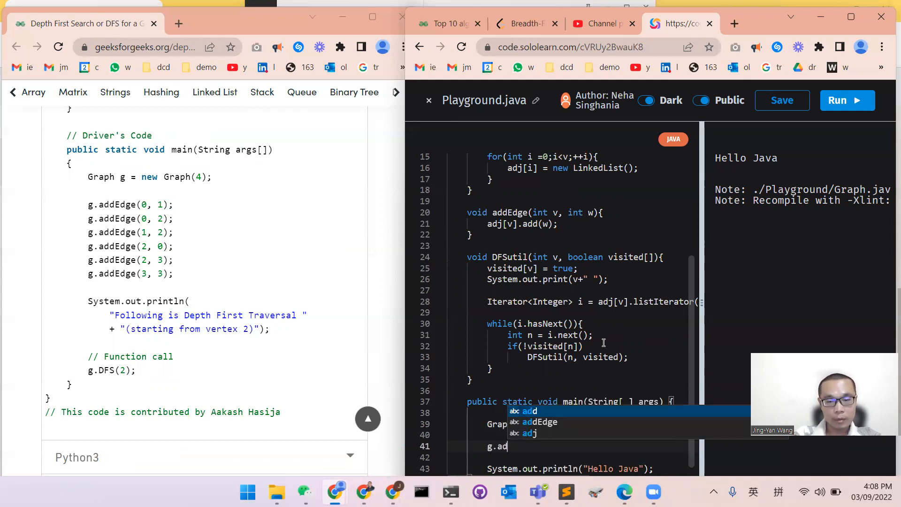
{"action": "type", "text": "dEdge("}
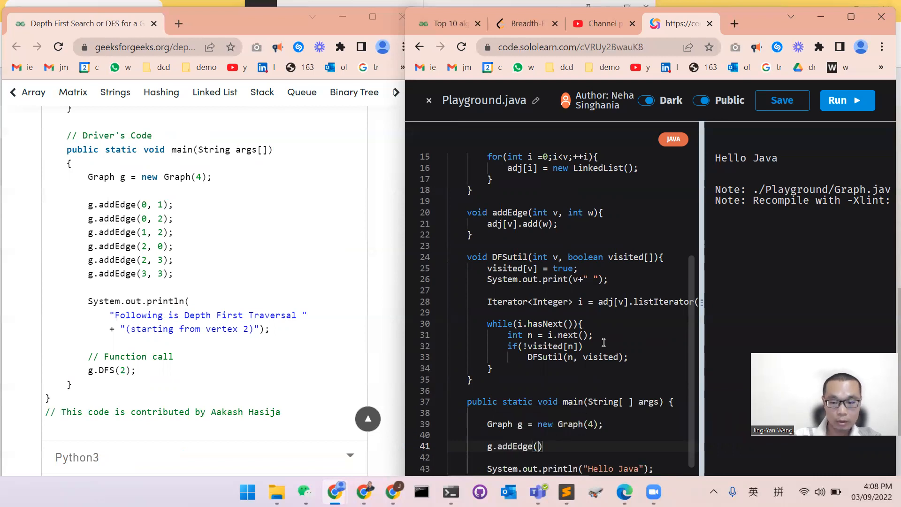
{"action": "type", "text": "0,1"}
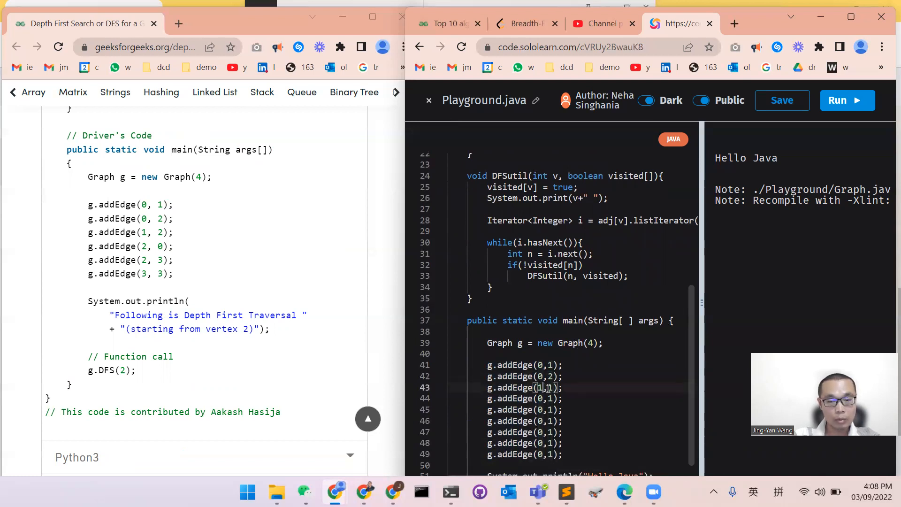
{"action": "type", "text": "2"}
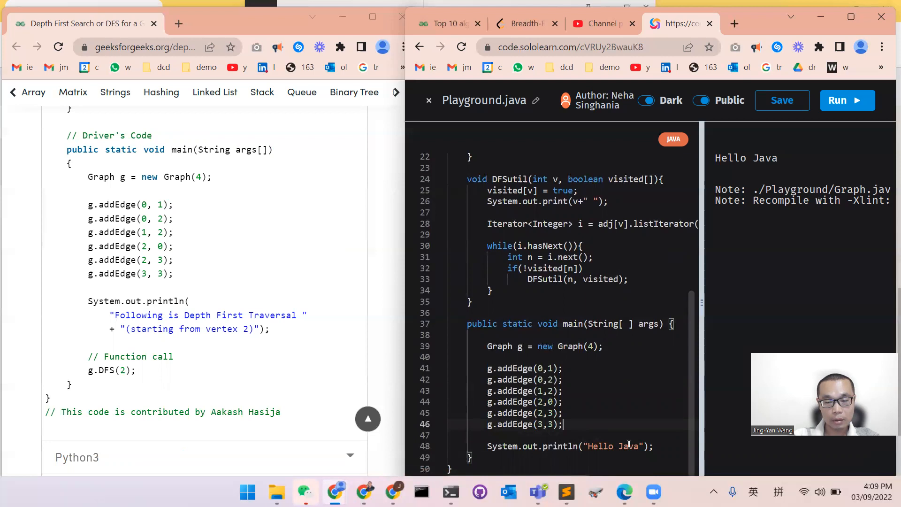
Replace the Hello Java println with g.DFS(2) and run the program
{"action": "key", "text": "enter"}
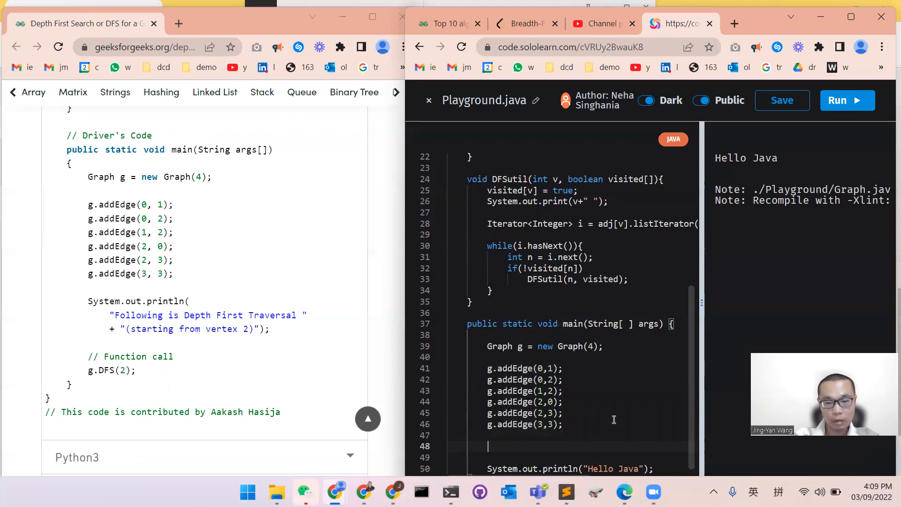
{"action": "type", "text": "g.DFS(2"}
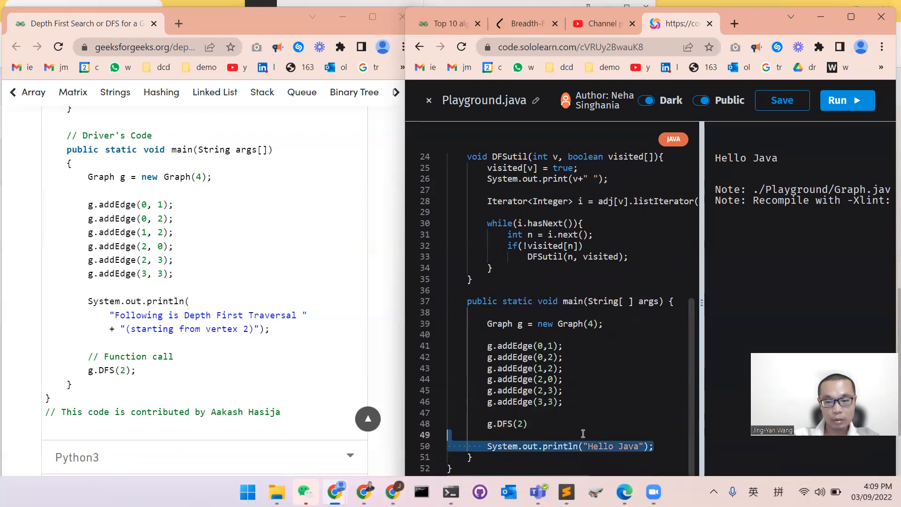
{"action": "key", "text": "Delete"}
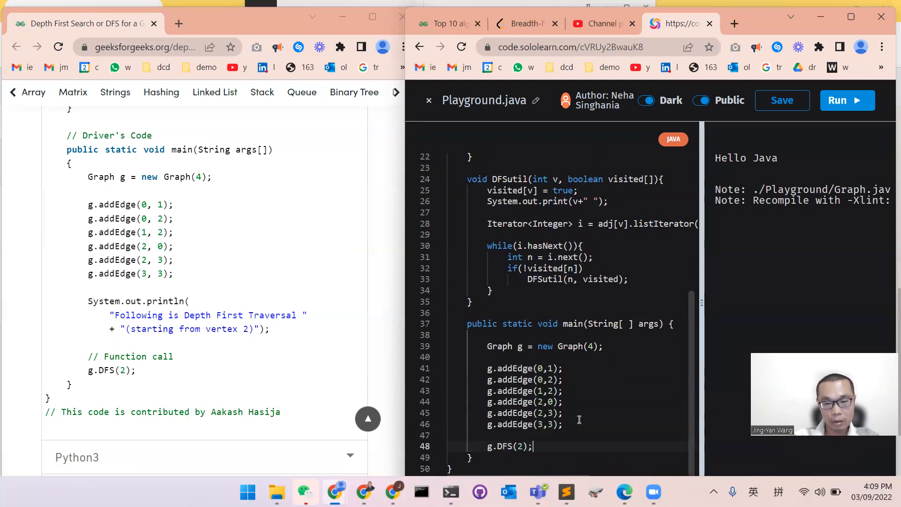
{"action": "left_click", "coordinate": [846, 100]}
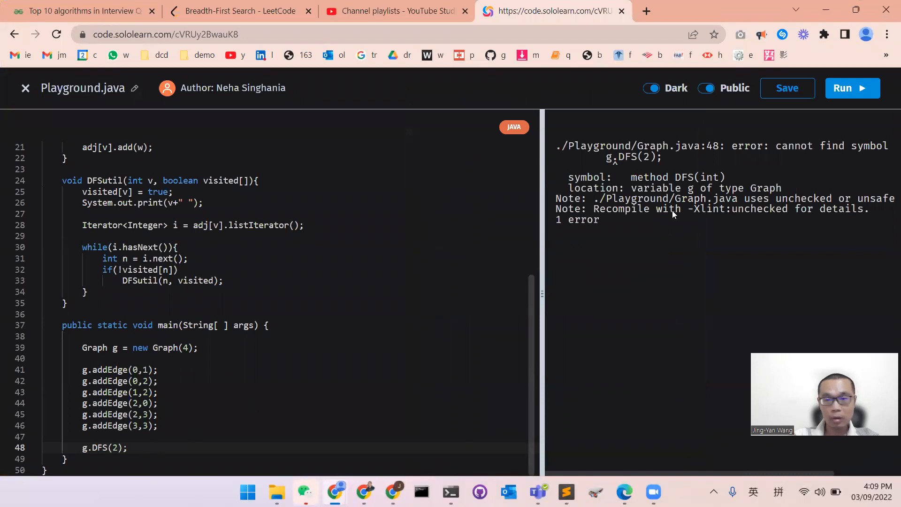
{"action": "mouse_move", "coordinate": [328, 299]}
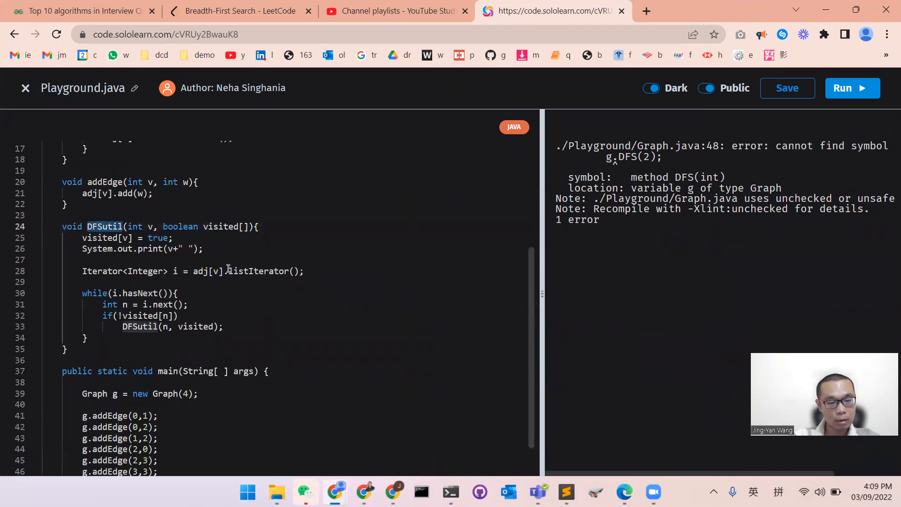
Change the call to g.DFSutil(2) and rerun, getting an int vs int, boolean[] mismatch
{"action": "scroll", "scroll_direction": "down", "scroll_amount": 3}
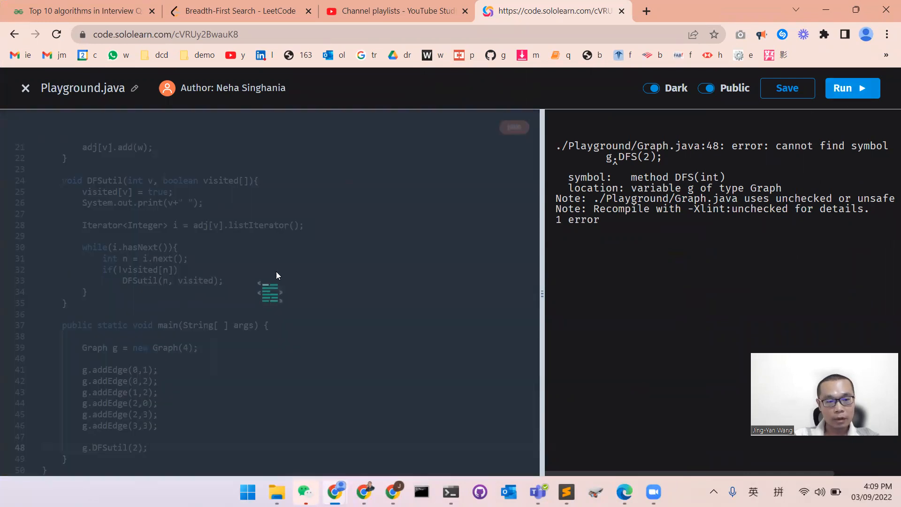
{"action": "mouse_move", "coordinate": [553, 229]}
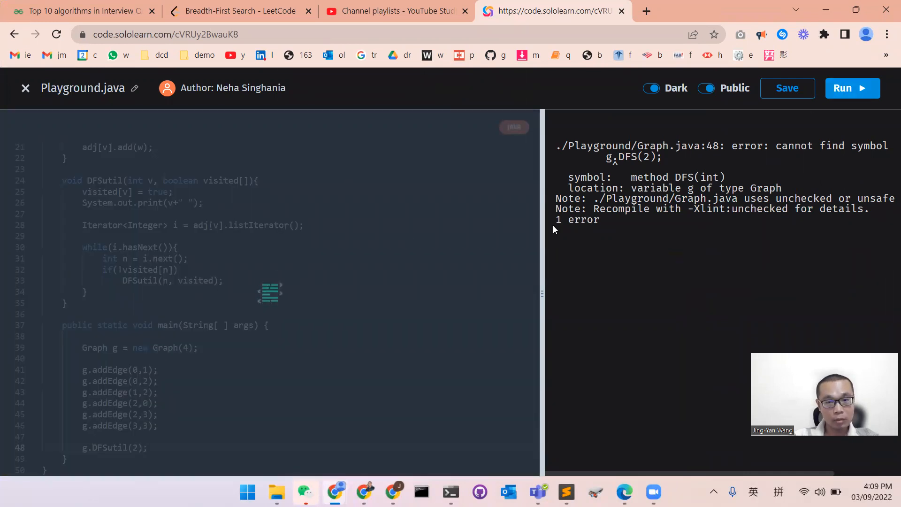
{"action": "left_click", "coordinate": [852, 88]}
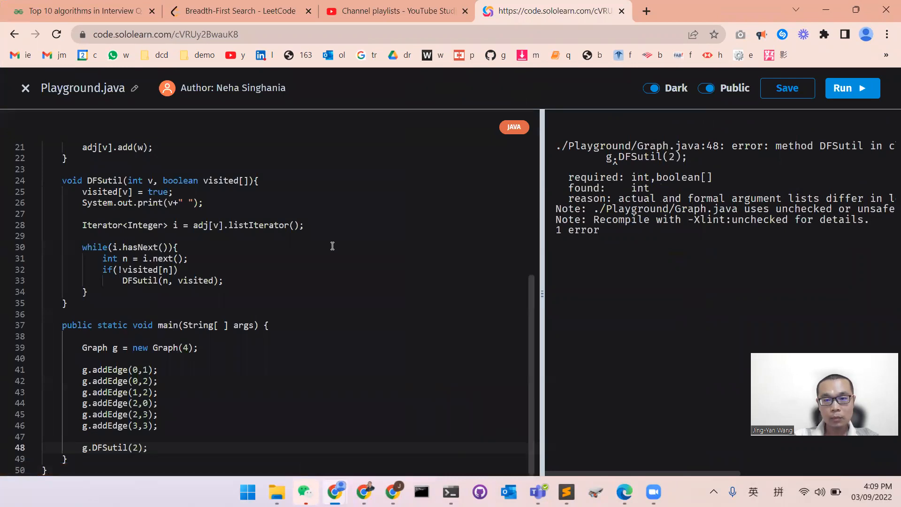
{"action": "mouse_move", "coordinate": [158, 298]}
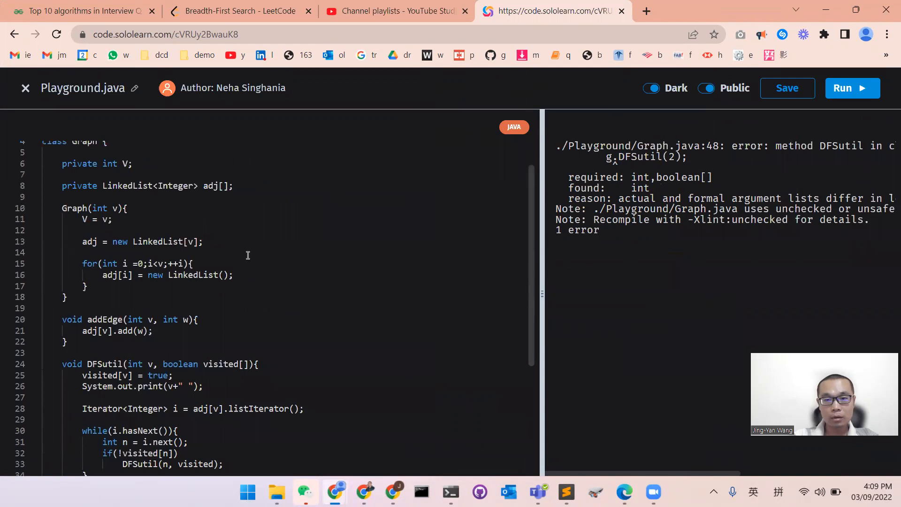
{"action": "scroll", "scroll_direction": "down", "scroll_amount": 3}
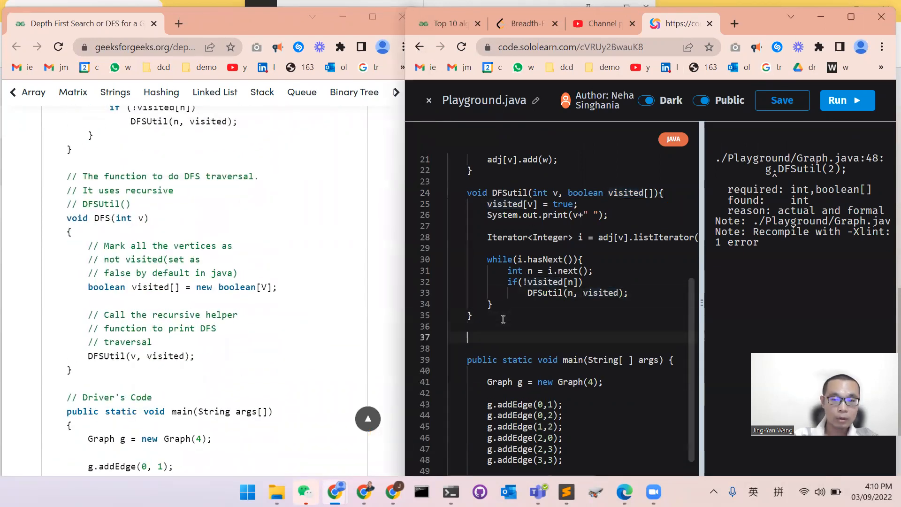
Write void DFS(int v) allocating boolean visited[] = new boolean[V] and calling DFSutil(v, visited)
{"action": "type", "text": "void"}
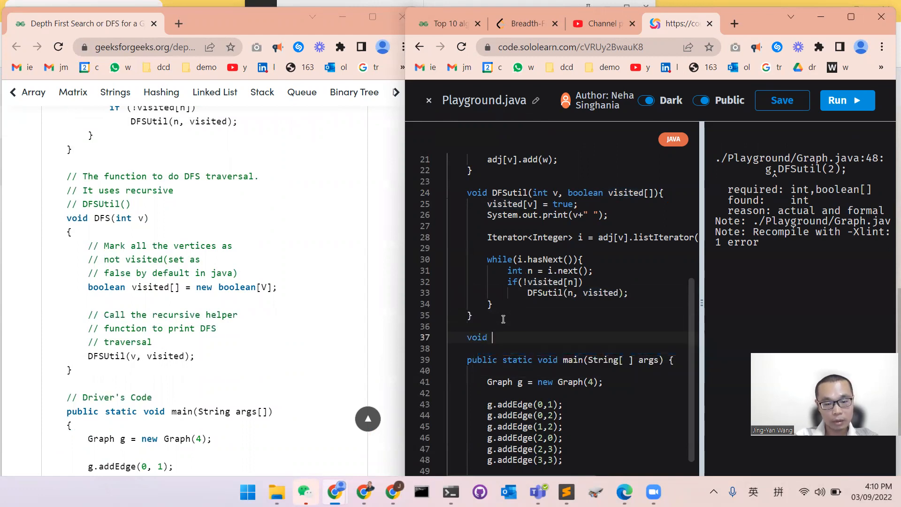
{"action": "type", "text": "DFS"}
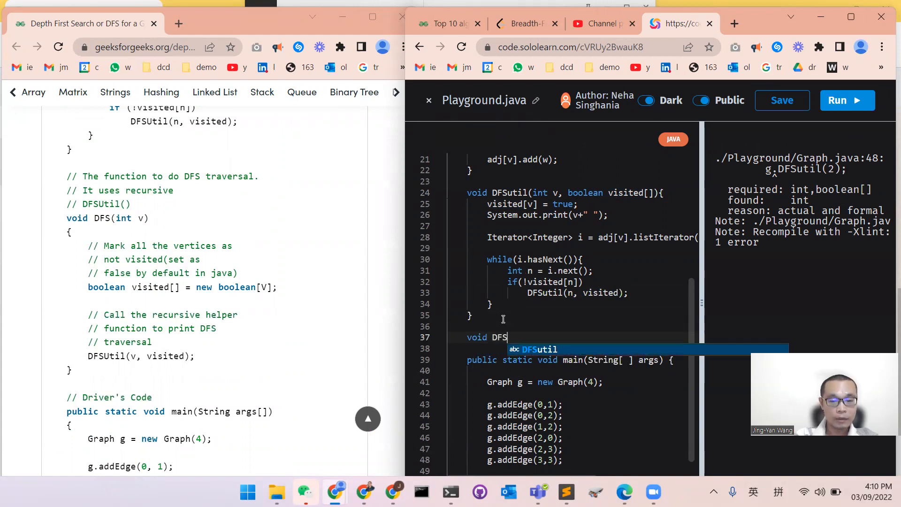
{"action": "type", "text": "(int )"}
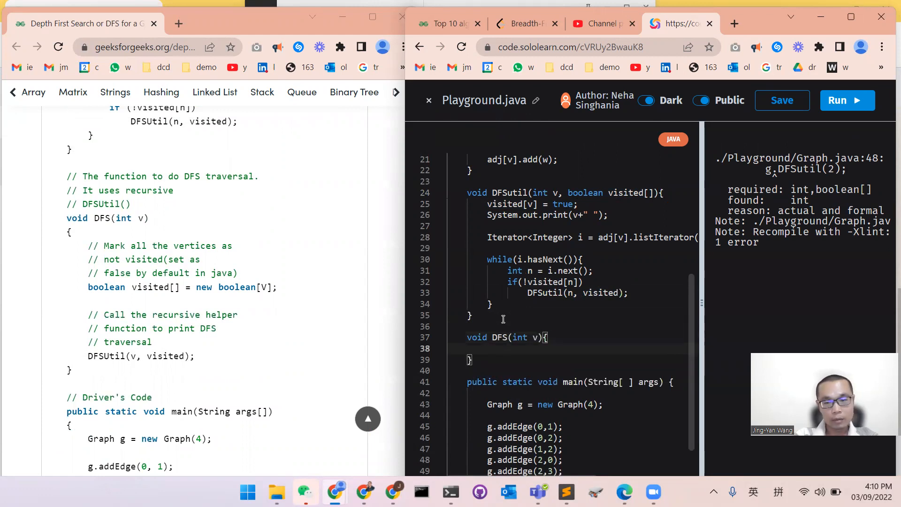
{"action": "type", "text": "boolean"}
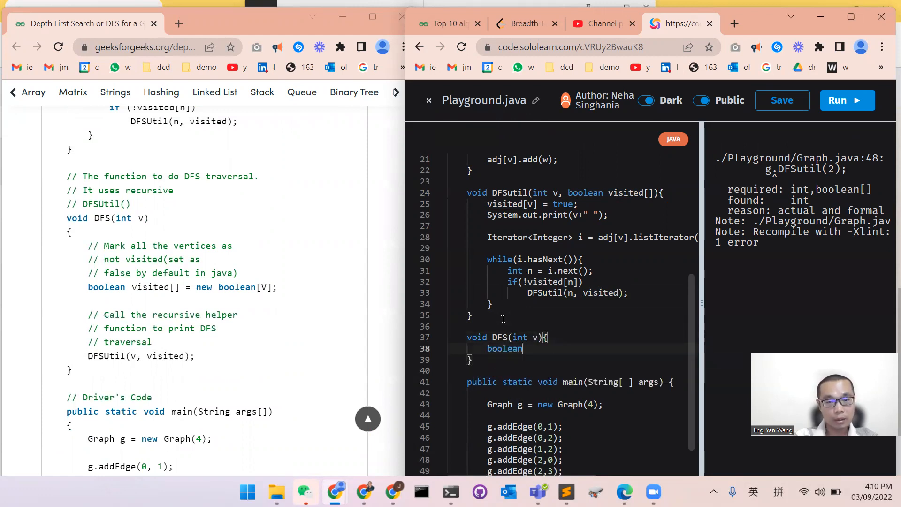
{"action": "type", "text": "visited[]"}
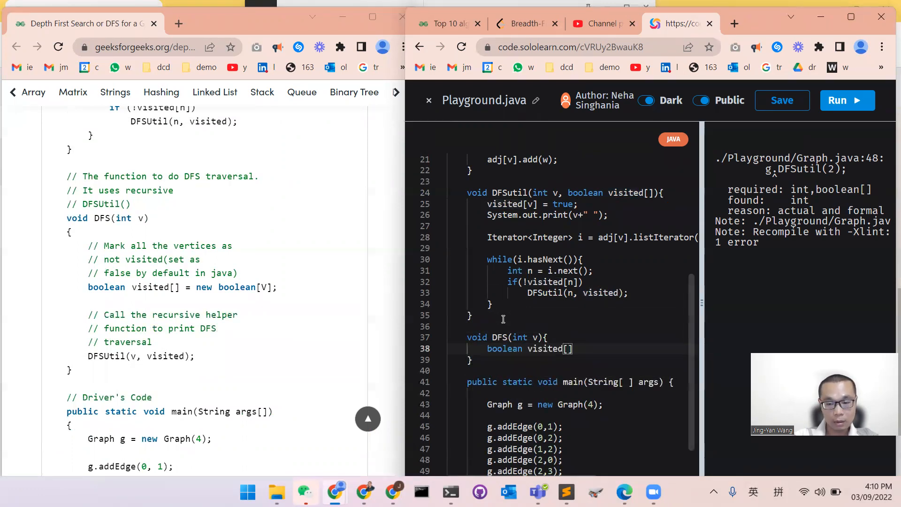
{"action": "type", "text": "= new"}
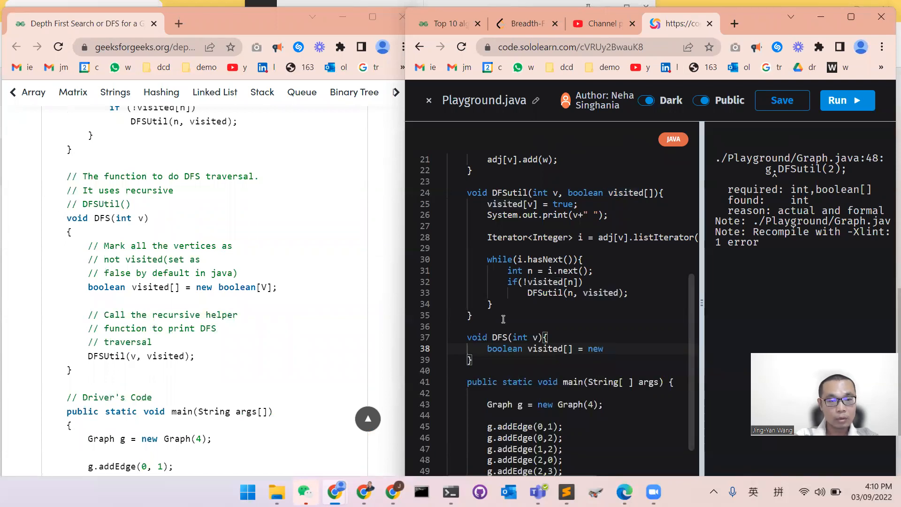
{"action": "type", "text": "boolean"}
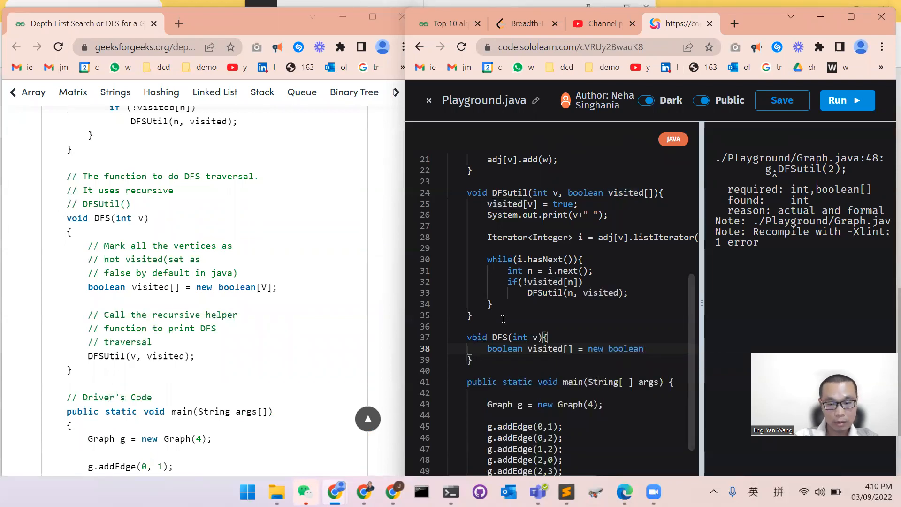
{"action": "type", "text": "[V];"}
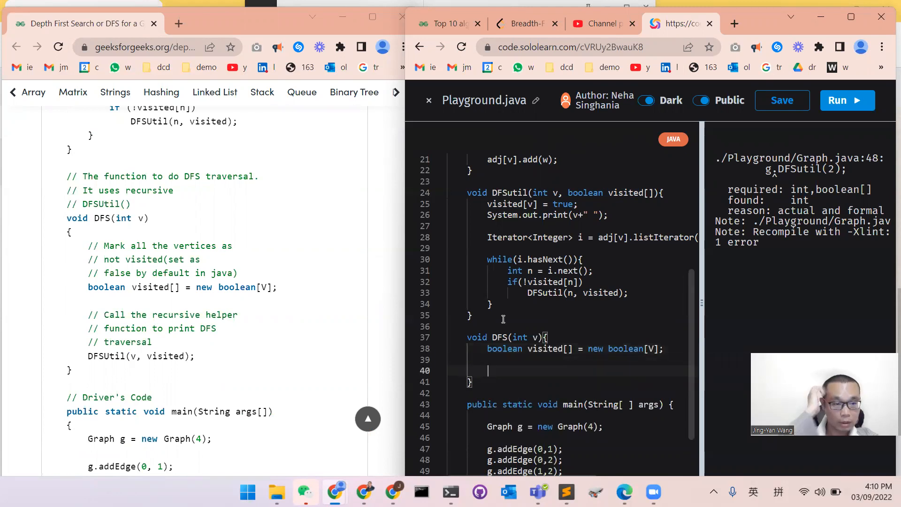
{"action": "type", "text": "D"}
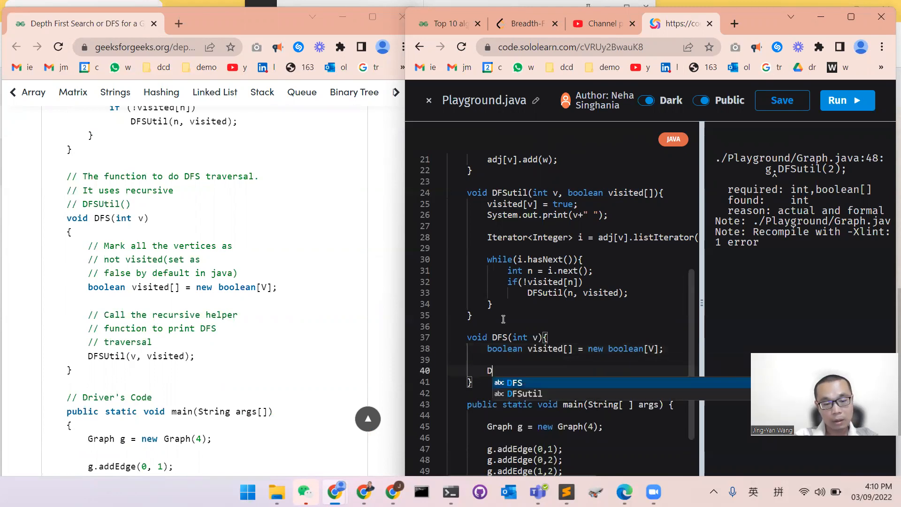
{"action": "type", "text": "FSutil"}
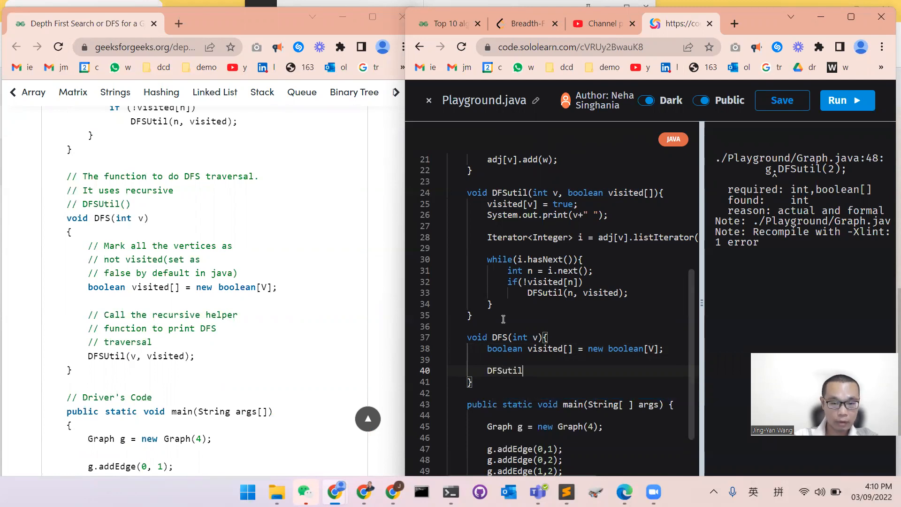
{"action": "type", "text": "(v,"}
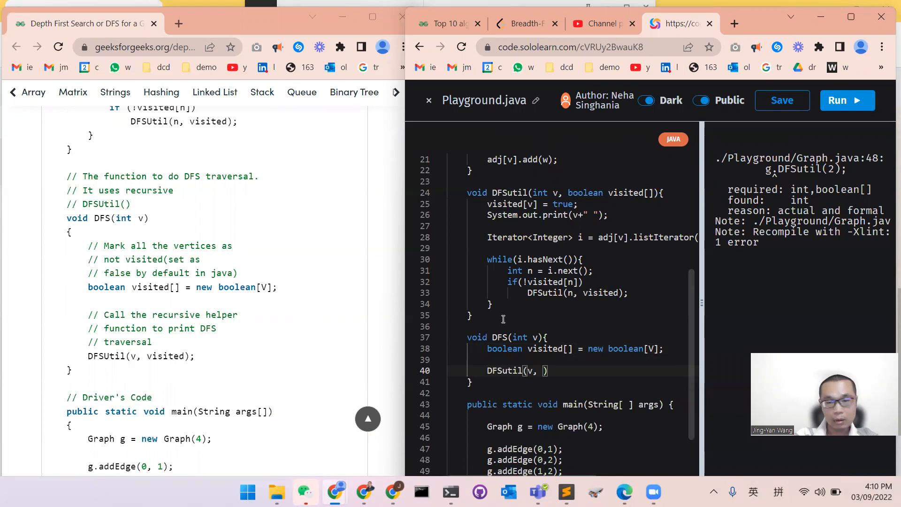
{"action": "type", "text": "visited"}
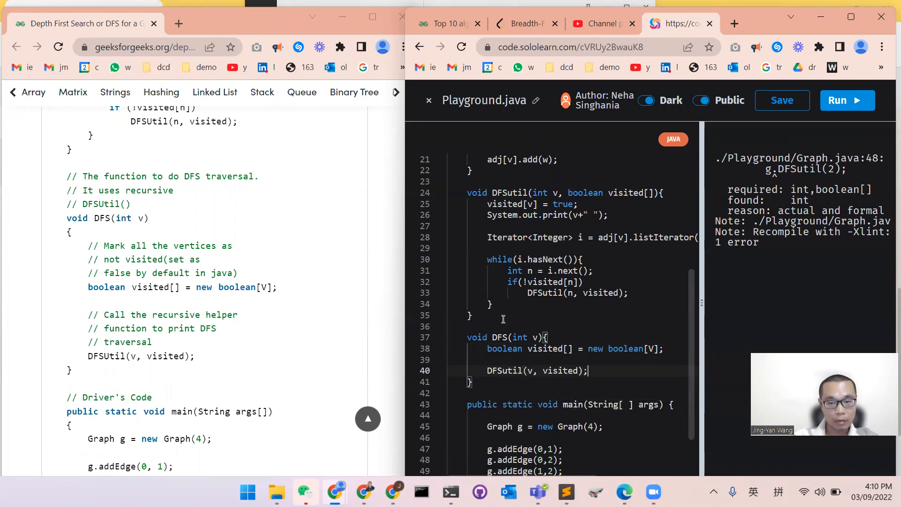
{"action": "scroll", "scroll_direction": "down", "scroll_amount": 3}
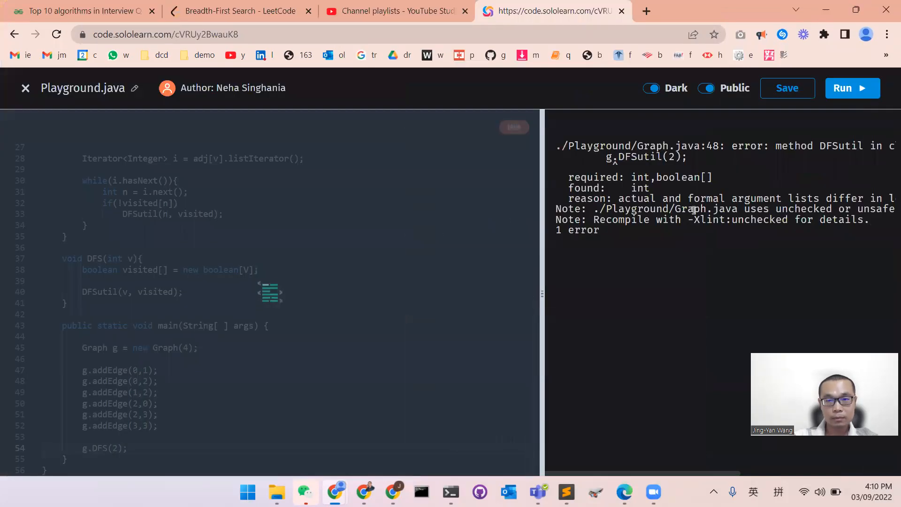
Run the program and confirm the output reads 2 0 1 3
{"action": "left_click", "coordinate": [852, 87]}
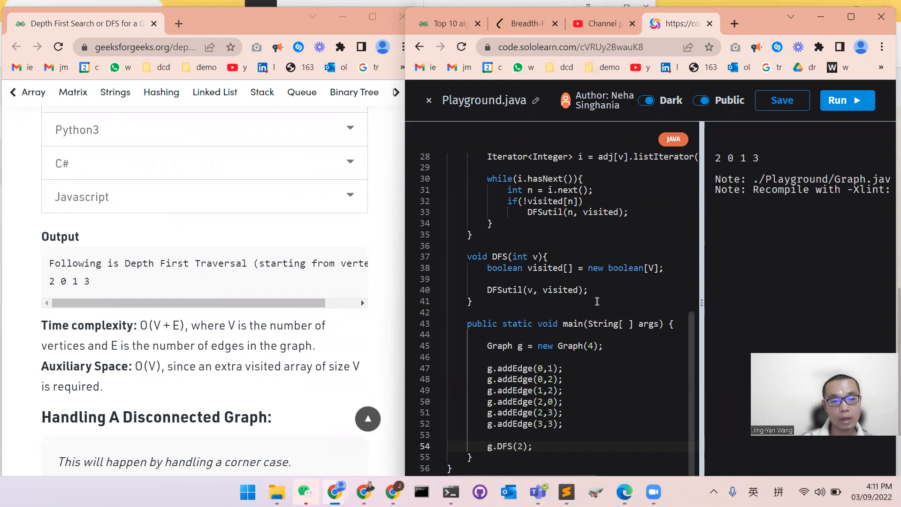
{"action": "mouse_move", "coordinate": [303, 284]}
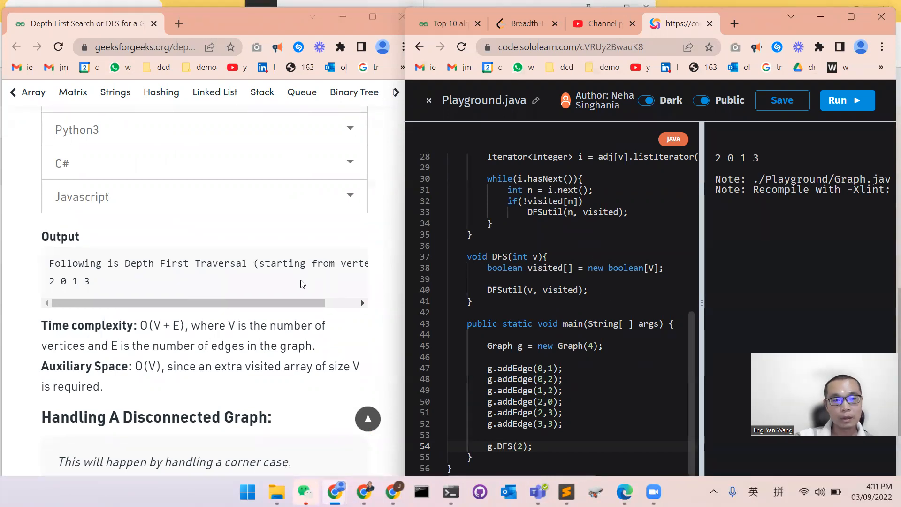
{"action": "scroll", "scroll_direction": "down", "scroll_amount": 3}
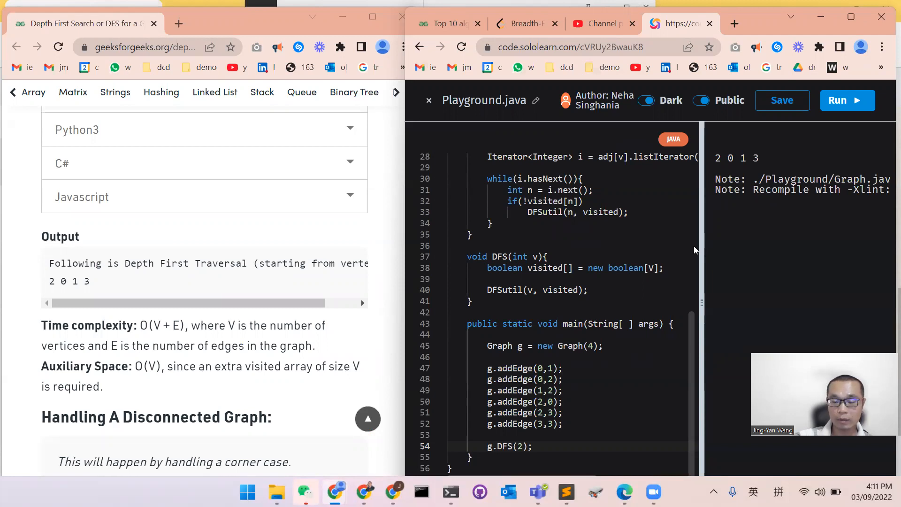
{"action": "mouse_move", "coordinate": [757, 172]}
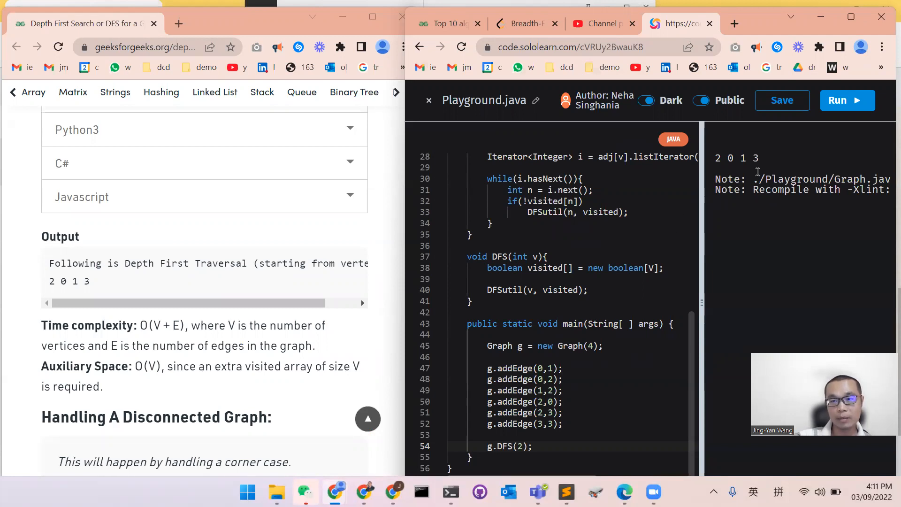